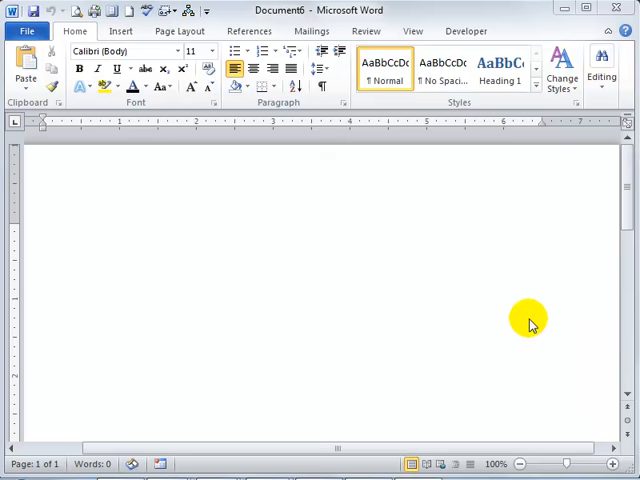
mouse_move(516, 322)
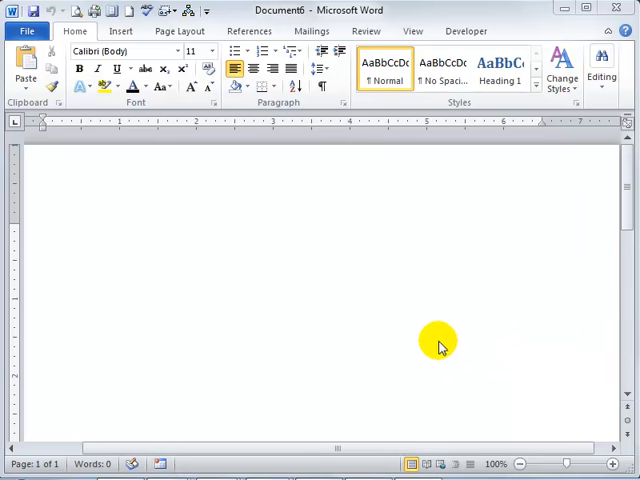
mouse_move(152, 272)
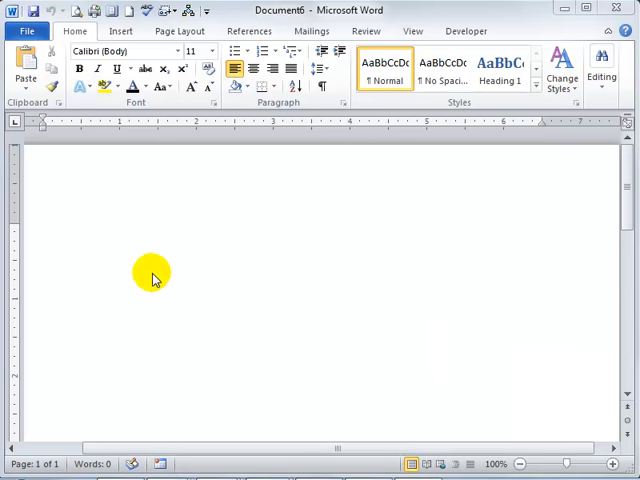
mouse_move(446, 292)
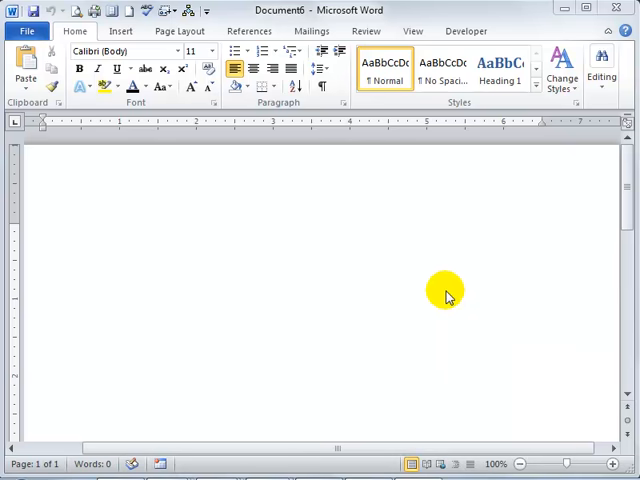
mouse_move(434, 284)
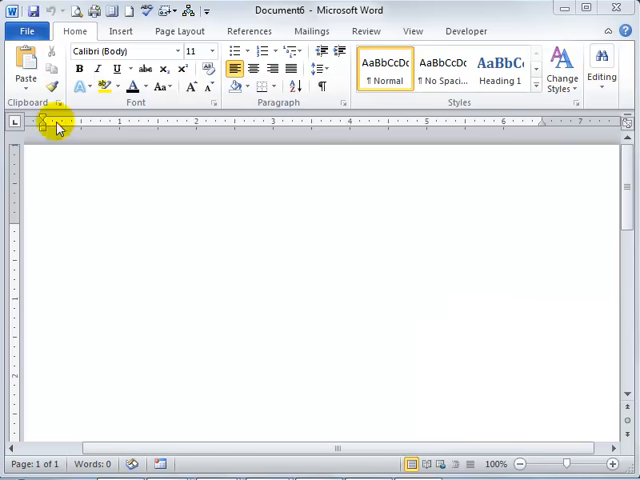
mouse_move(524, 88)
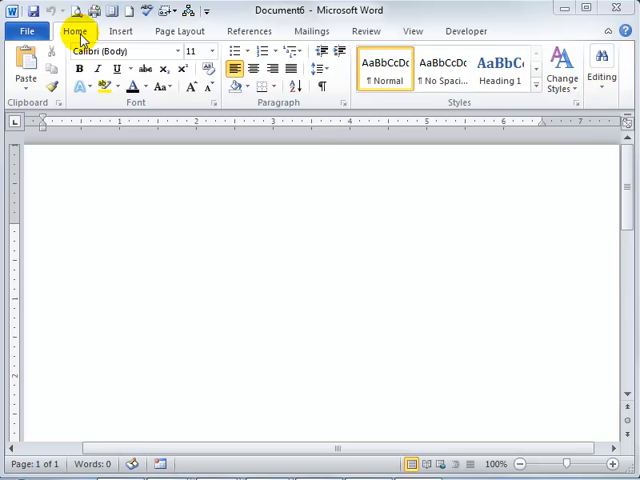
mouse_move(76, 36)
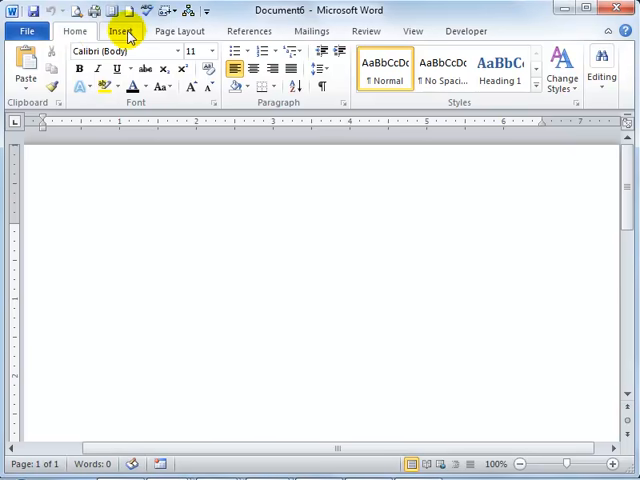
Browse the ribbon tabs from Insert through View and return to Home
click(124, 32)
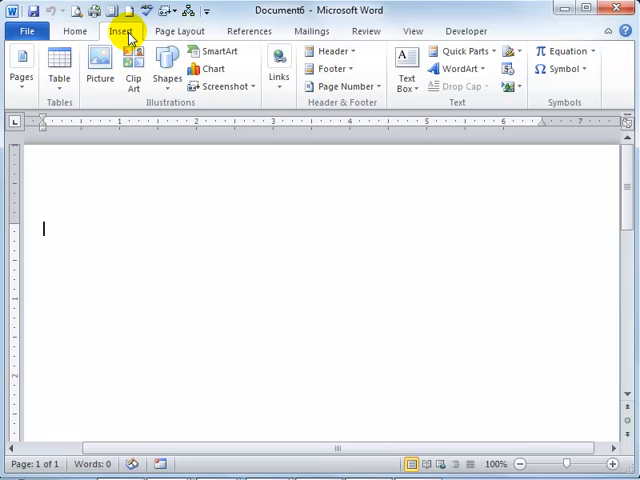
click(184, 32)
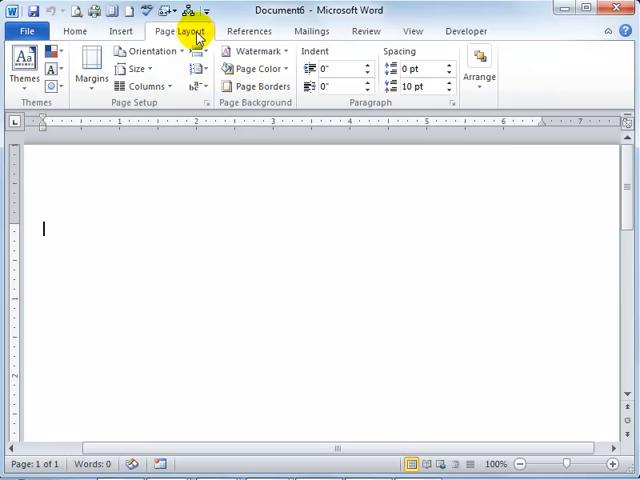
click(248, 30)
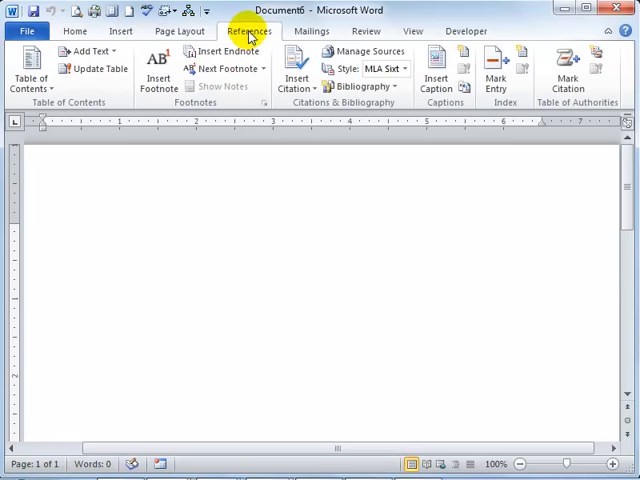
click(312, 32)
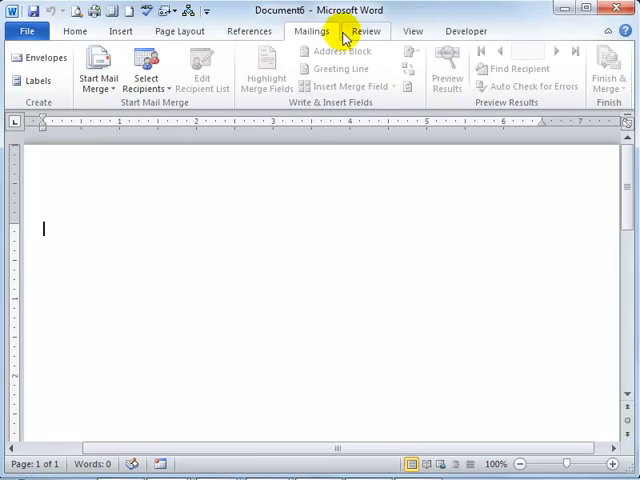
click(368, 32)
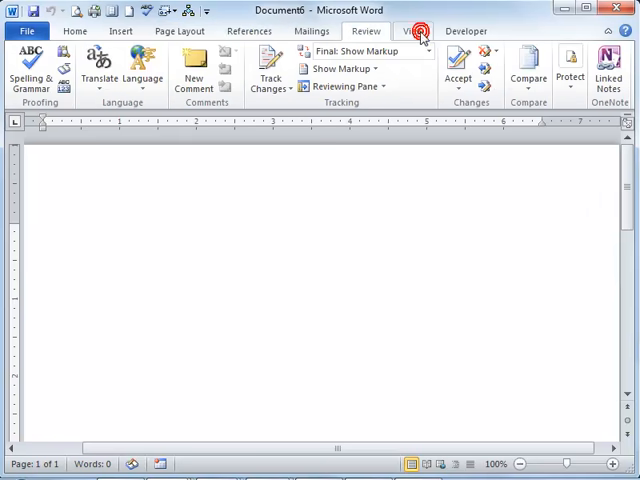
click(424, 32)
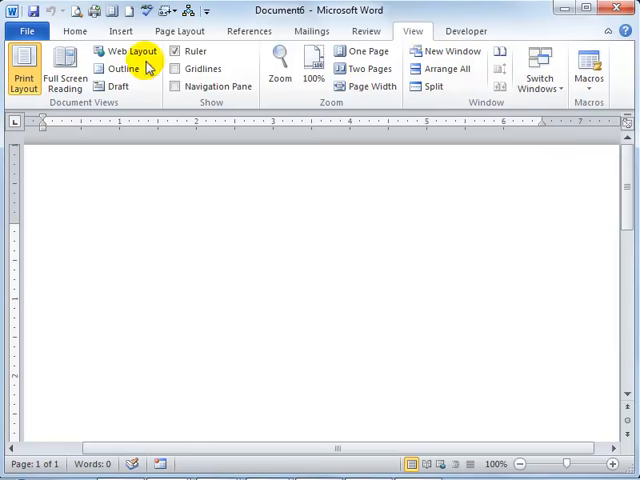
click(76, 32)
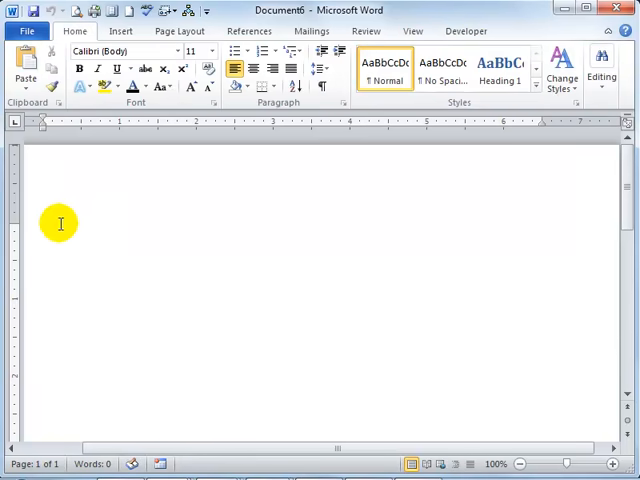
mouse_move(62, 216)
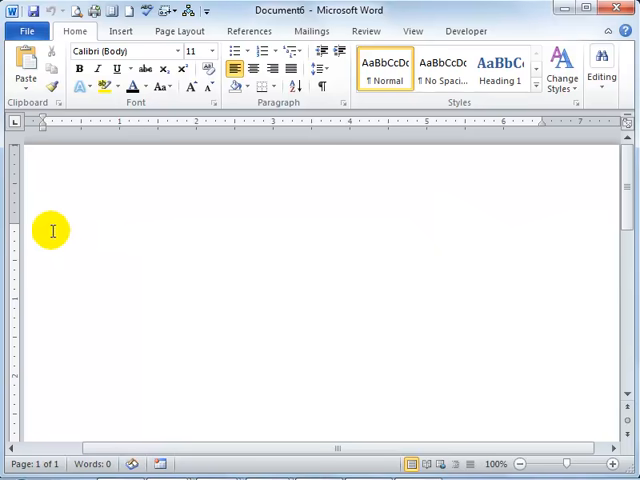
mouse_move(84, 232)
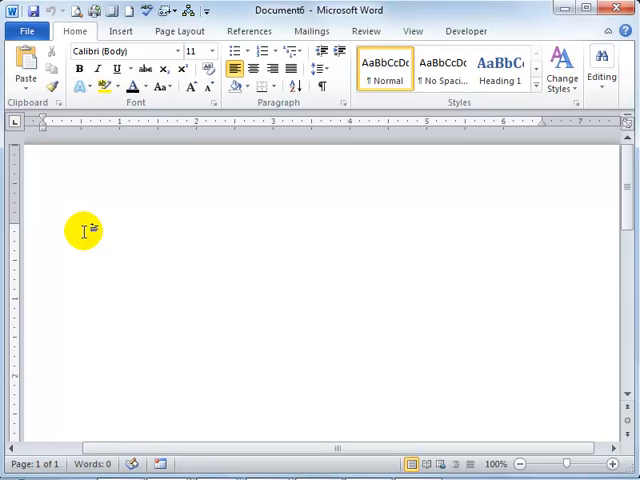
Write the 'Found Dog' heading and the paragraph about a friendly dog found June 1 at Filcher Park in Hampton Township
text(F)
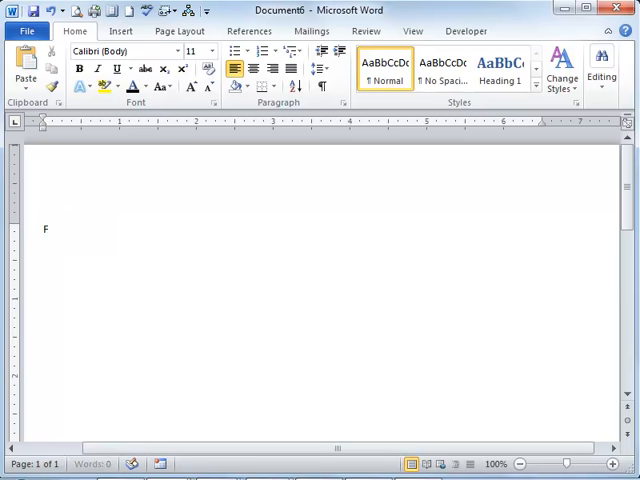
text(ound Dog)
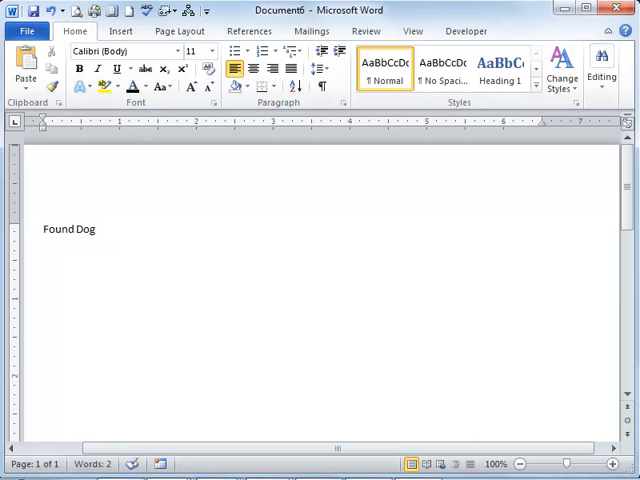
text(Adorable,)
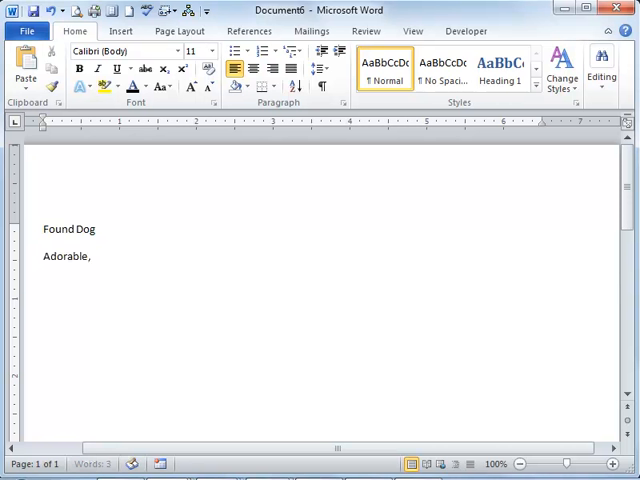
text(loving, friend)
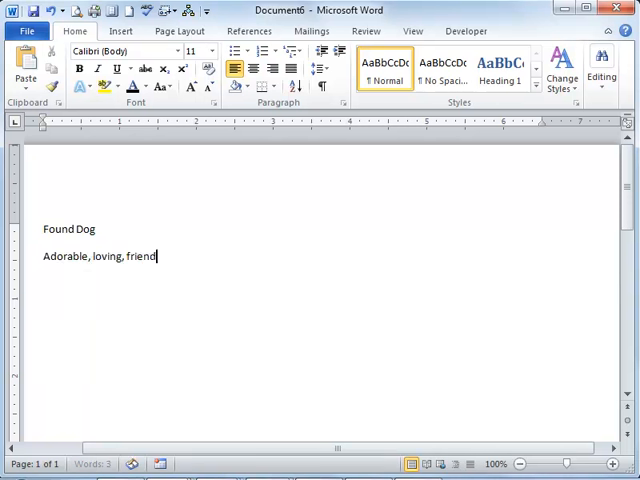
text(well)
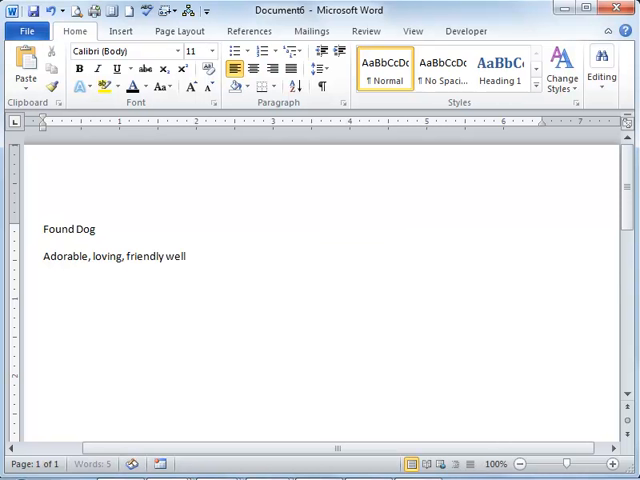
text(-behaved do)
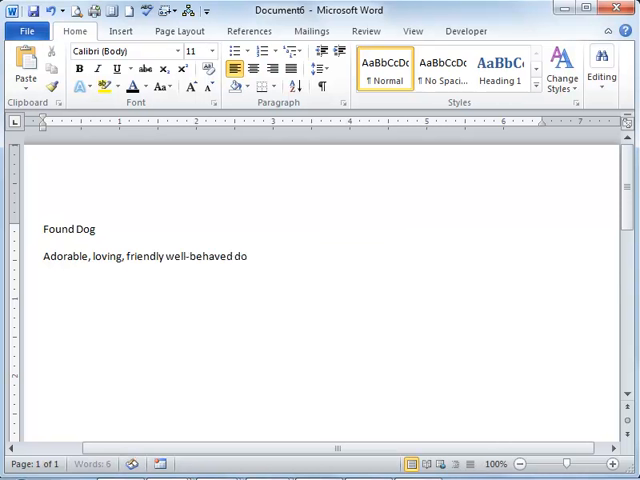
text(g found early Friday morning,)
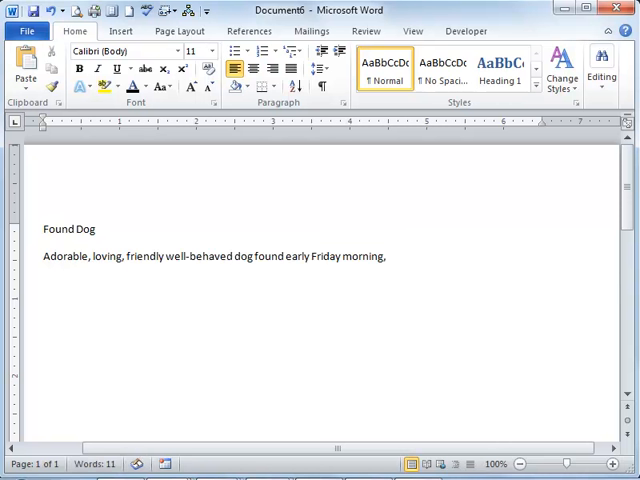
text(June 1 wandering on the bike trail at Filcher Park)
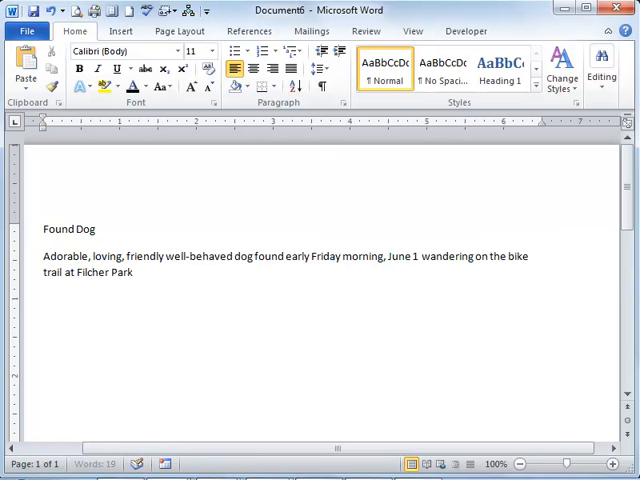
text(in Hampton Township.)
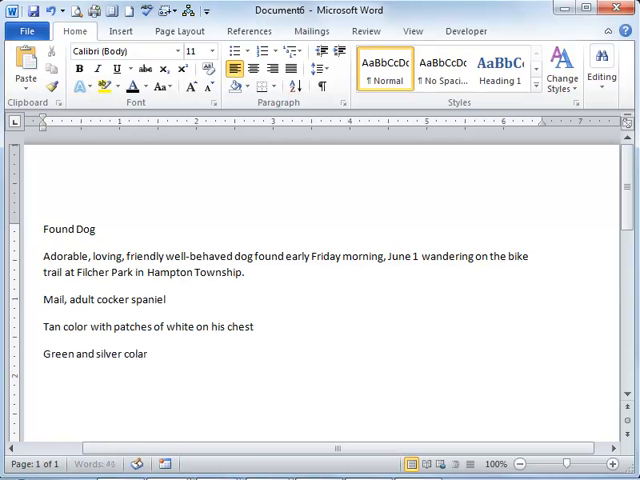
Add the collar line naming Bailey and the closing line to call 555-1029
text(with the name, Bailey, on the tab)
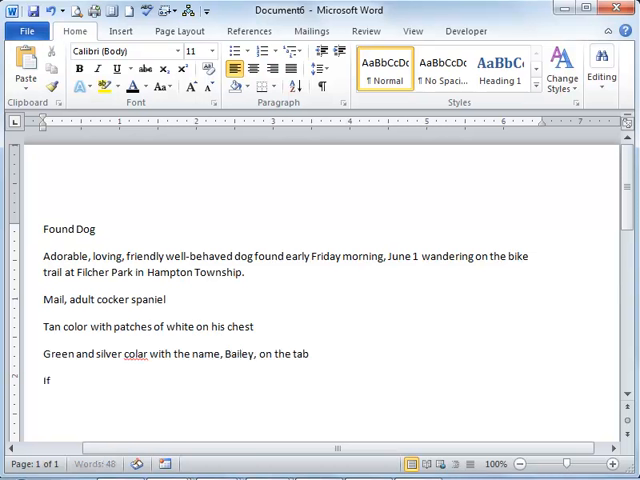
text(this is your lost dog, call 555-1029)
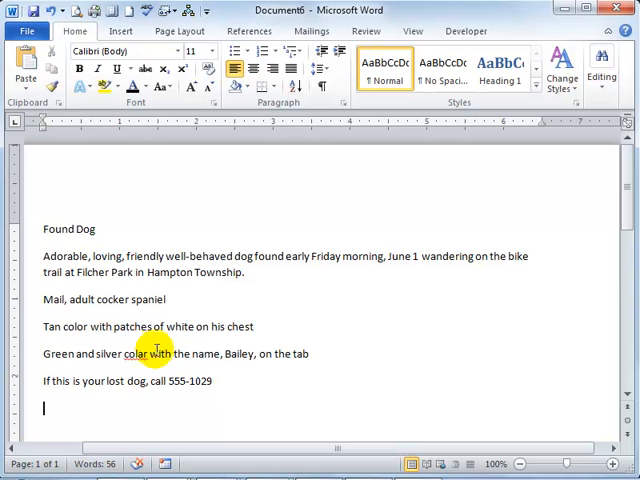
mouse_move(150, 354)
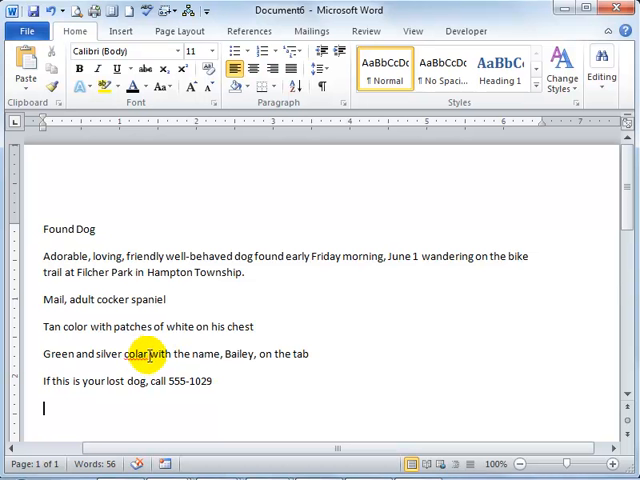
Correct the misspelled 'colar' to 'collar' from the spelling suggestions
double_click(136, 354)
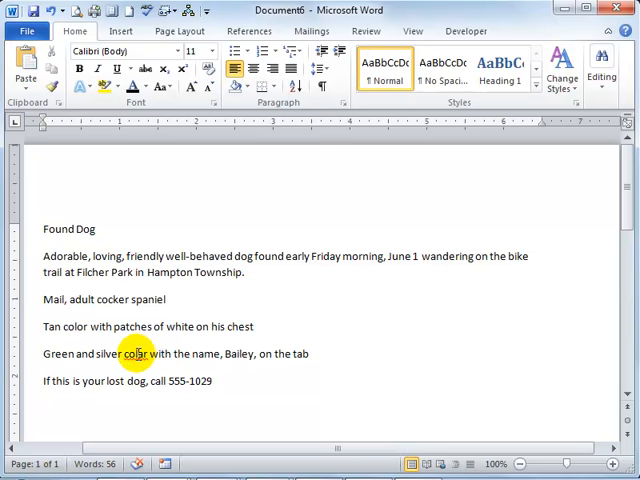
double_click(132, 354)
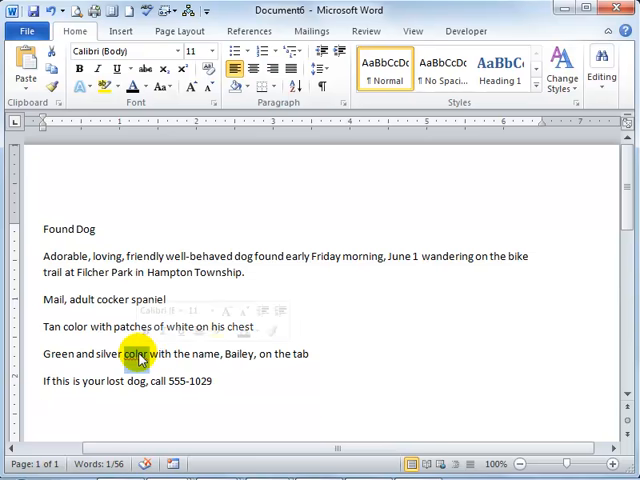
right_click(140, 352)
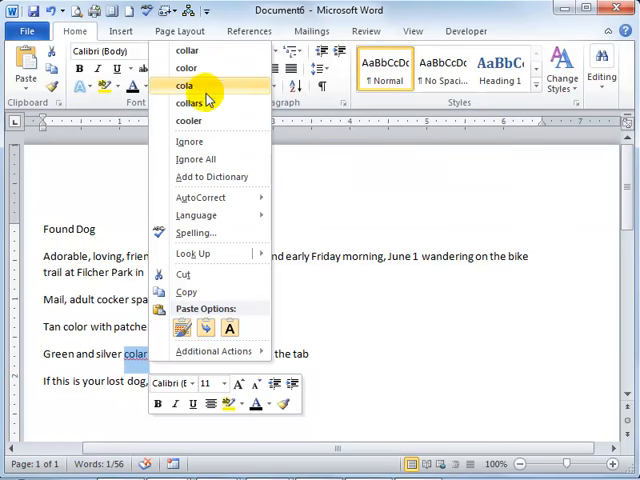
mouse_move(204, 54)
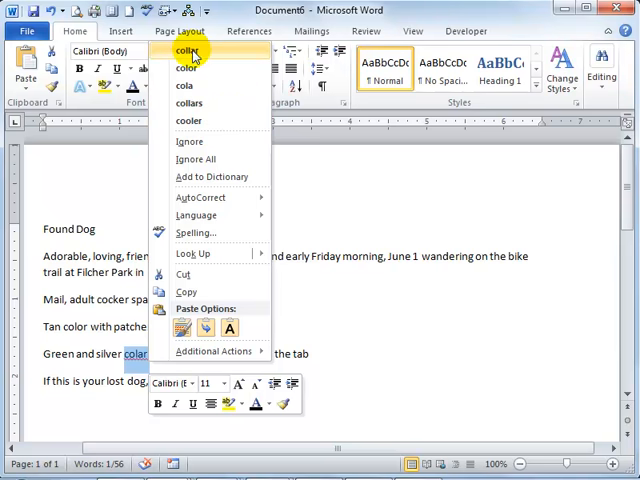
click(190, 52)
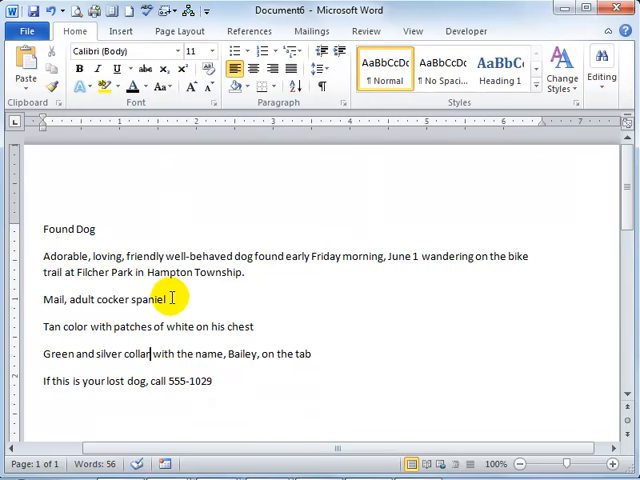
mouse_move(498, 194)
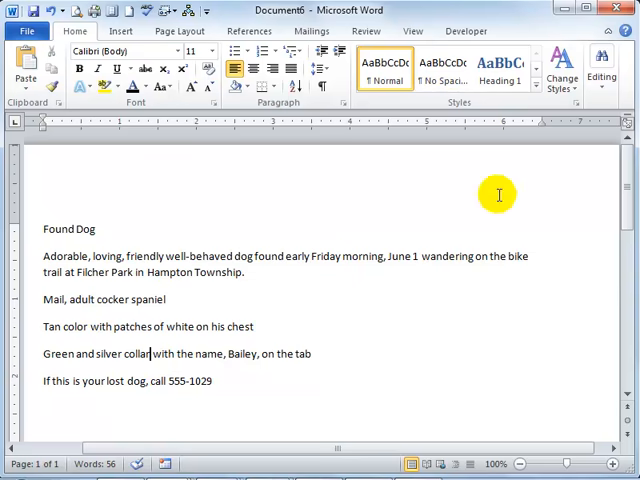
mouse_move(28, 262)
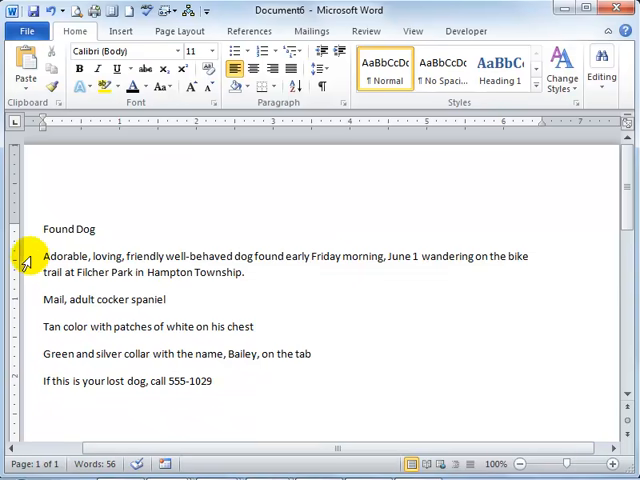
mouse_move(176, 256)
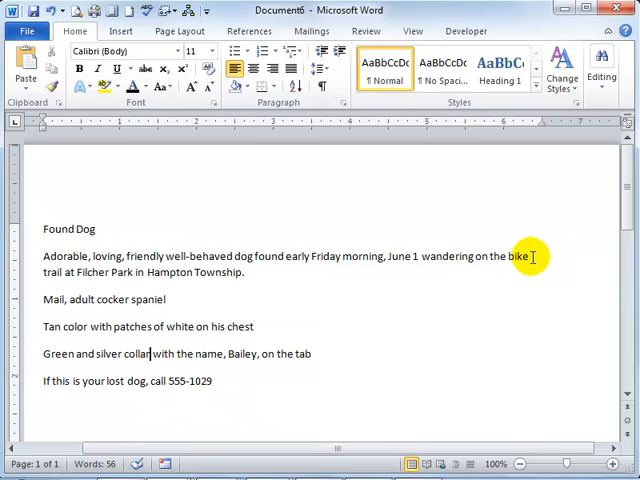
mouse_move(332, 276)
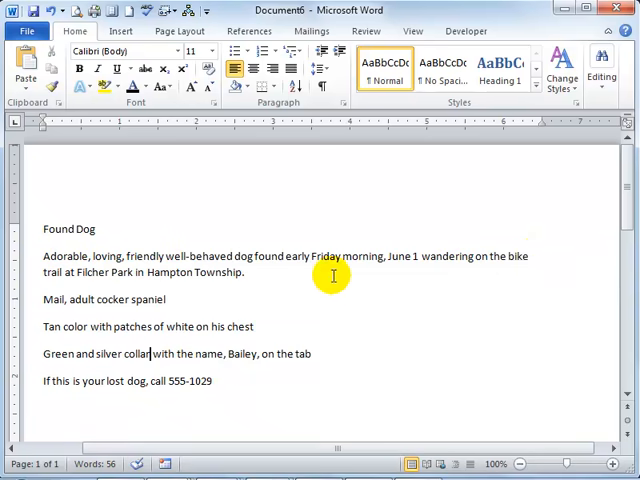
mouse_move(544, 252)
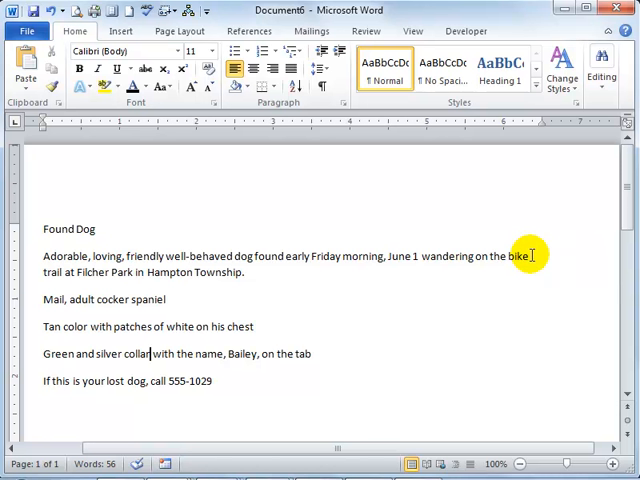
mouse_move(40, 300)
text(e)
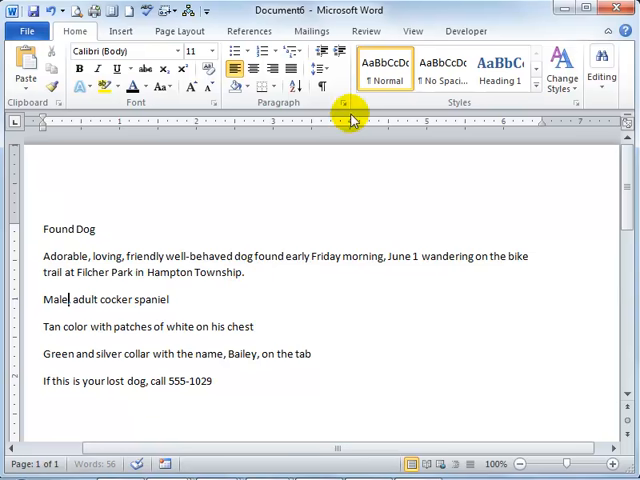
mouse_move(330, 88)
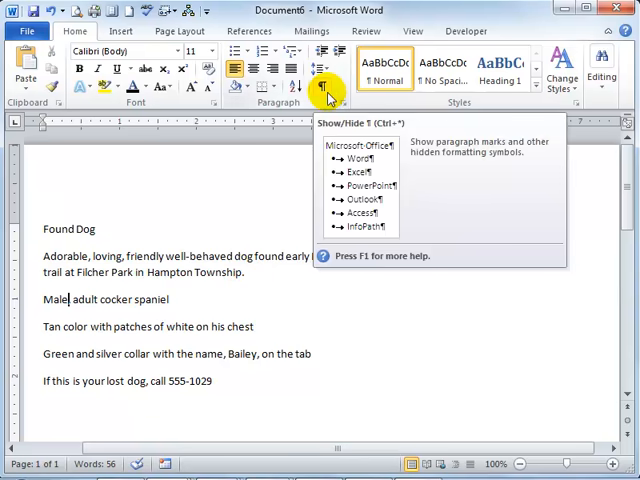
click(328, 86)
text(,)
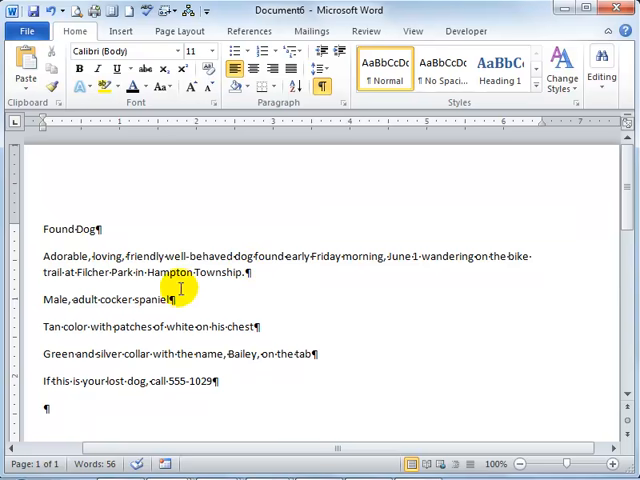
mouse_move(244, 326)
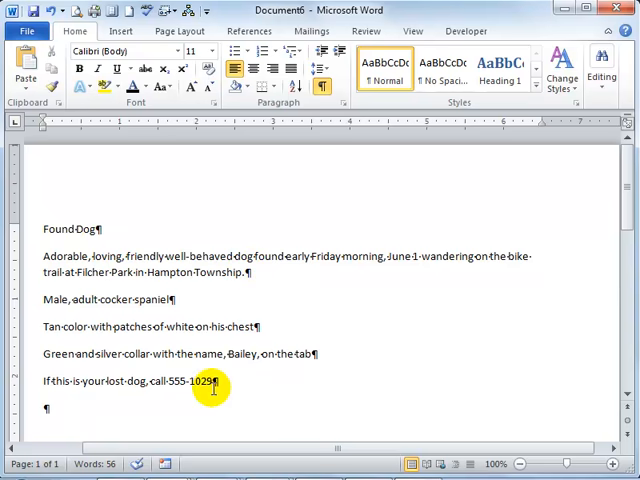
mouse_move(322, 90)
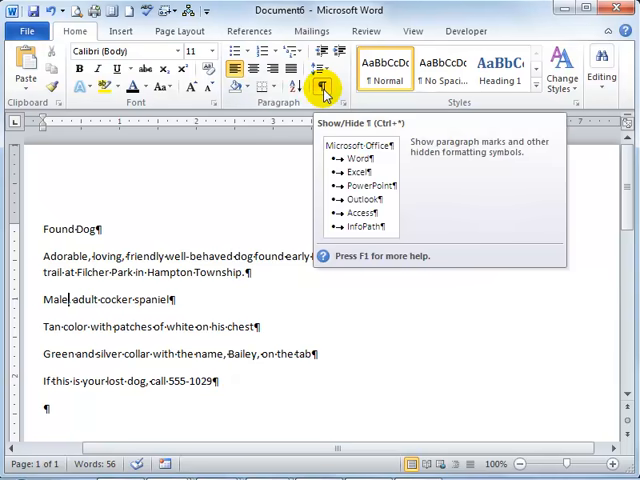
click(324, 88)
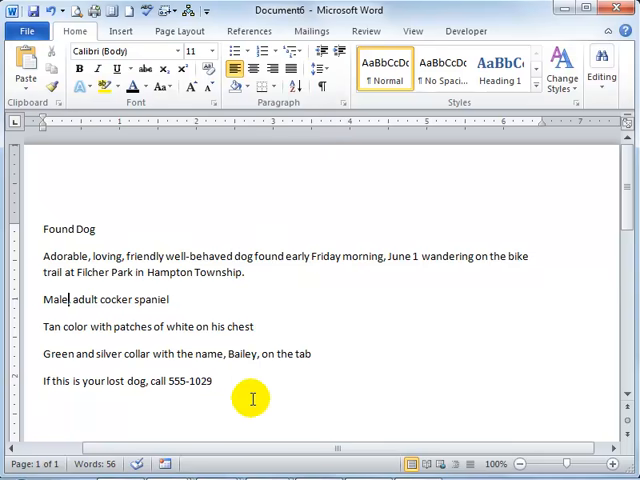
mouse_move(266, 384)
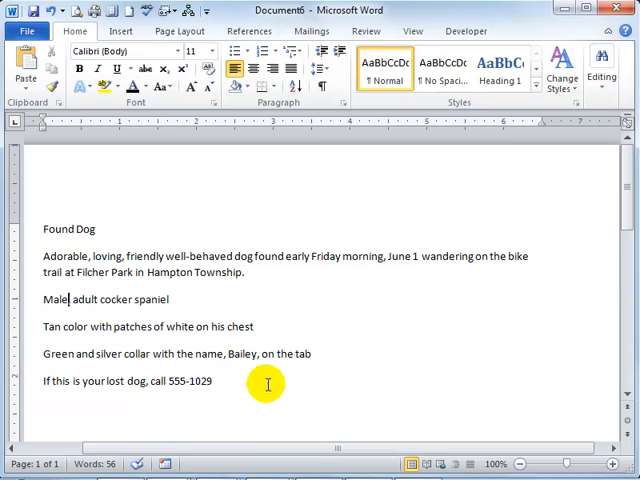
mouse_move(294, 274)
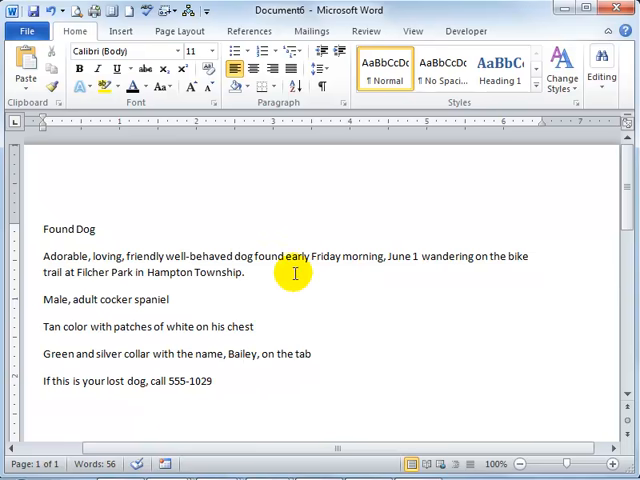
mouse_move(28, 272)
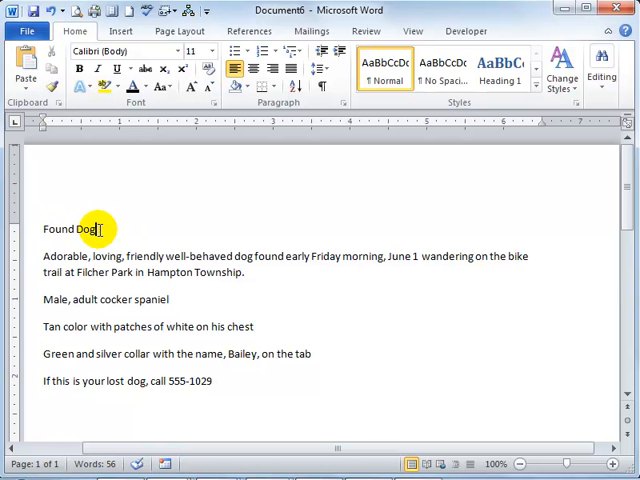
Select the 'Found Dog' heading line ready for centring
double_click(86, 228)
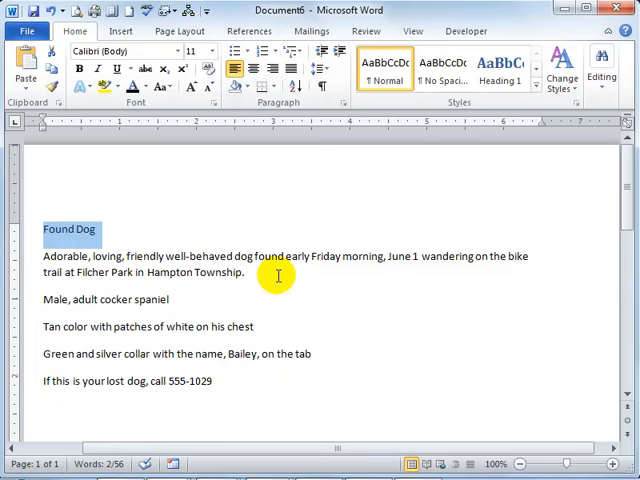
mouse_move(232, 238)
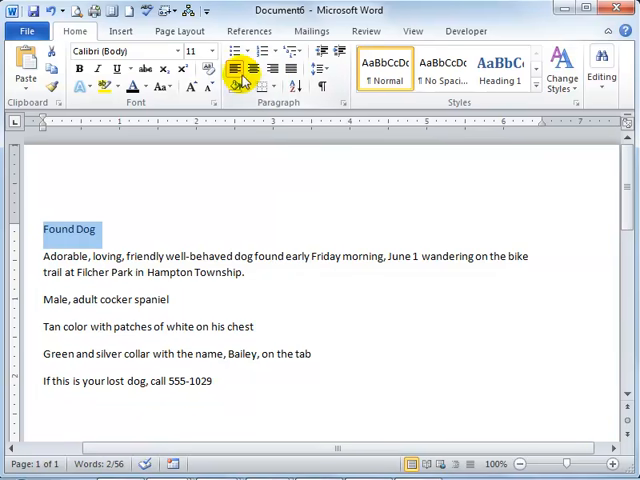
mouse_move(244, 56)
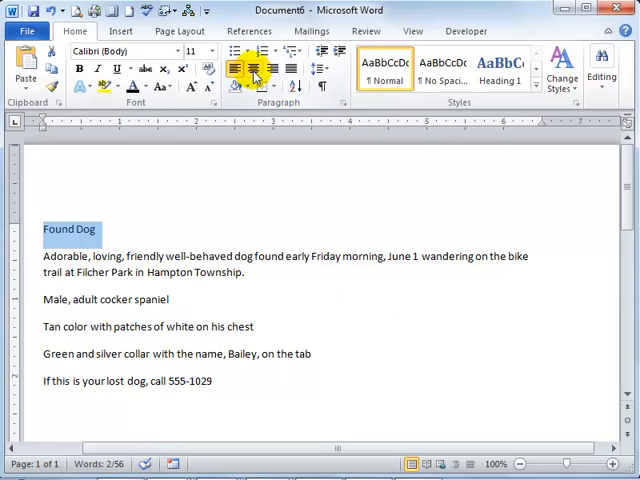
mouse_move(242, 68)
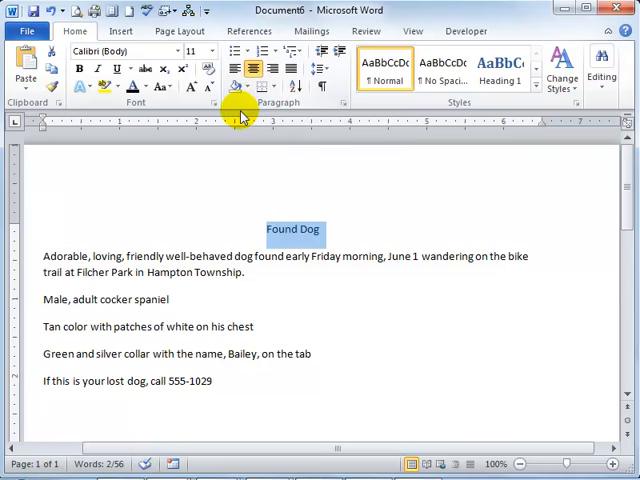
mouse_move(358, 262)
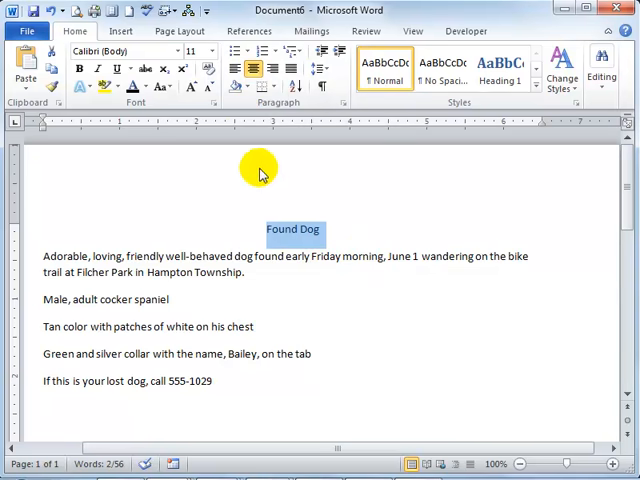
Make the 'Found Dog' heading bold, 72 point, in Arial Rounded MT Bold
click(72, 72)
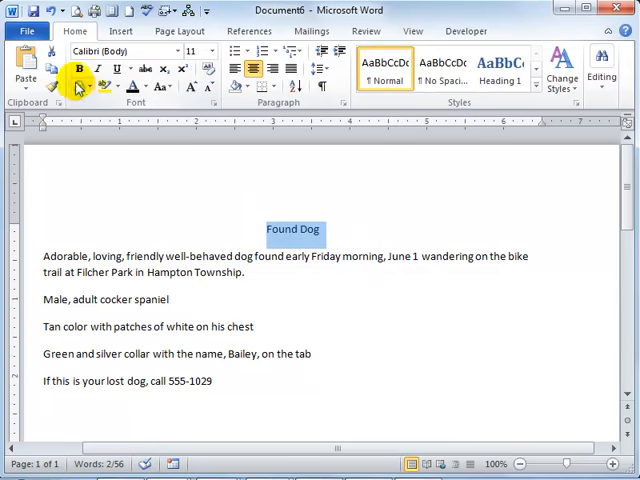
mouse_move(208, 52)
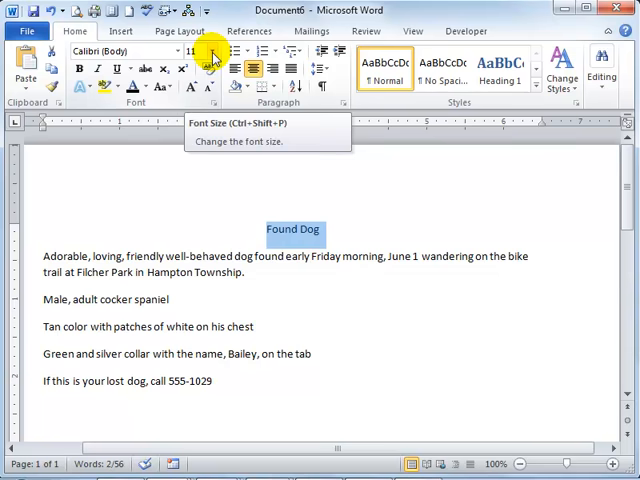
click(208, 52)
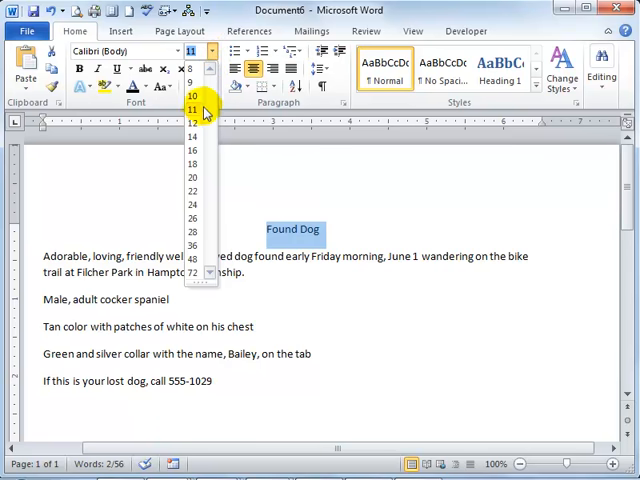
click(190, 260)
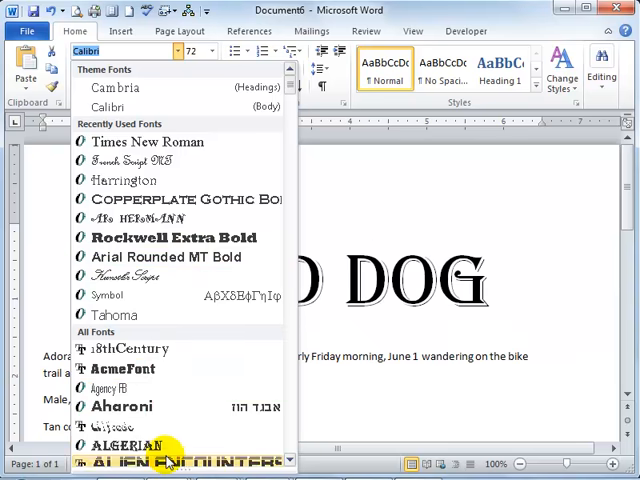
scroll(down, 3)
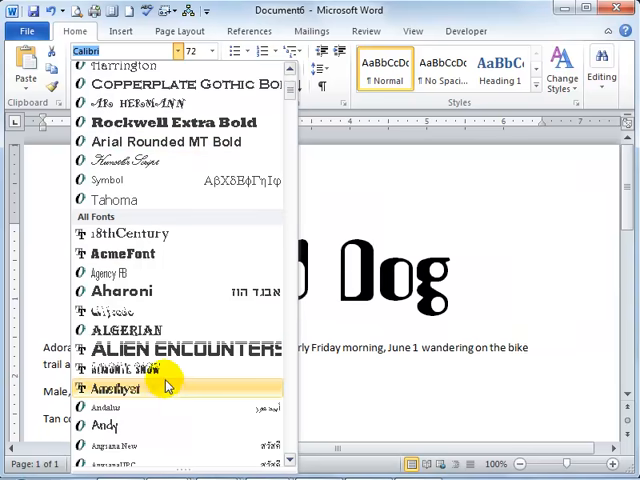
mouse_move(156, 436)
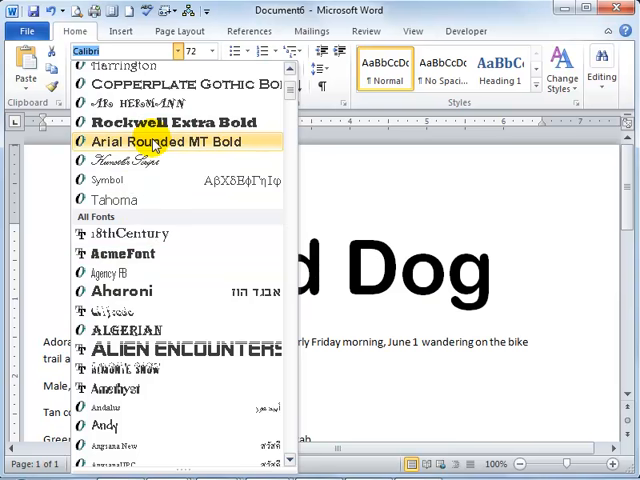
click(166, 140)
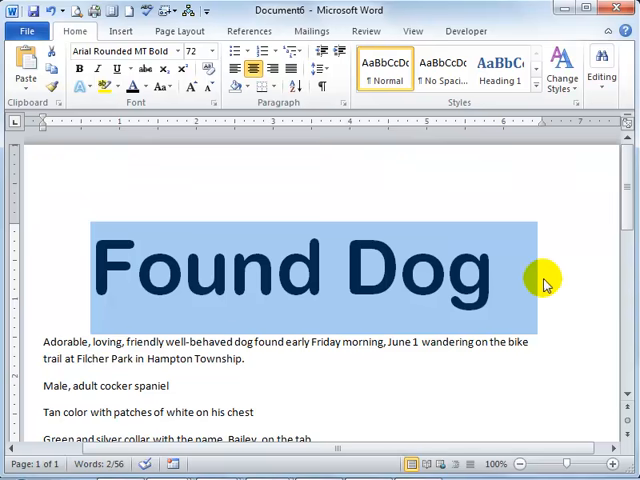
mouse_move(176, 386)
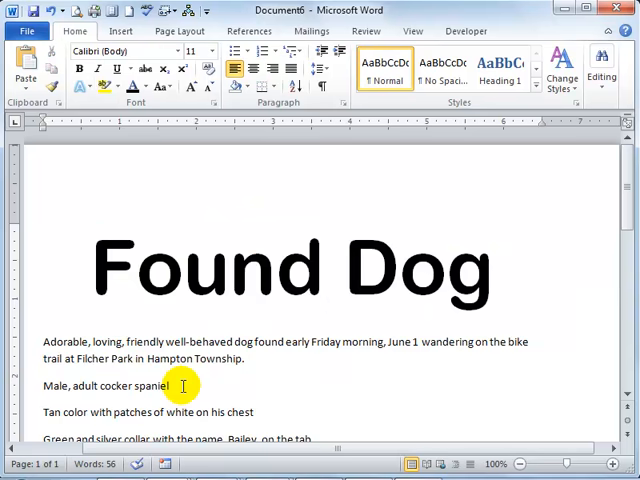
mouse_move(212, 330)
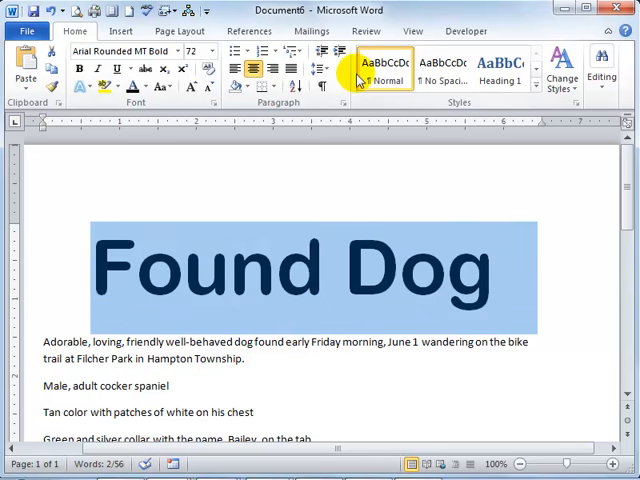
mouse_move(356, 170)
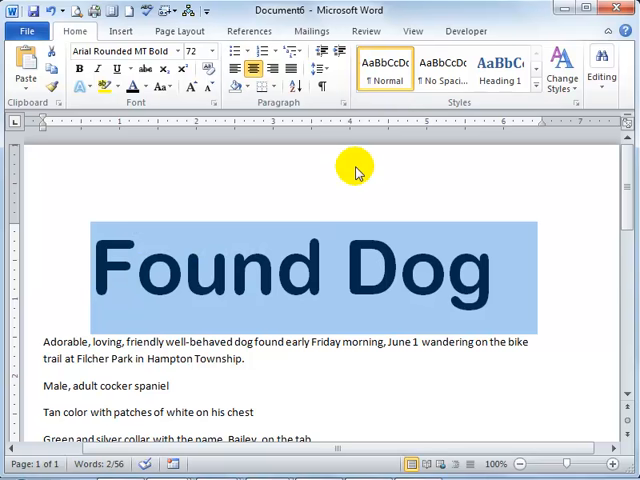
mouse_move(348, 196)
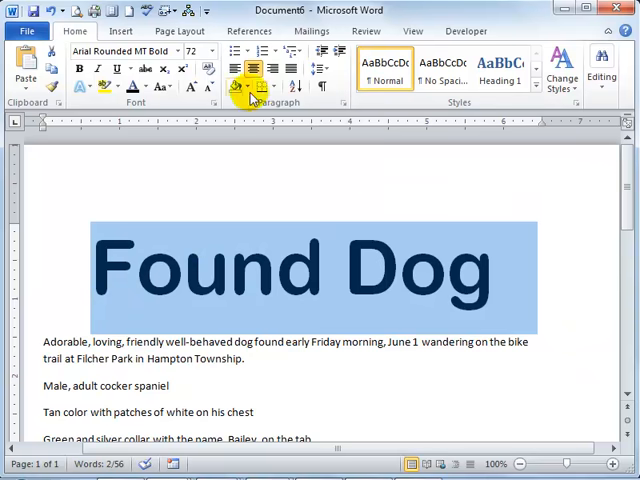
mouse_move(238, 90)
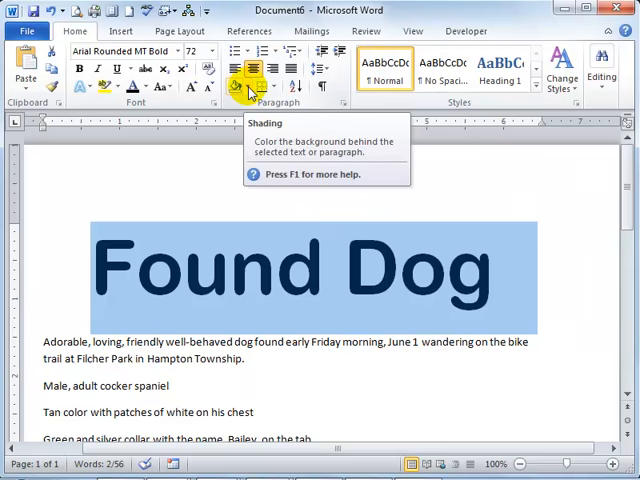
Shade the heading with Orange, Accent 6, Darker 50% background
click(248, 88)
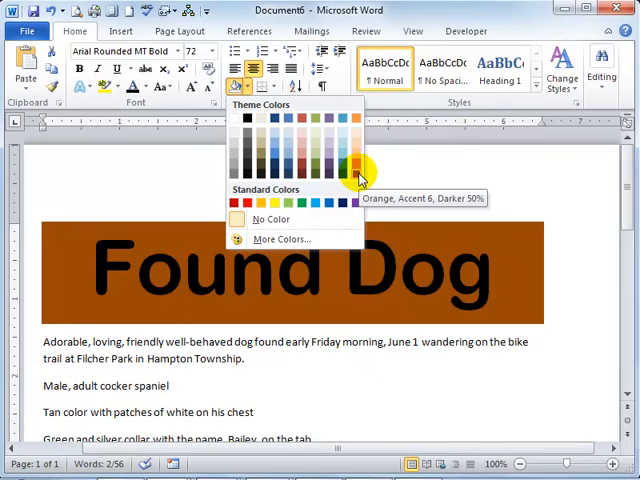
mouse_move(360, 172)
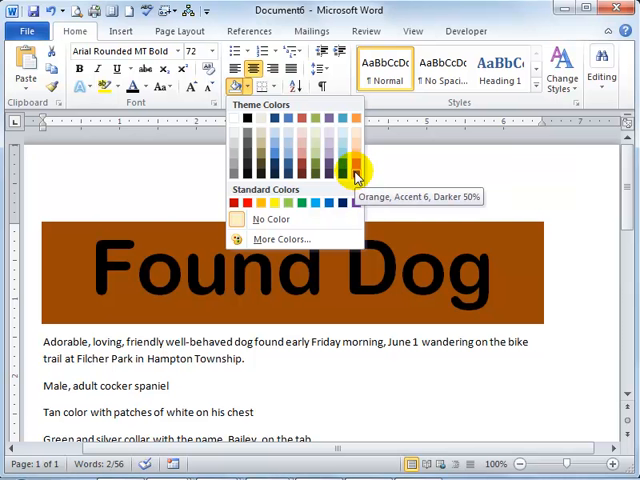
click(352, 164)
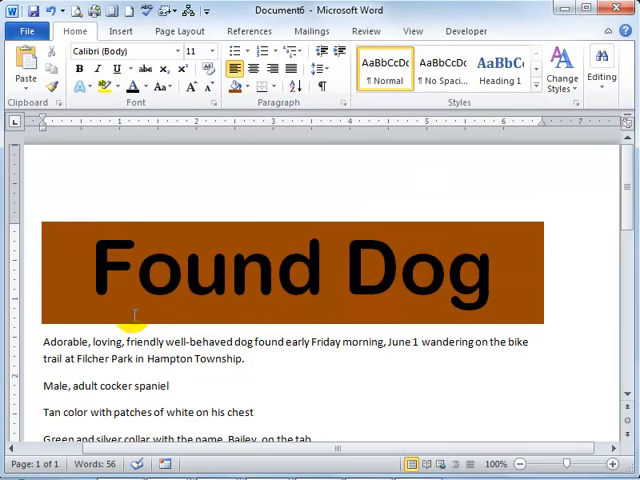
mouse_move(110, 318)
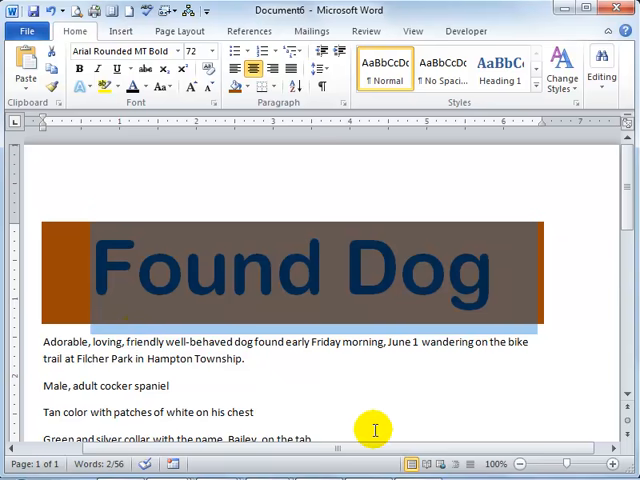
mouse_move(160, 312)
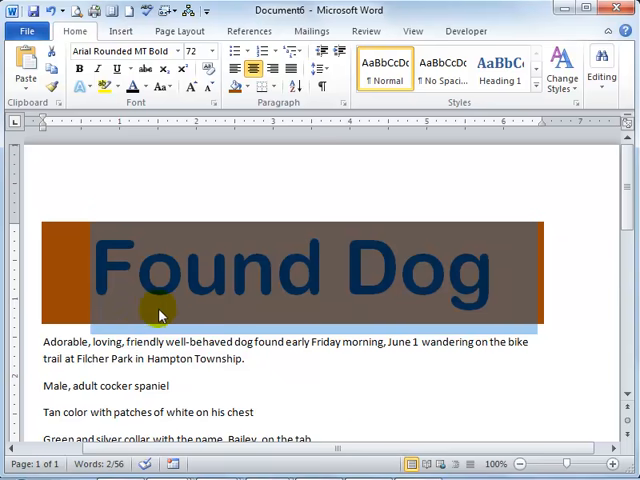
mouse_move(276, 162)
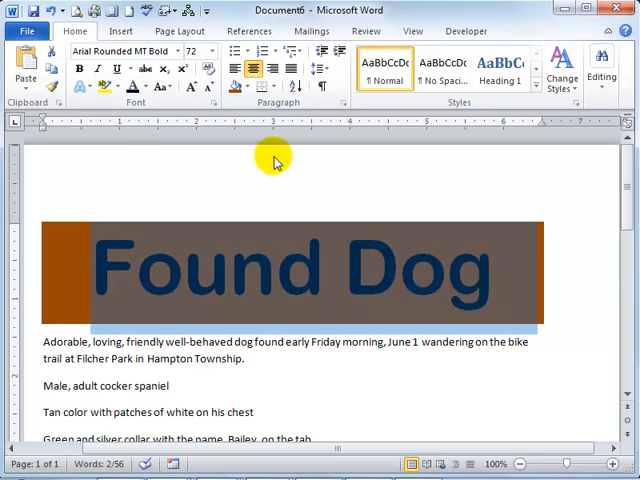
mouse_move(148, 108)
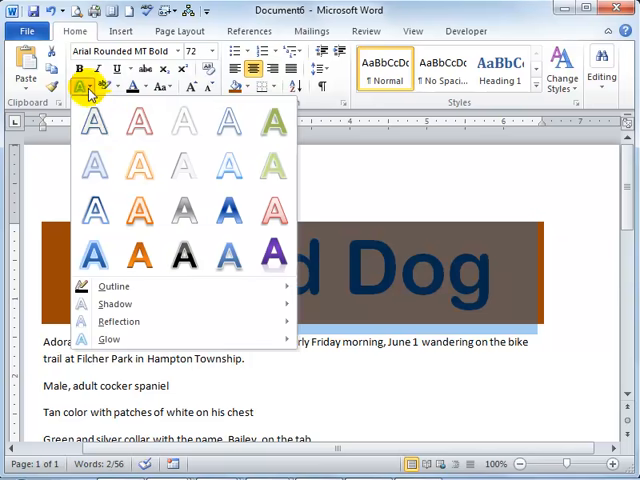
mouse_move(92, 120)
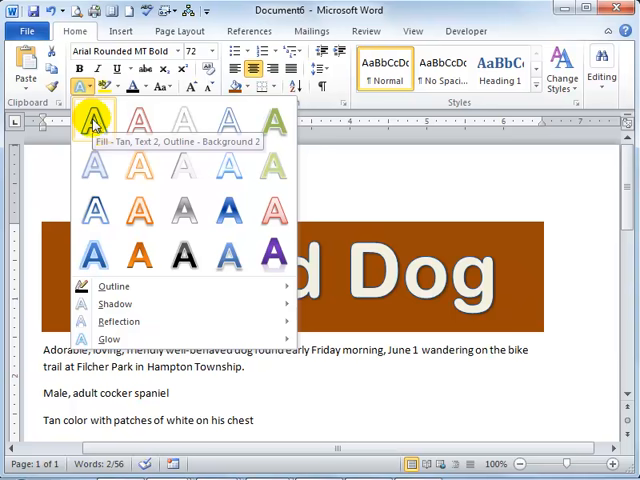
mouse_move(92, 160)
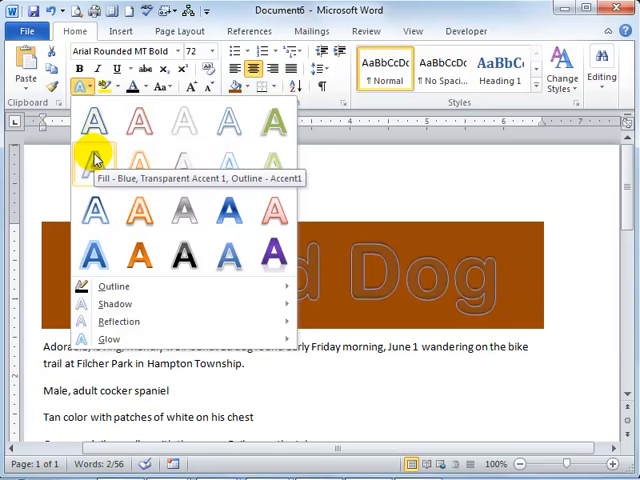
mouse_move(92, 208)
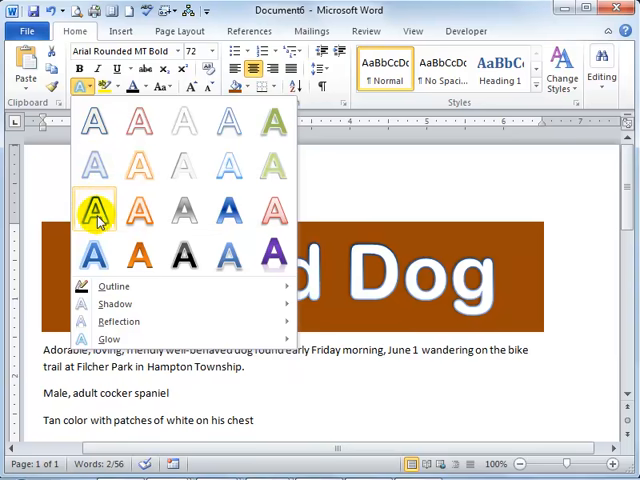
mouse_move(96, 210)
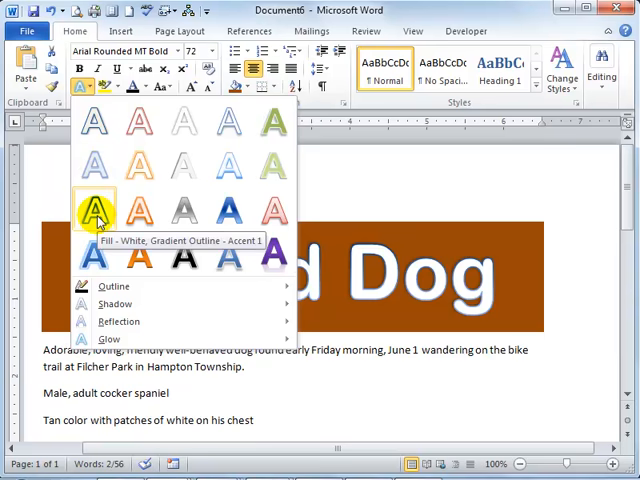
Apply the Fill - White, Gradient Outline - Accent 1 text effect to the heading
click(96, 208)
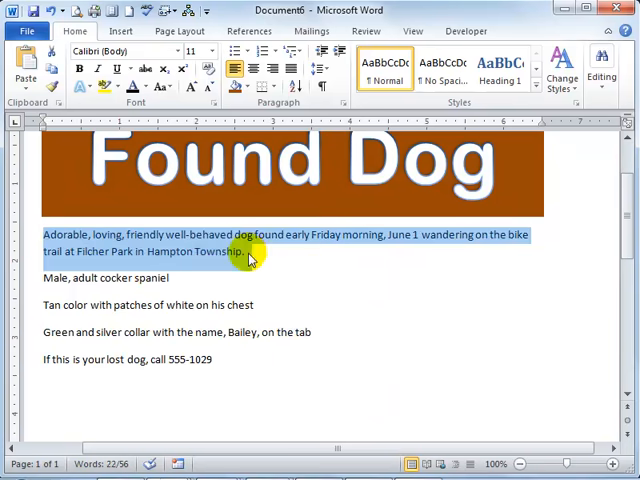
mouse_move(40, 236)
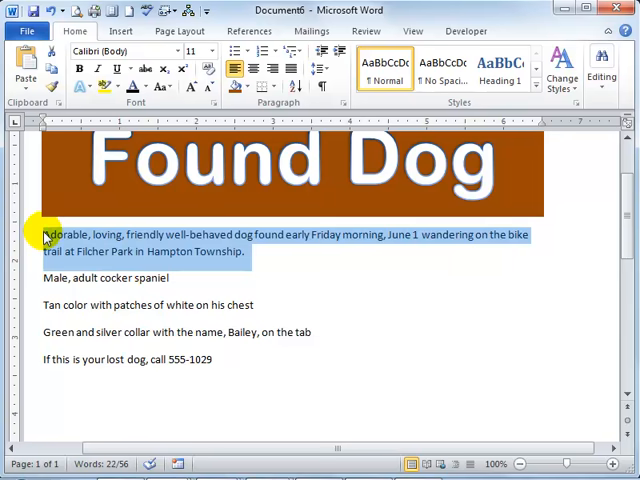
mouse_move(258, 258)
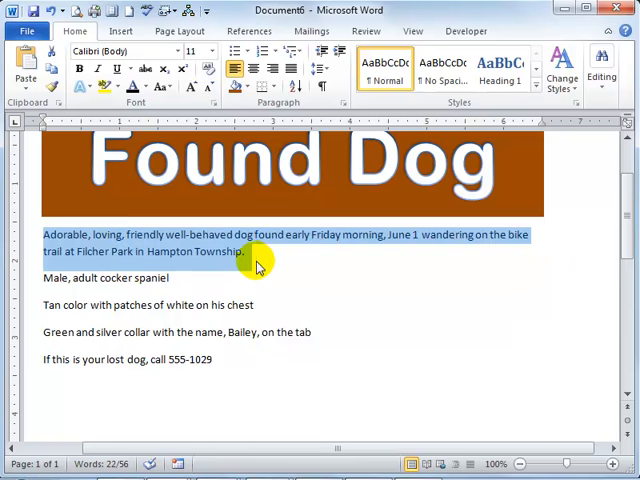
mouse_move(264, 268)
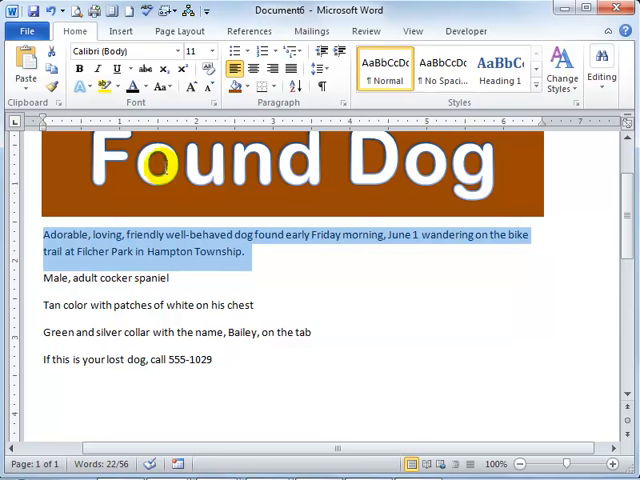
Increase the font size of the opening description paragraph
click(208, 52)
text(22)
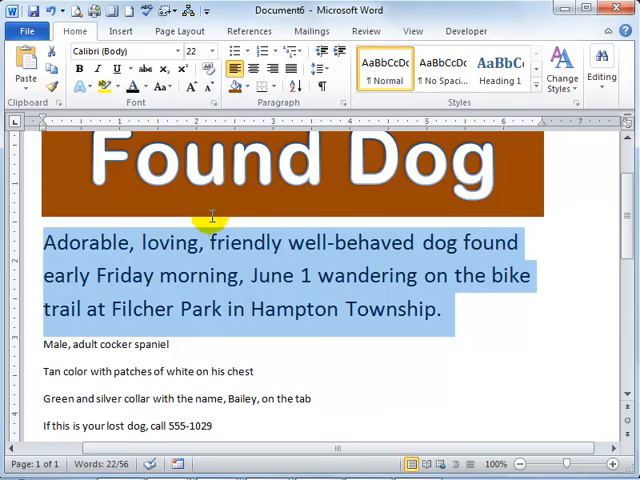
mouse_move(108, 52)
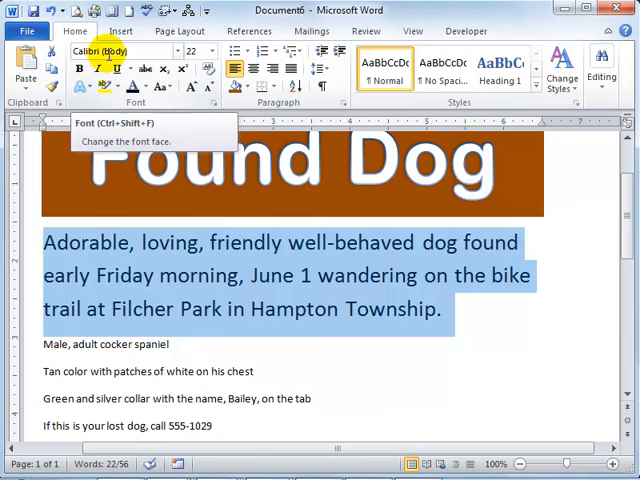
mouse_move(426, 400)
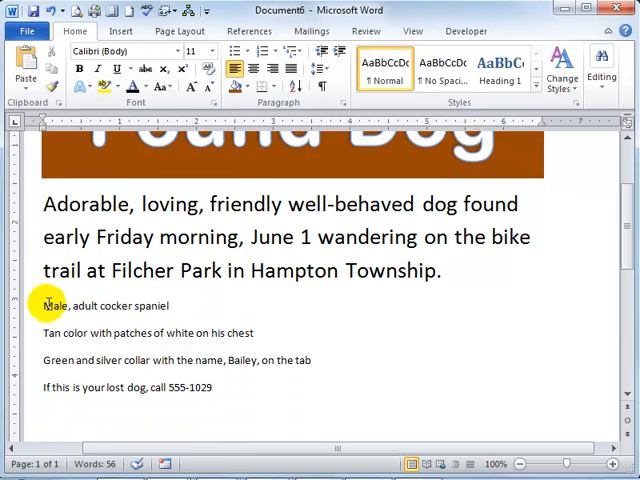
Set the three dog-description lines to 24 point and format them as bullets
drag(44, 304, 328, 348)
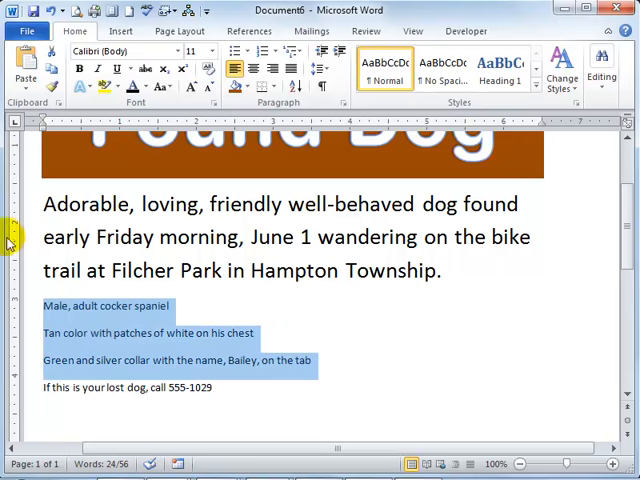
click(206, 52)
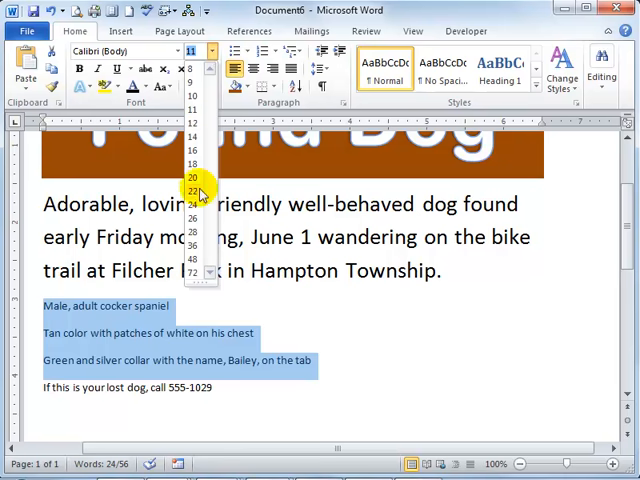
click(192, 192)
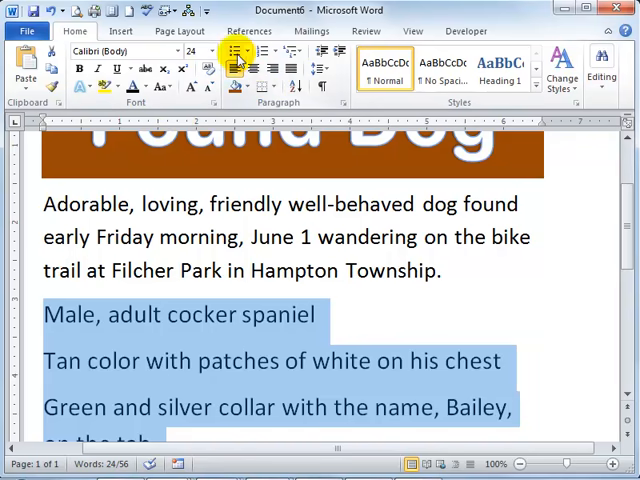
mouse_move(236, 56)
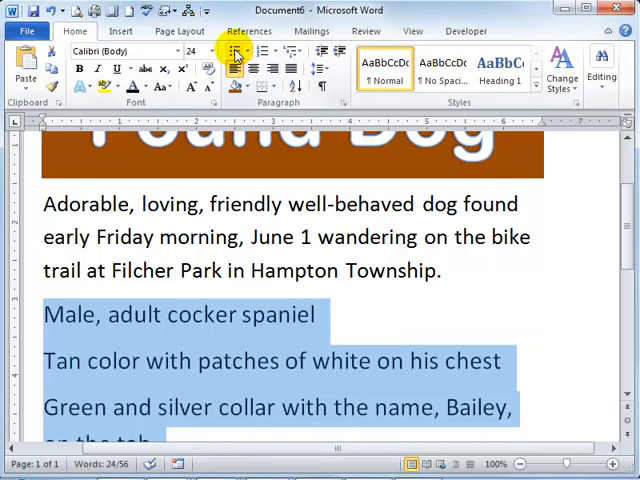
click(230, 56)
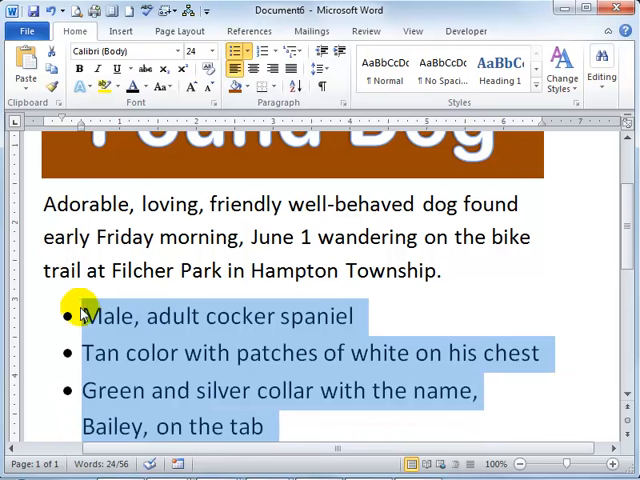
mouse_move(112, 376)
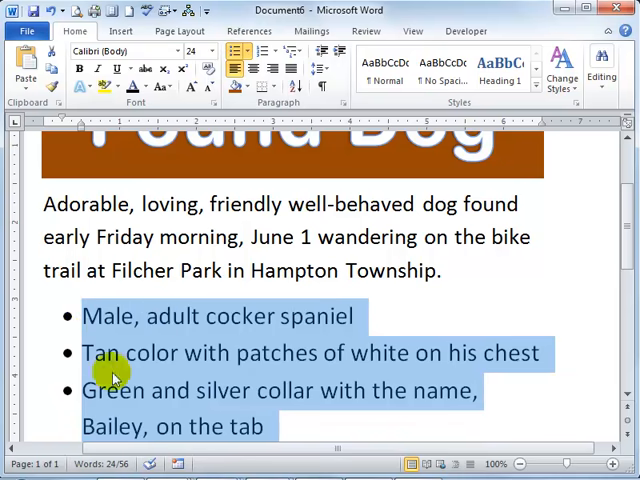
scroll(down, 3)
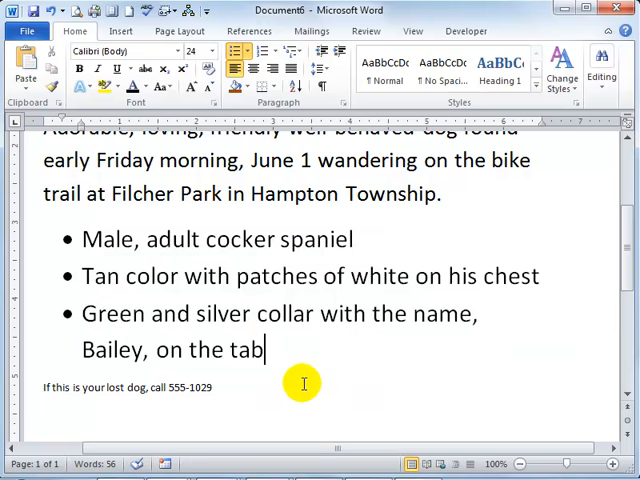
mouse_move(256, 380)
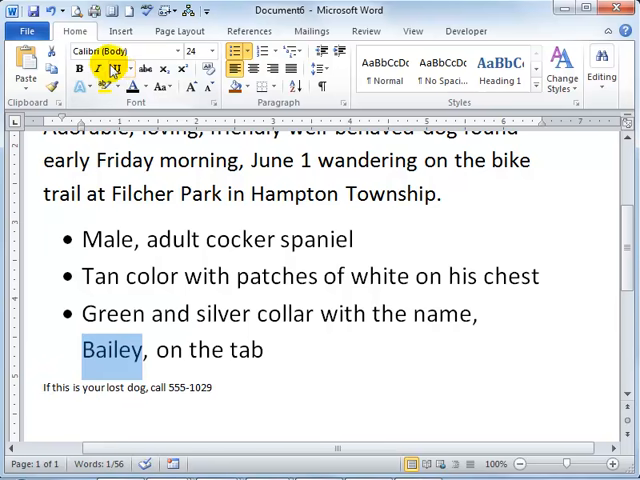
mouse_move(100, 68)
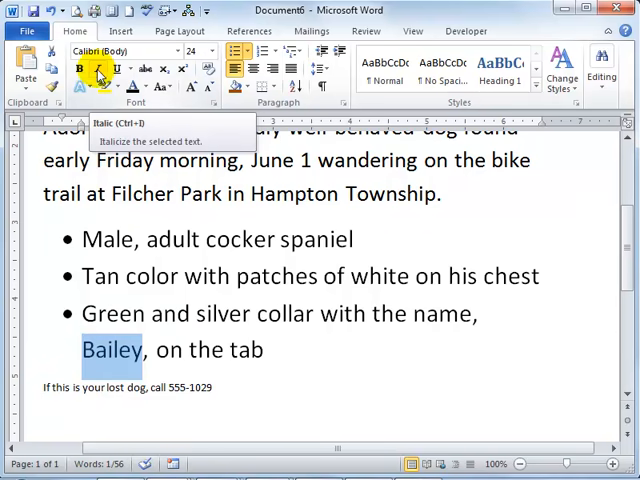
Italicise 'Bailey' and preview an orange theme colour for it
click(96, 72)
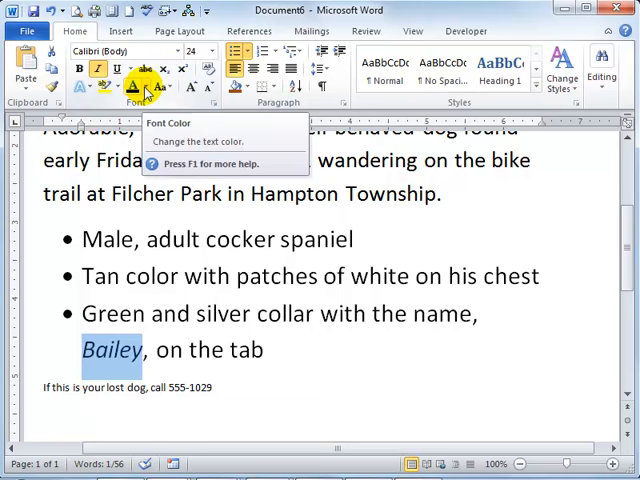
click(152, 88)
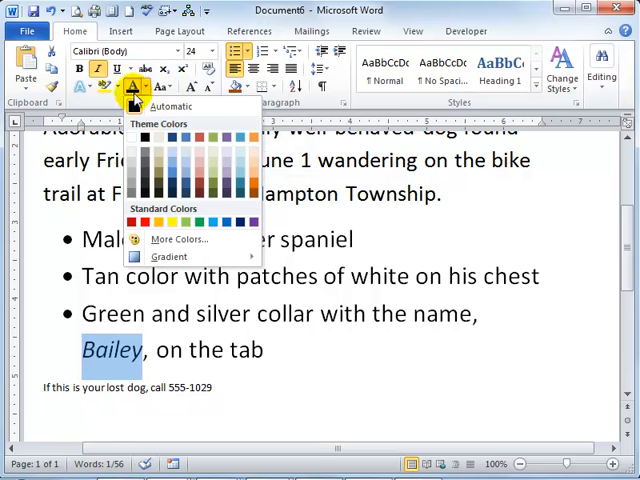
mouse_move(144, 138)
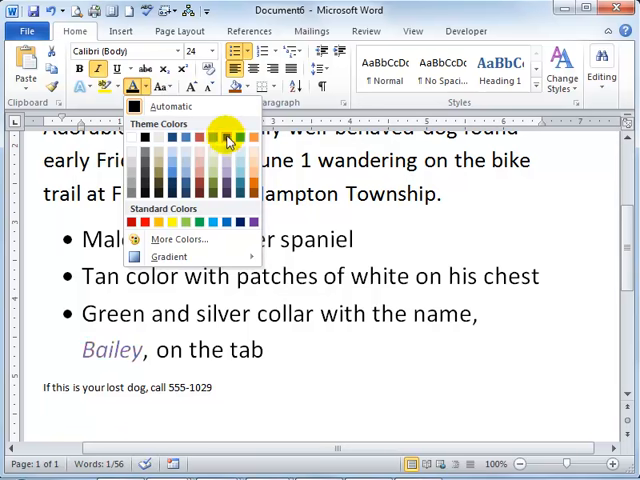
mouse_move(186, 138)
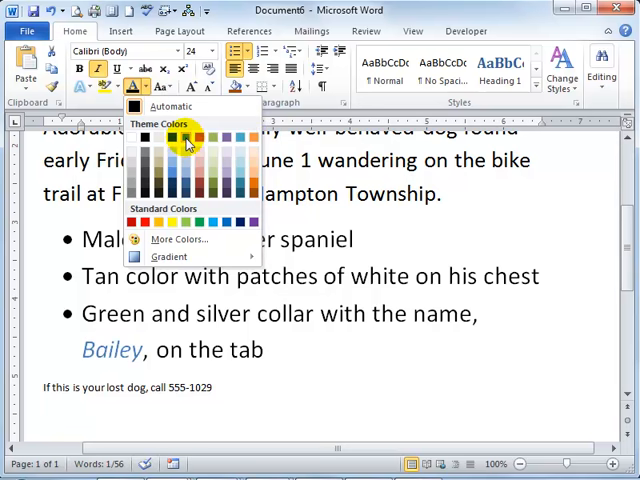
mouse_move(188, 136)
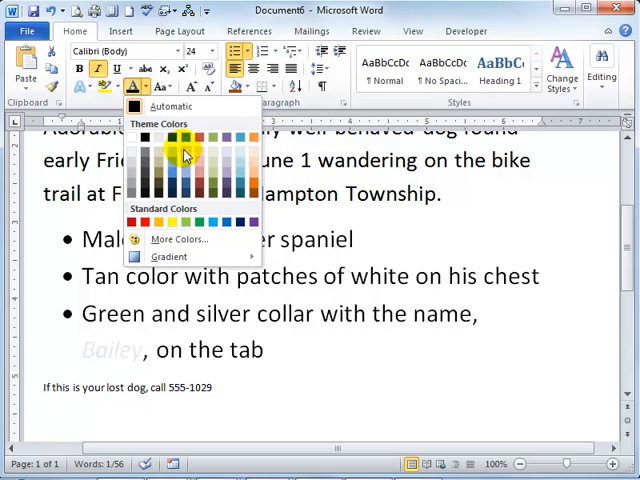
click(196, 140)
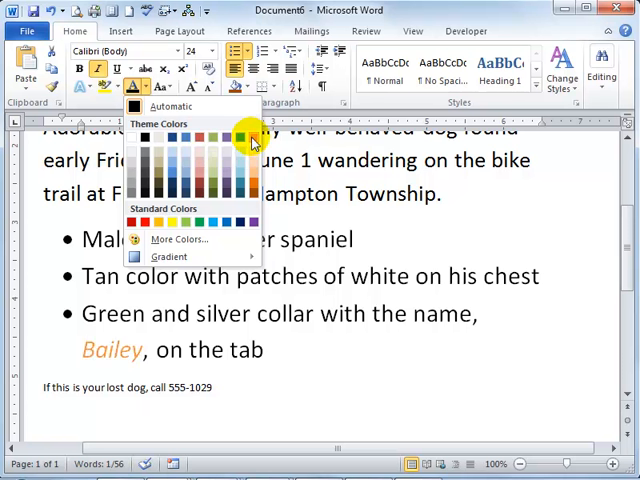
mouse_move(252, 140)
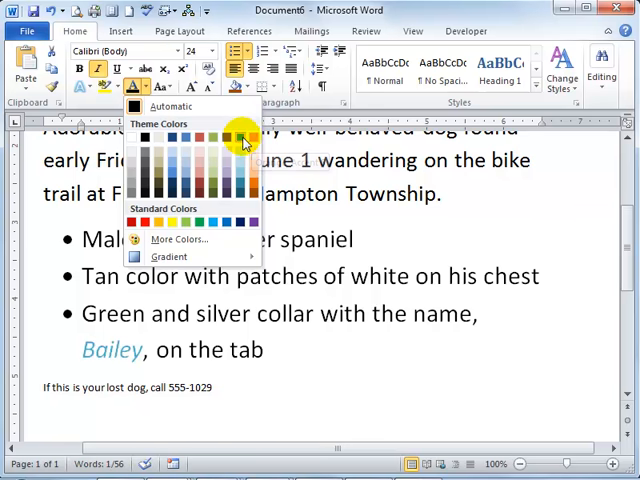
mouse_move(184, 170)
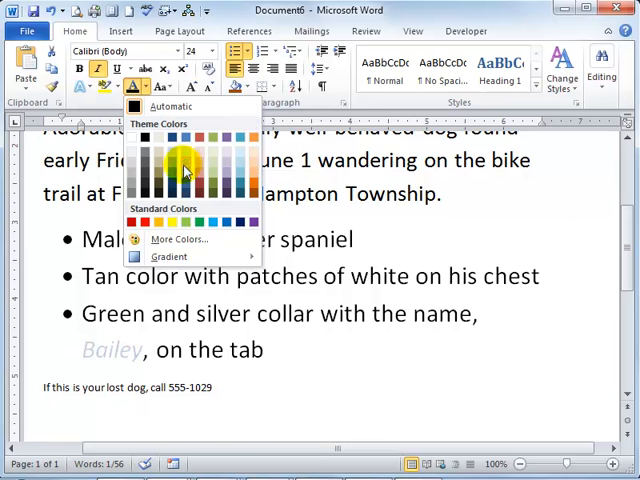
mouse_move(184, 184)
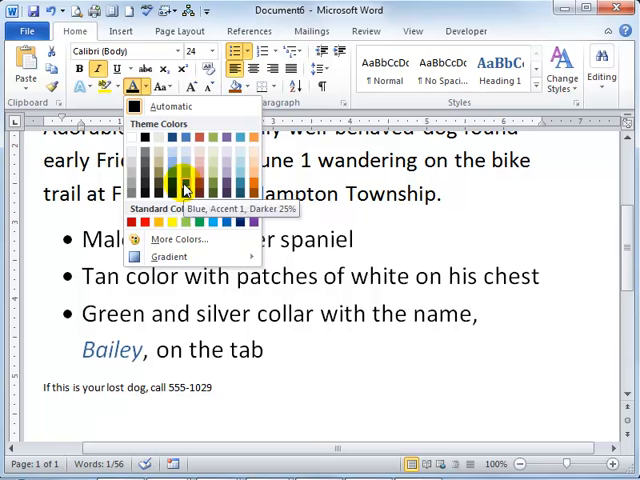
Colour Bailey Blue, Accent 1, Darker 25% and make the phone line bold, larger and centred
click(184, 188)
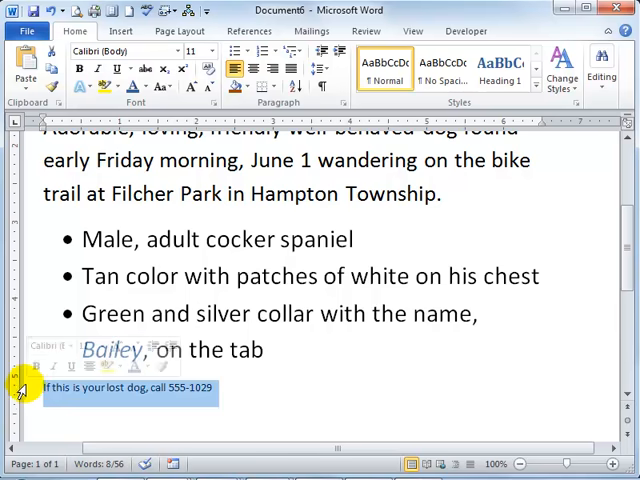
mouse_move(212, 270)
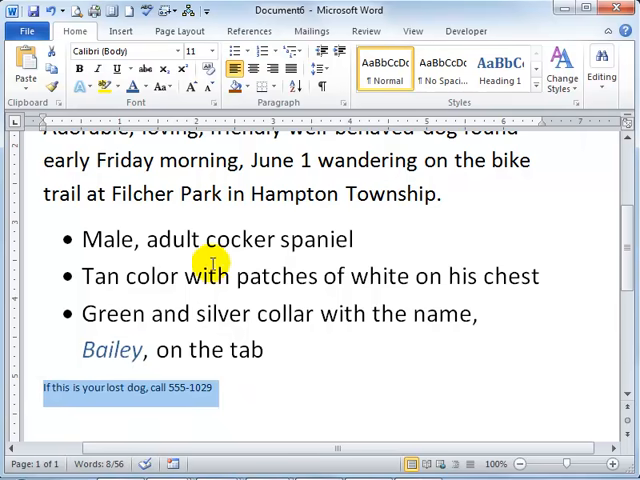
click(76, 68)
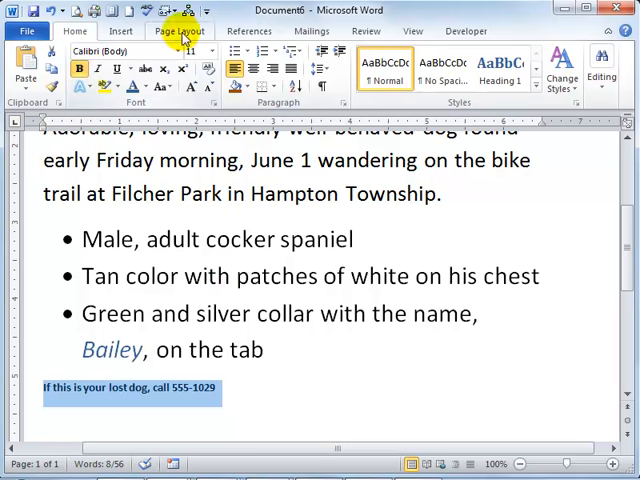
click(204, 52)
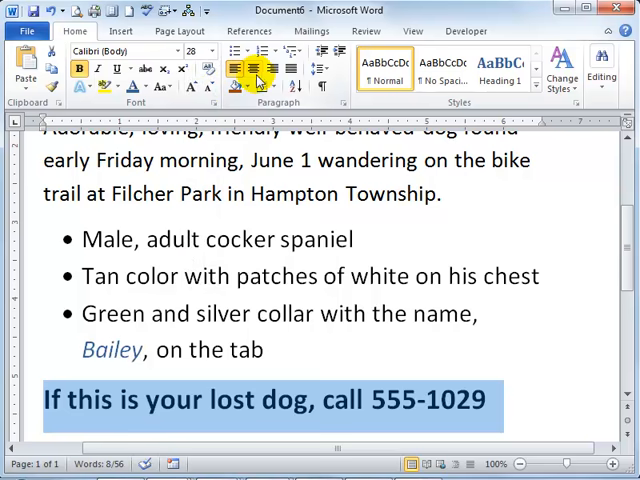
click(252, 68)
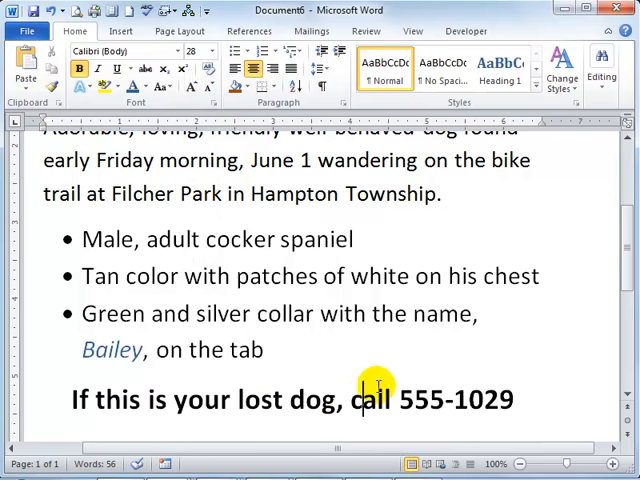
Underline 'call 555-1029' in the closing line
drag(350, 400, 456, 400)
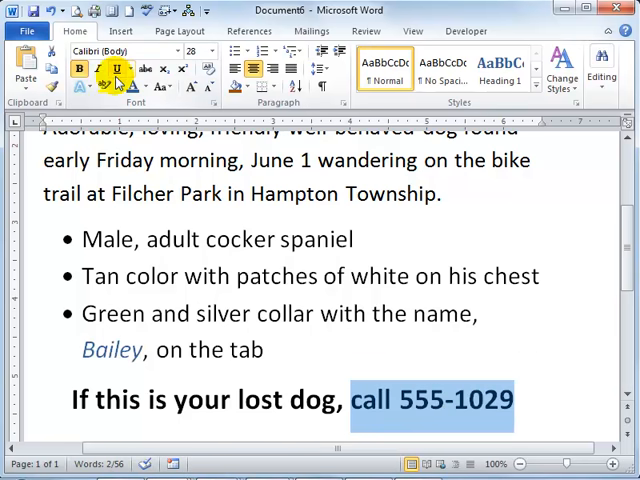
click(112, 68)
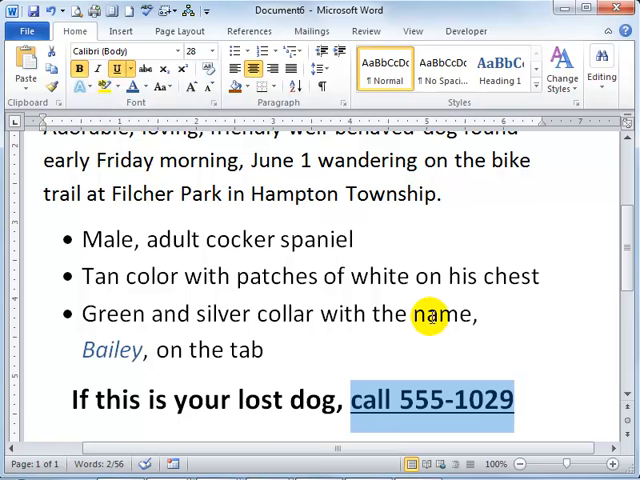
mouse_move(218, 312)
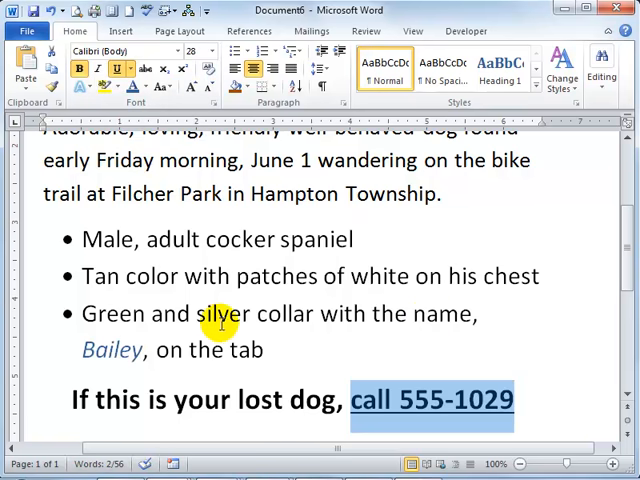
mouse_move(524, 324)
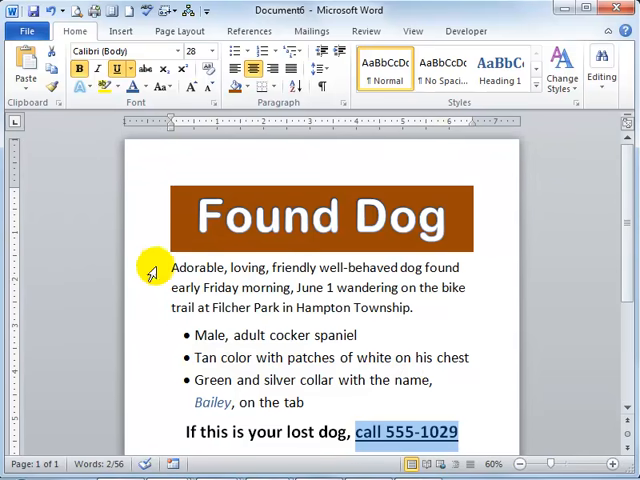
mouse_move(178, 264)
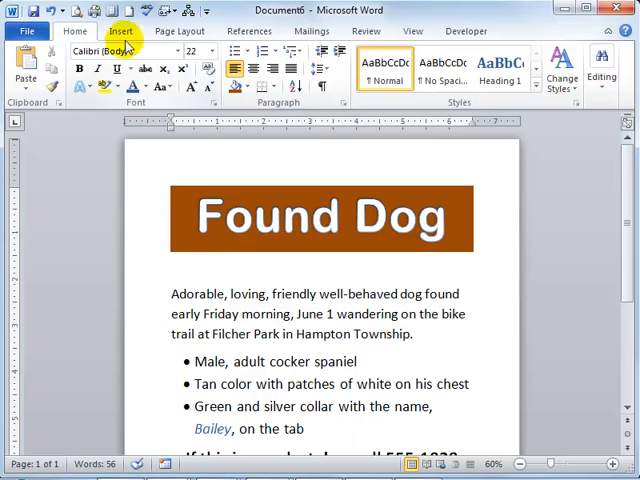
Browse to the Chapter_01 folder in Insert Picture and show files as thumbnails
click(124, 32)
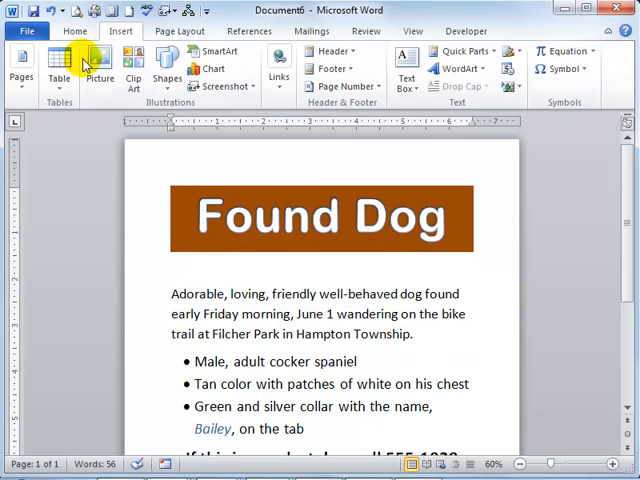
click(94, 64)
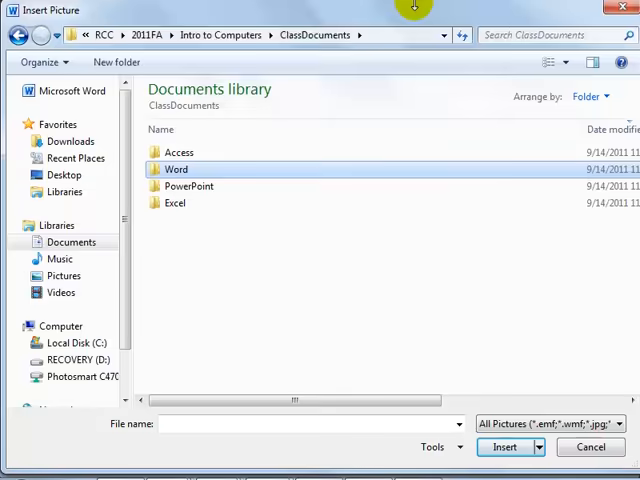
mouse_move(296, 162)
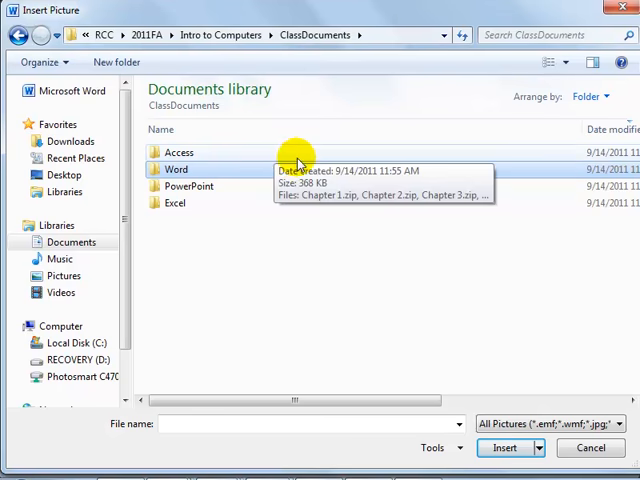
mouse_move(324, 242)
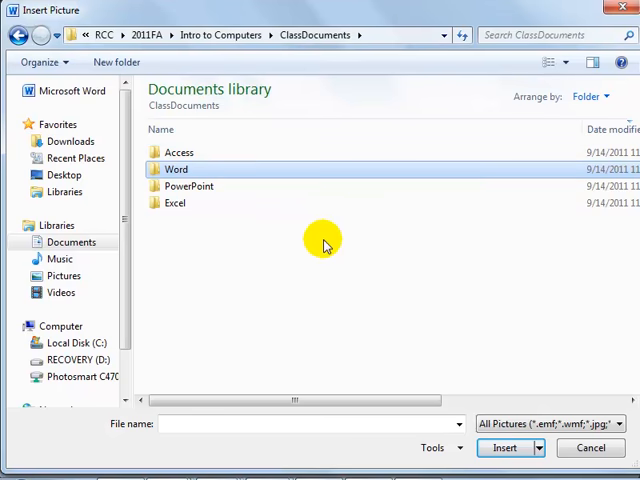
mouse_move(194, 168)
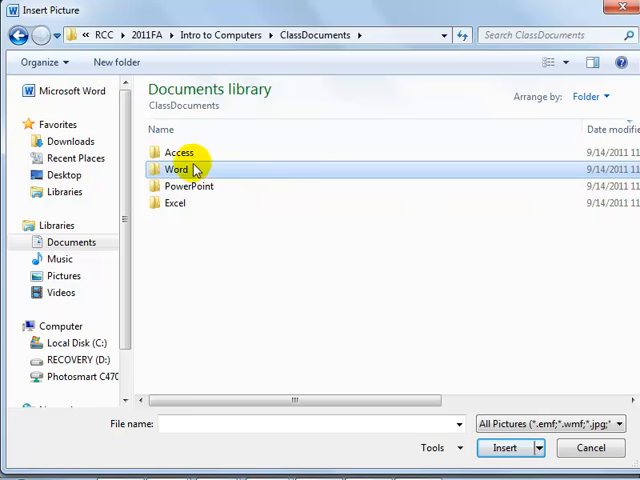
mouse_move(182, 168)
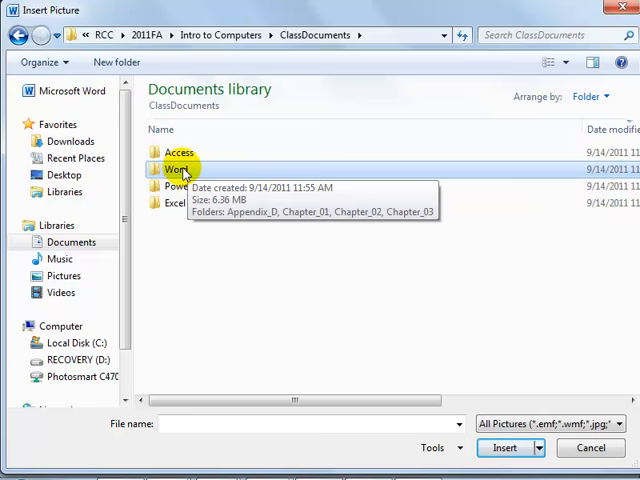
double_click(176, 168)
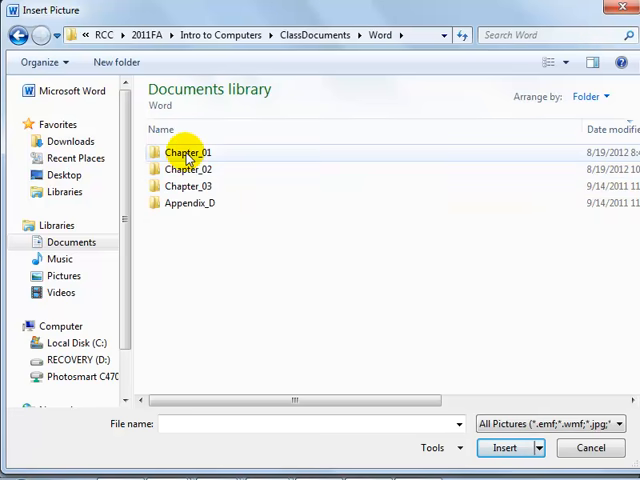
double_click(188, 152)
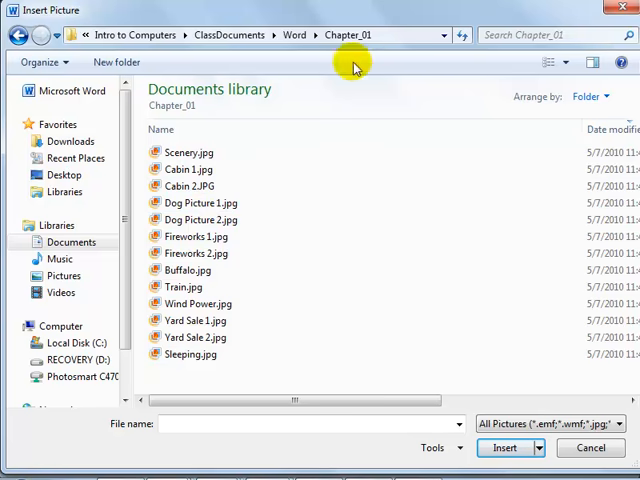
click(560, 62)
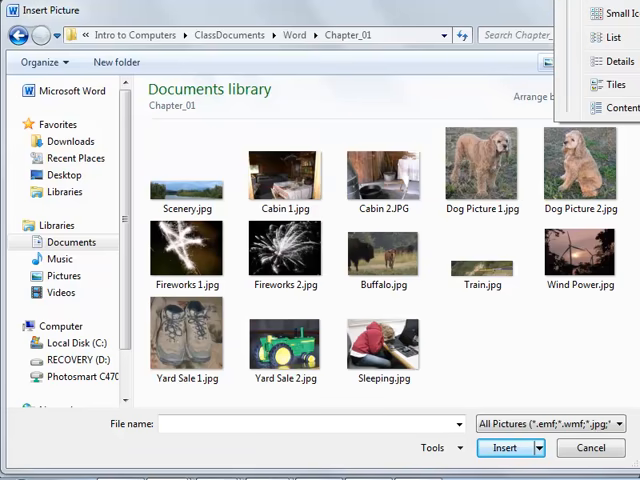
click(480, 164)
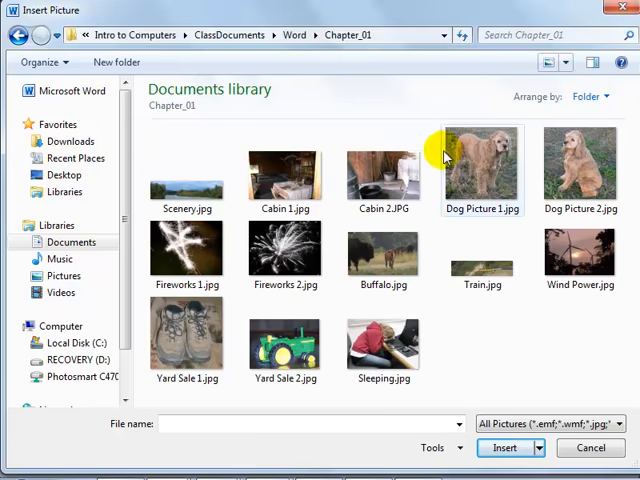
Insert Dog Picture 1.jpg into the flyer beneath the Found Dog heading
click(582, 164)
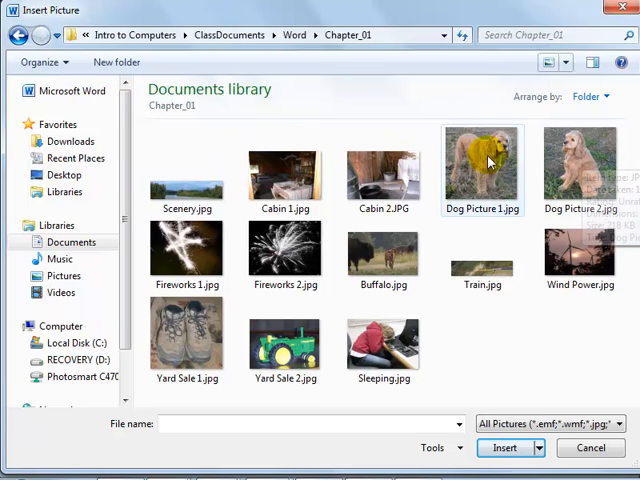
click(484, 164)
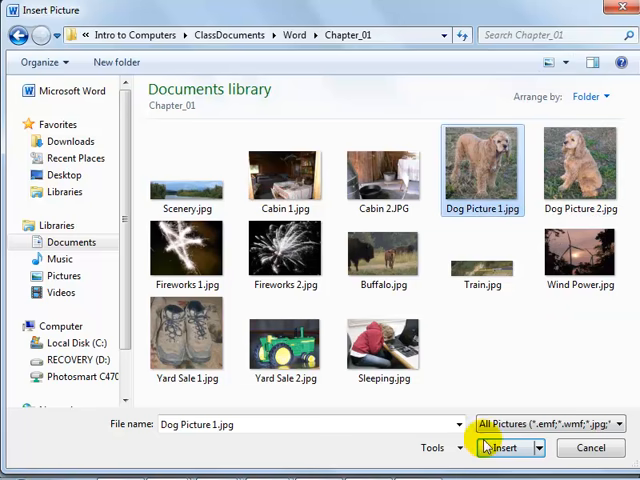
click(500, 448)
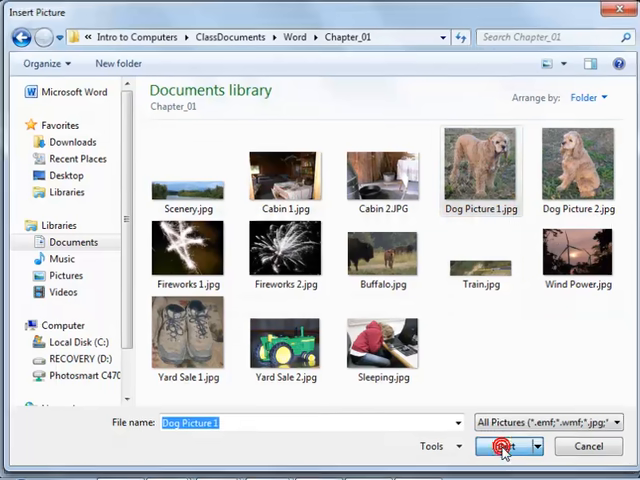
click(500, 446)
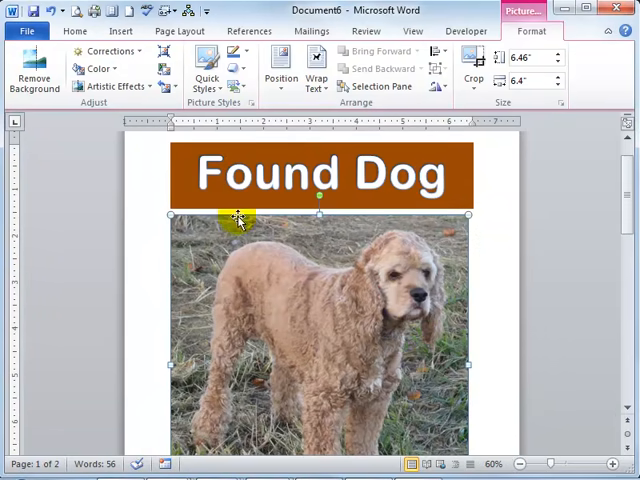
mouse_move(472, 216)
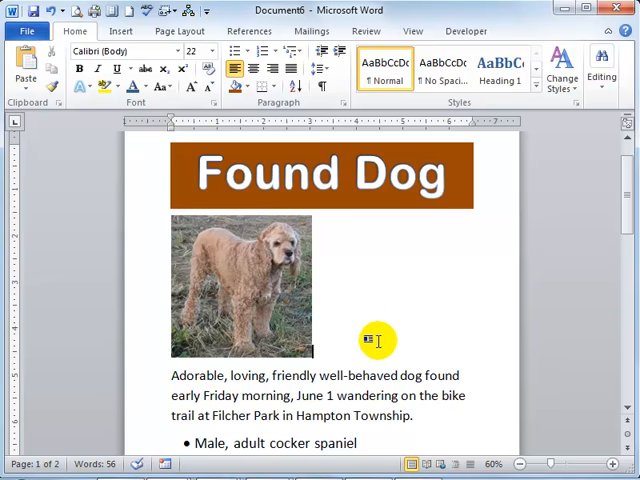
mouse_move(316, 348)
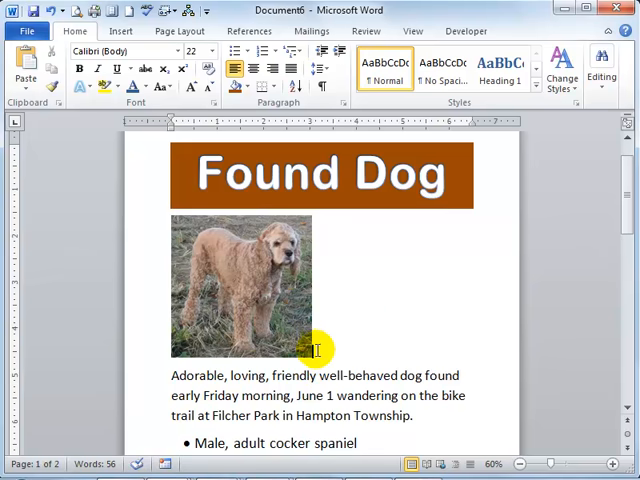
Insert Dog Picture 2.jpg and resize it to match the first photo beside it
click(124, 32)
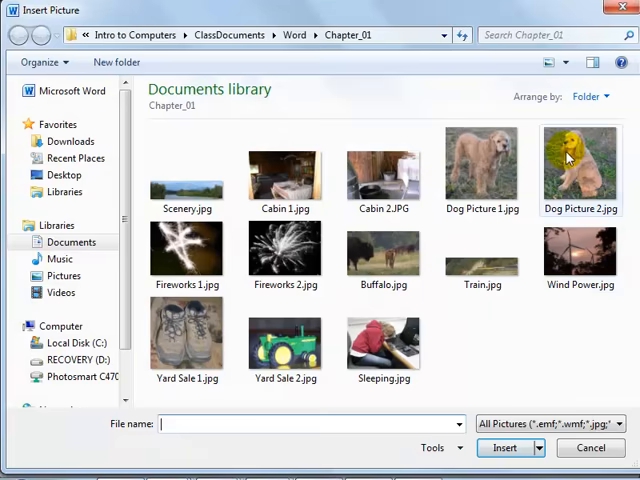
click(580, 164)
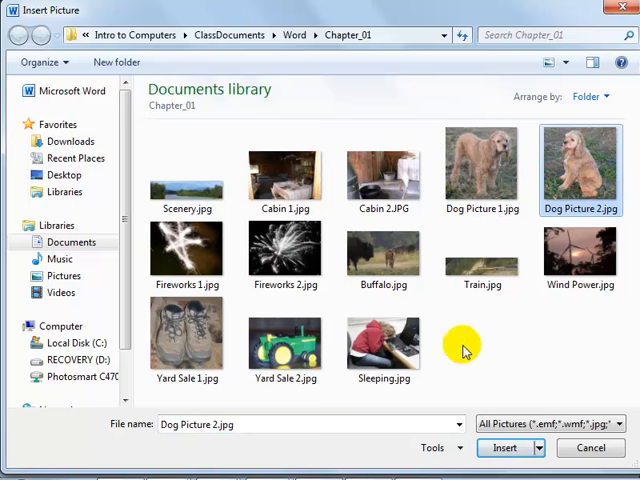
click(504, 448)
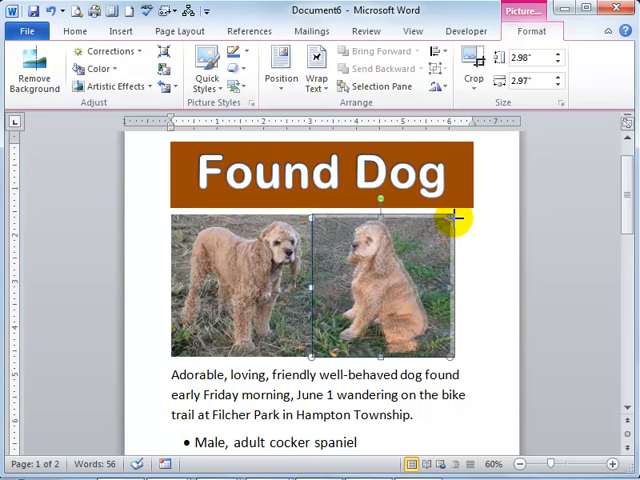
drag(456, 214, 496, 250)
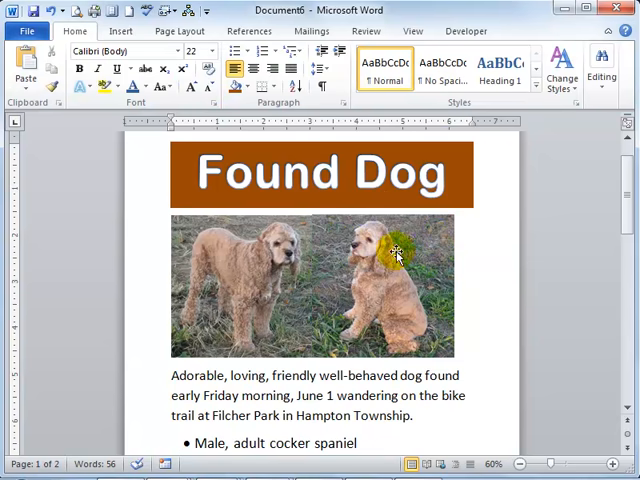
Resize the first dog photo so both photos line up evenly side by side
click(396, 252)
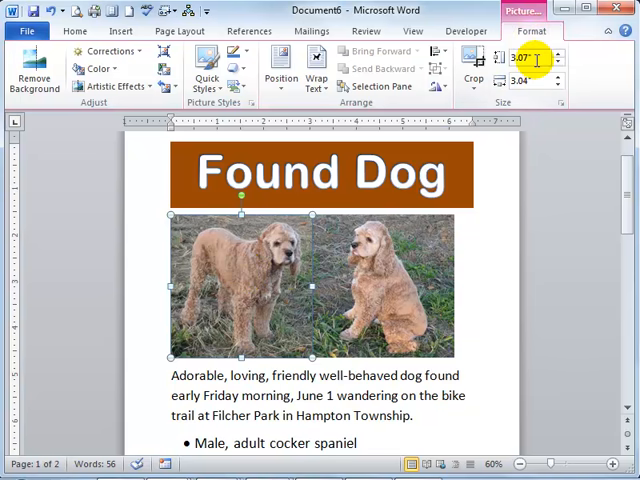
mouse_move(540, 58)
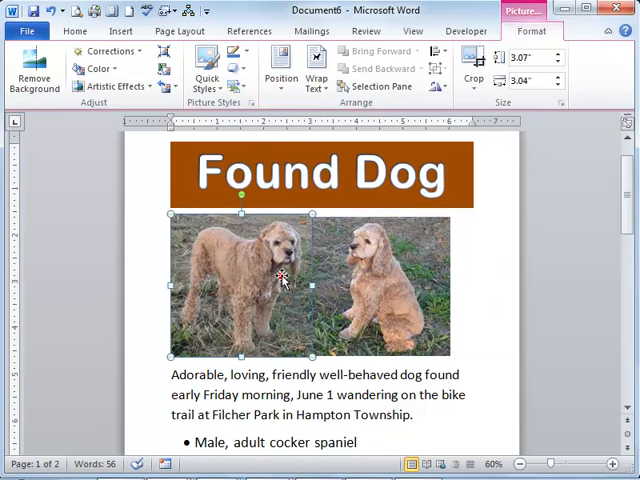
click(526, 56)
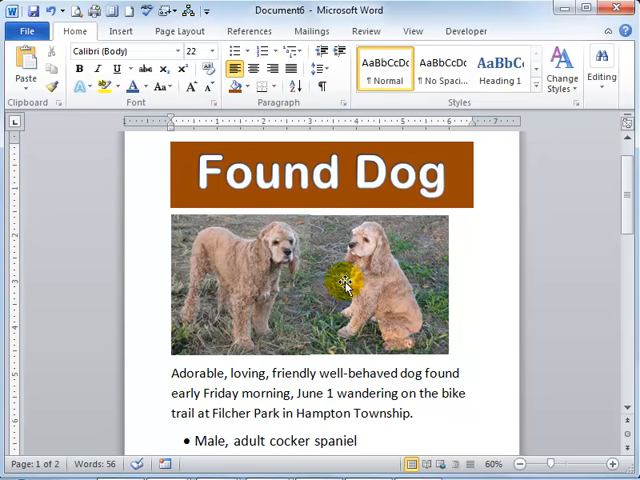
mouse_move(398, 268)
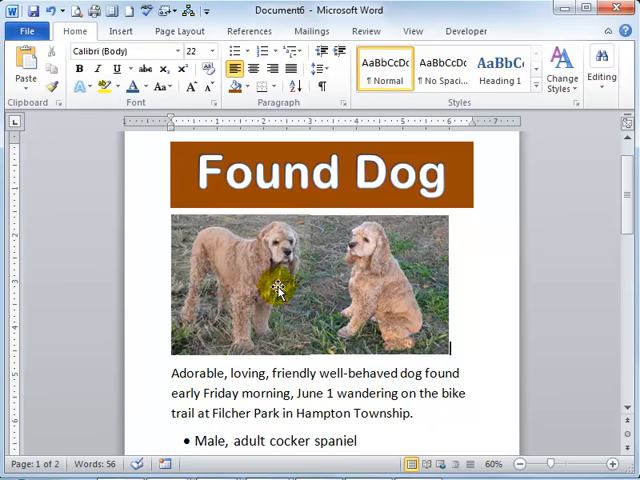
Apply a white-framed picture style to the first dog photo from the Picture Styles gallery
click(278, 288)
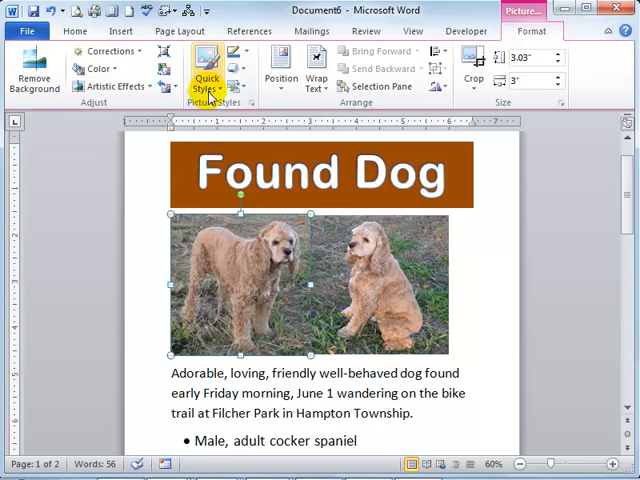
mouse_move(216, 84)
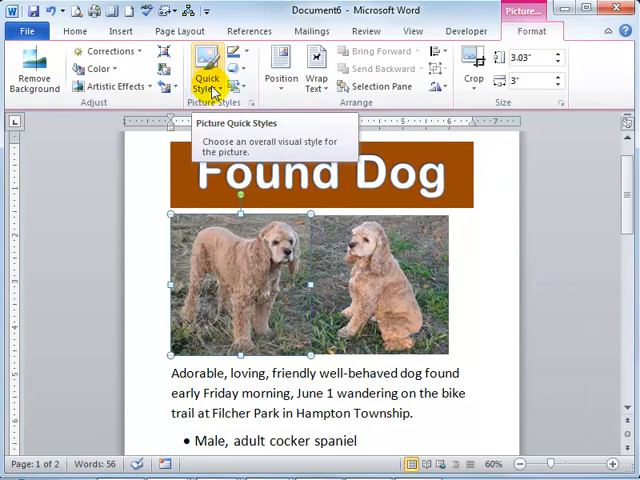
mouse_move(596, 72)
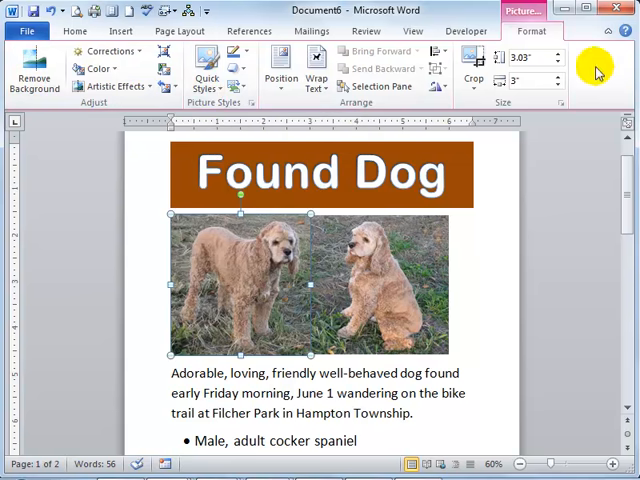
mouse_move(206, 80)
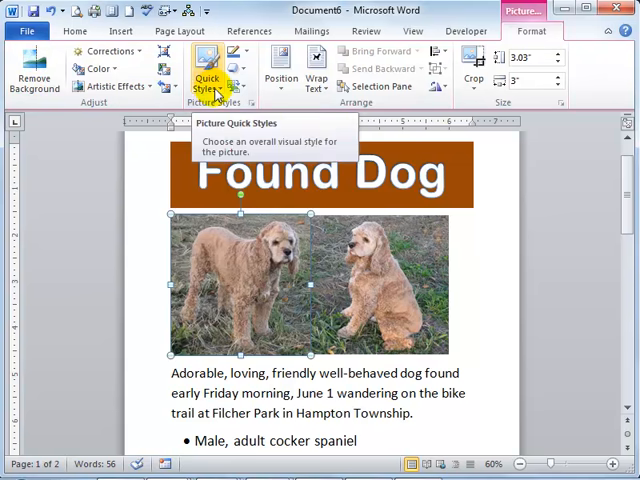
click(206, 80)
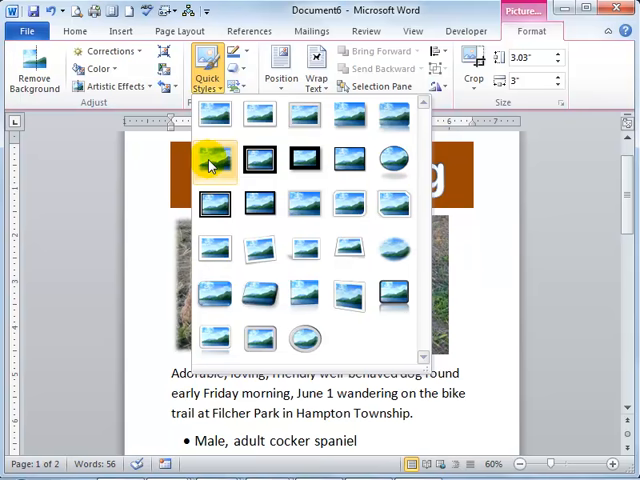
click(212, 160)
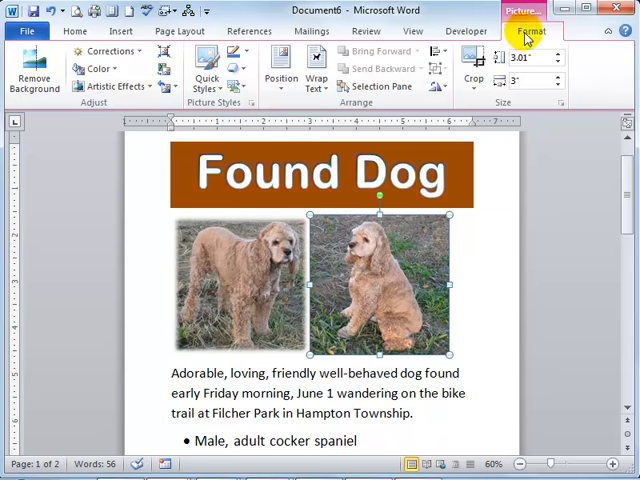
click(208, 80)
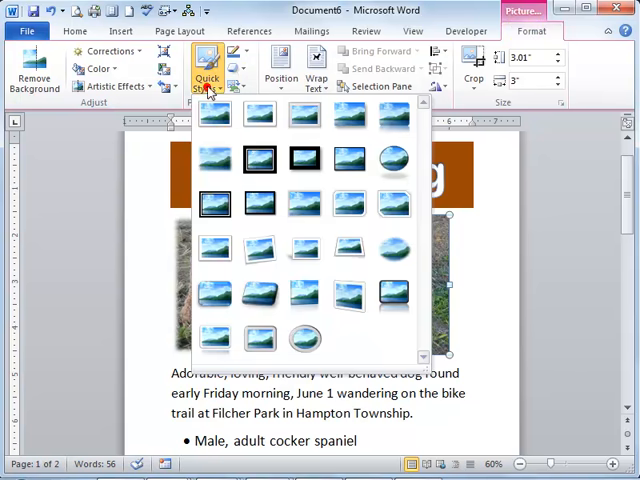
mouse_move(212, 160)
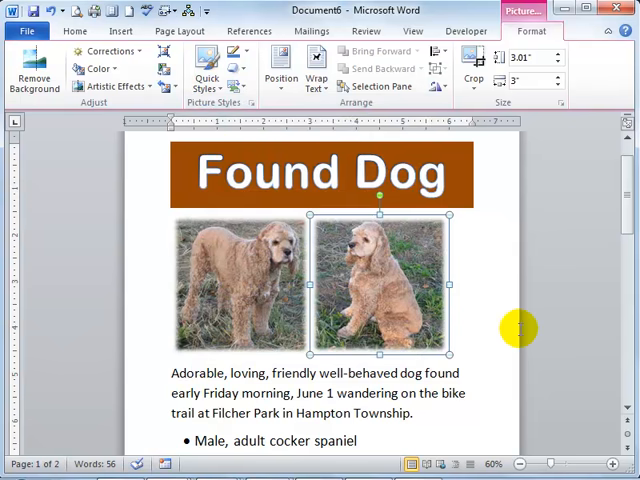
Give both dog photos a soft orange glow picture effect
click(244, 280)
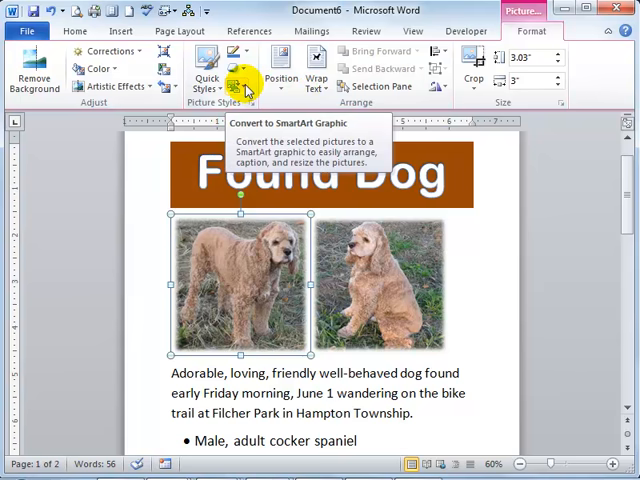
mouse_move(244, 66)
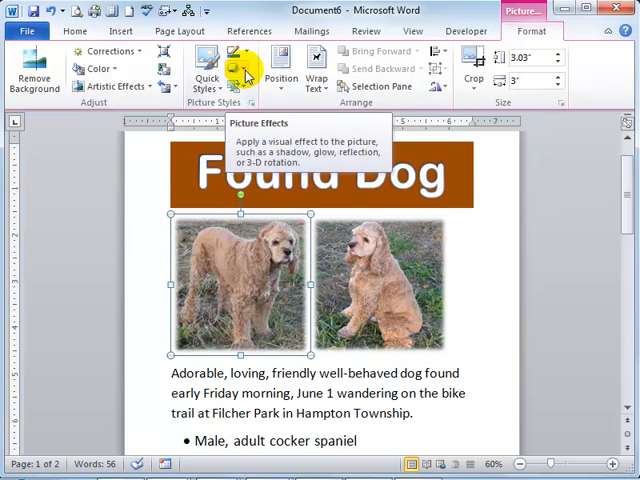
click(240, 64)
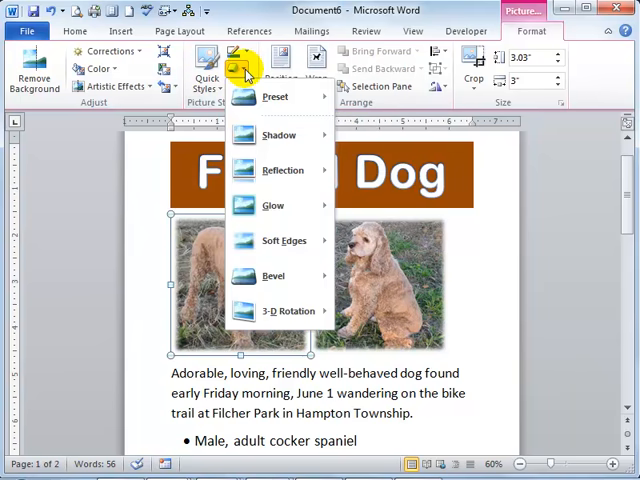
click(272, 96)
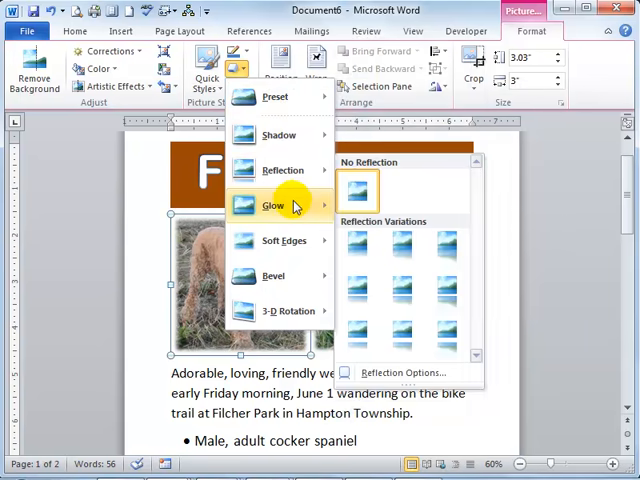
click(272, 204)
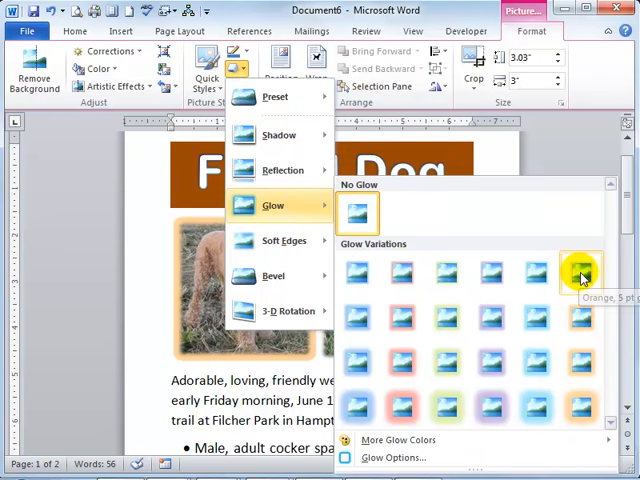
click(580, 272)
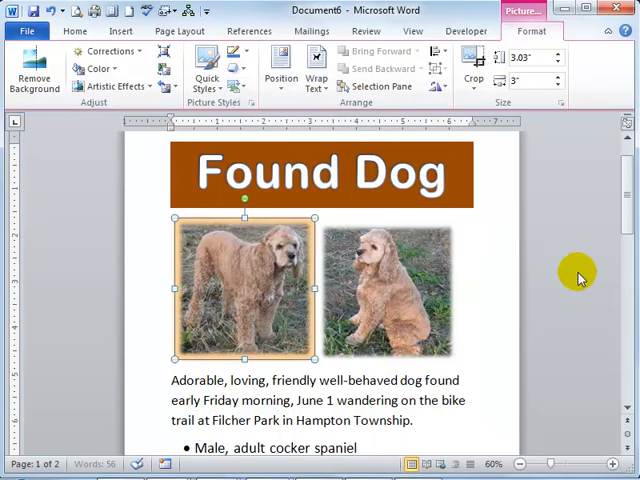
mouse_move(410, 298)
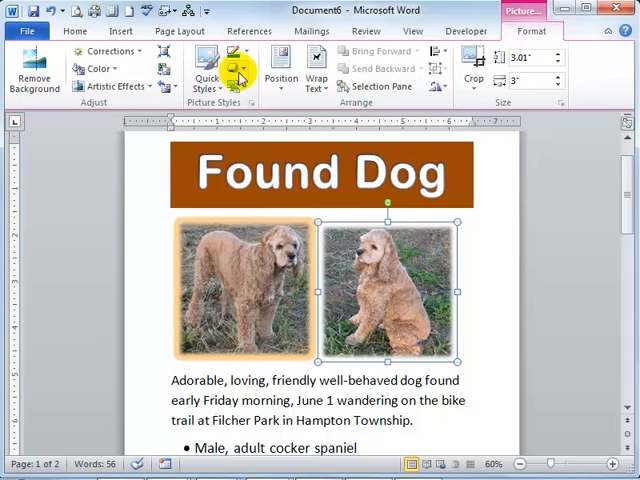
click(240, 68)
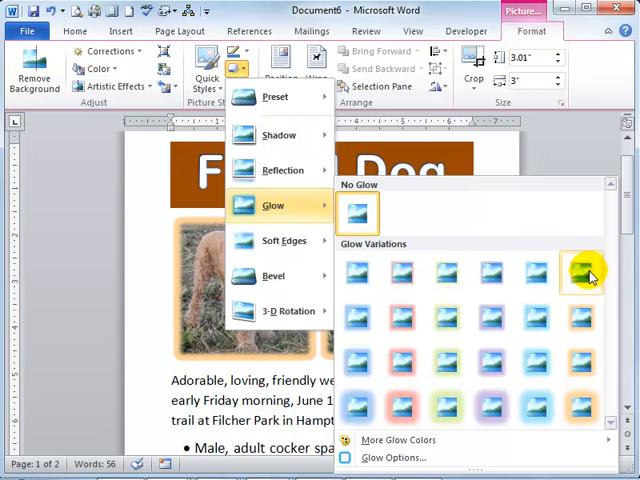
click(582, 272)
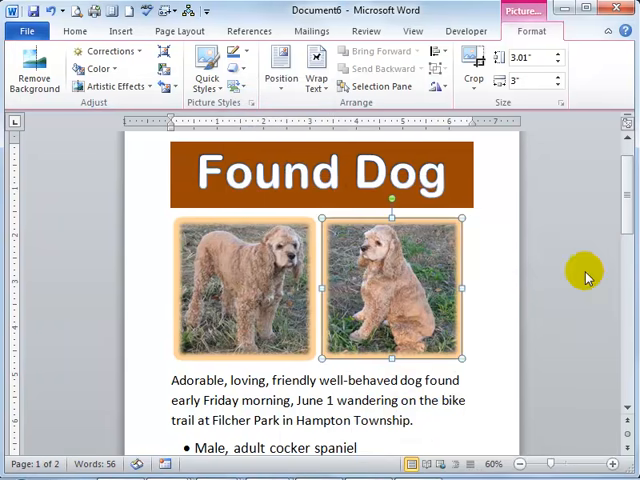
mouse_move(512, 268)
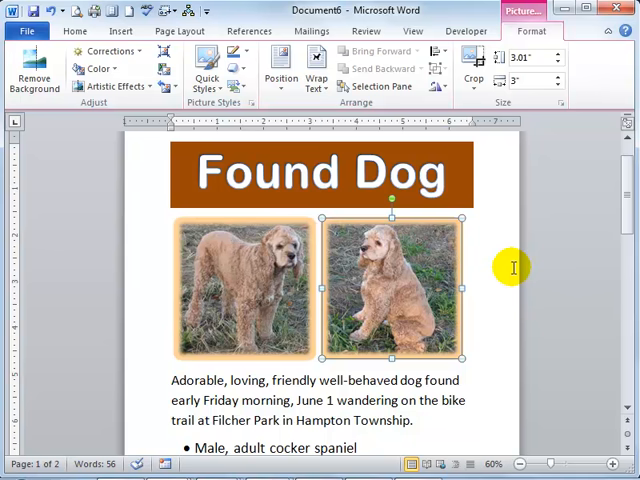
mouse_move(268, 290)
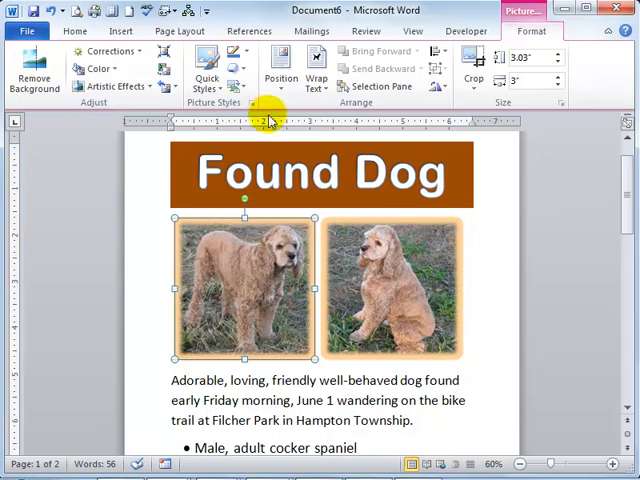
Apply 3-D rotations Off Axis 1 Right and Off Axis 2 Left so the photos tilt toward each other
click(244, 66)
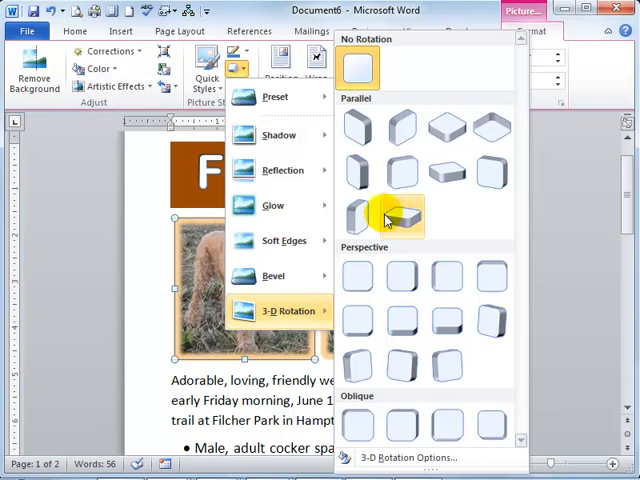
mouse_move(402, 170)
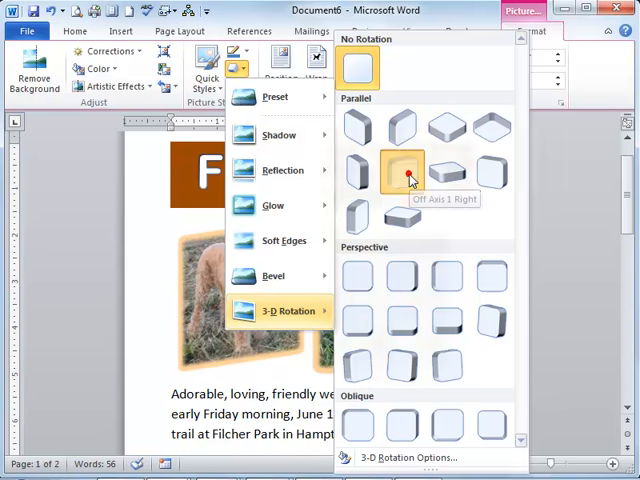
click(400, 172)
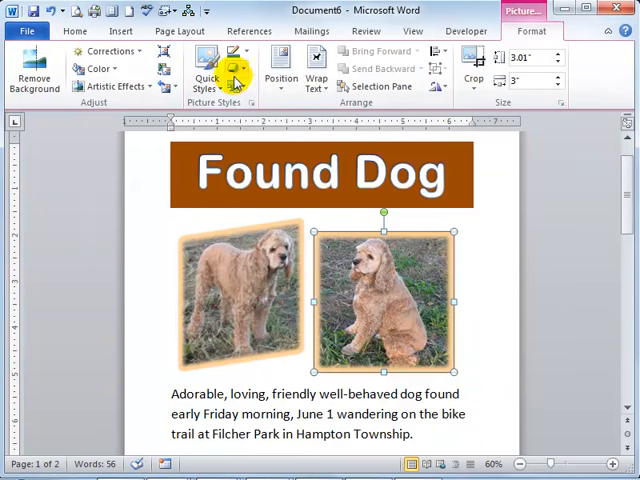
click(236, 56)
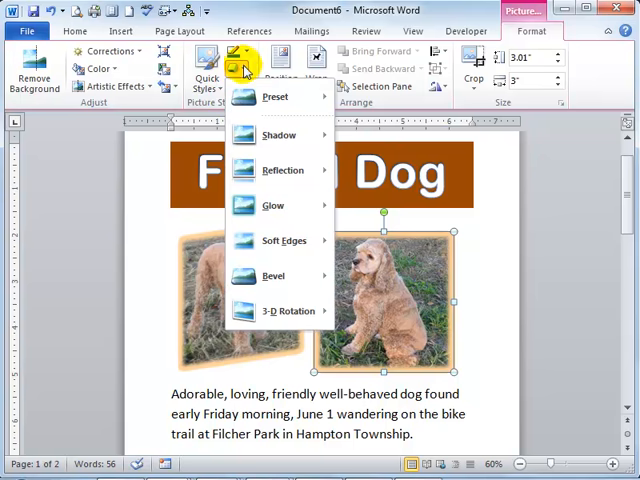
click(288, 312)
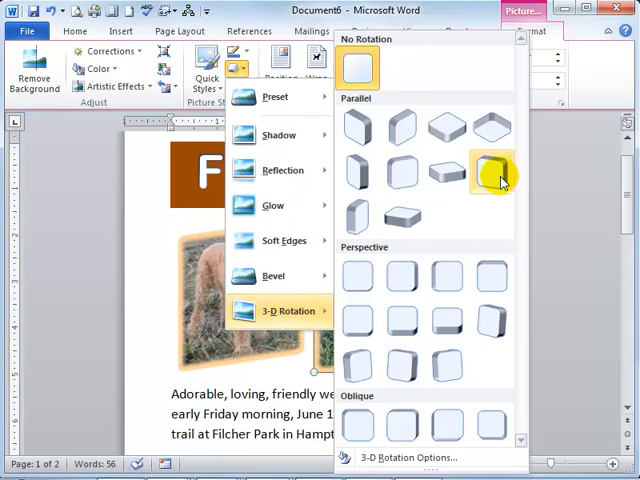
mouse_move(490, 172)
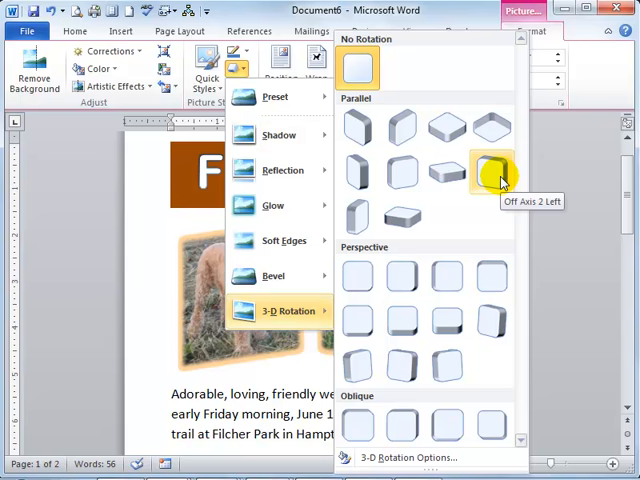
click(490, 170)
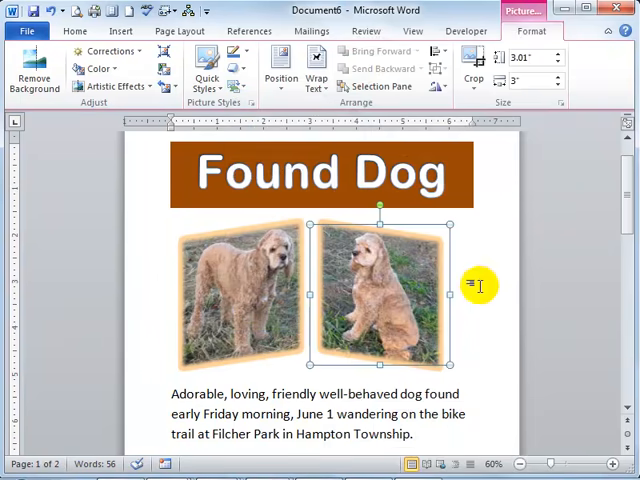
mouse_move(238, 258)
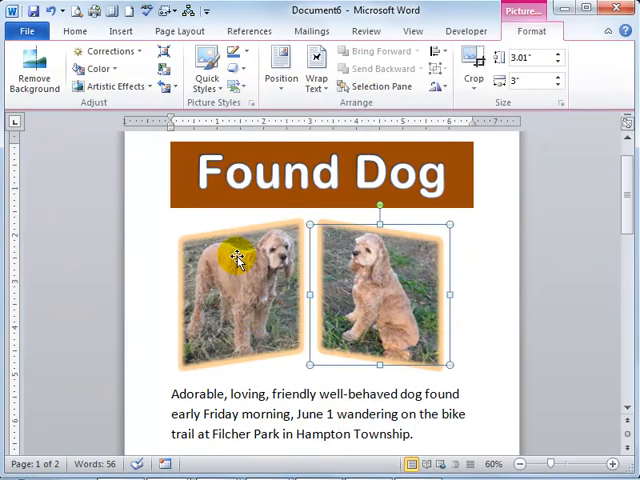
mouse_move(456, 300)
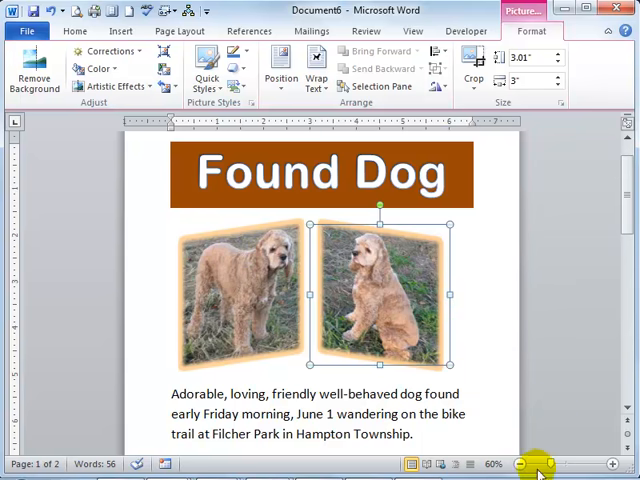
mouse_move(536, 460)
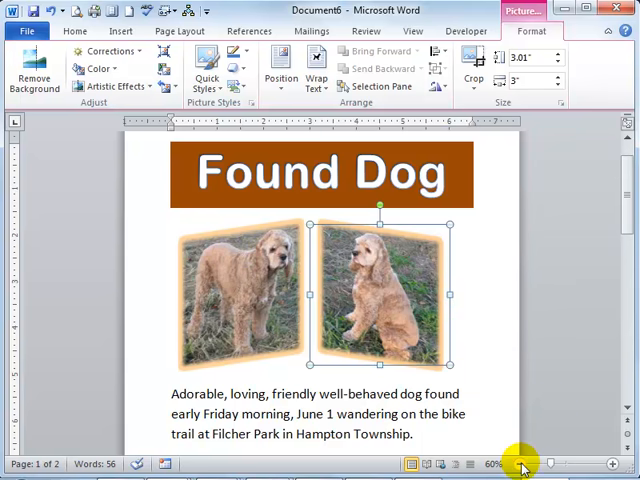
Reduce the bullet list and Found Dog title font sizes so the flyer fits one page
click(520, 464)
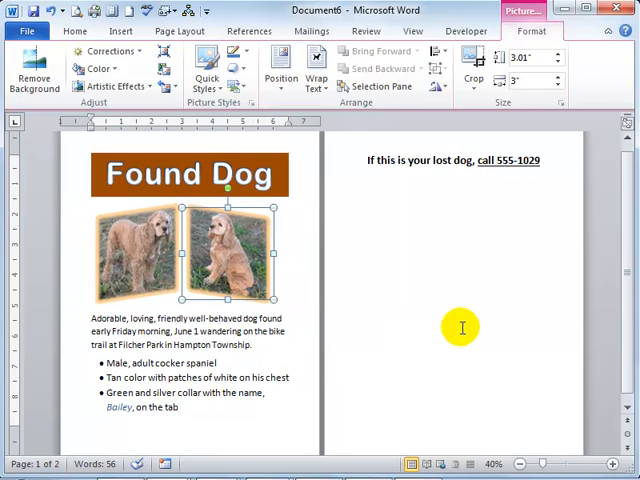
mouse_move(562, 156)
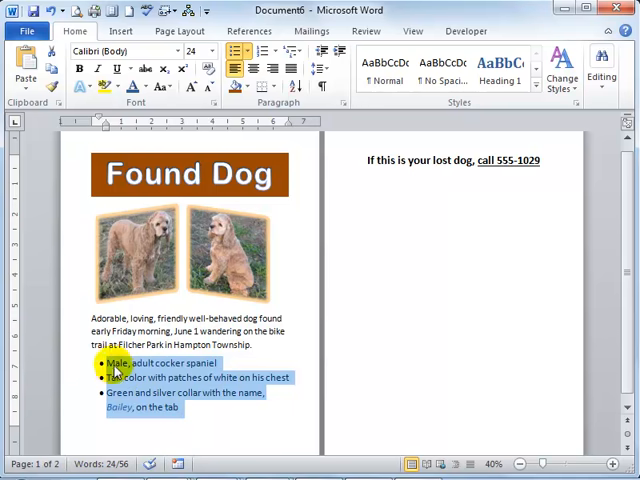
click(208, 52)
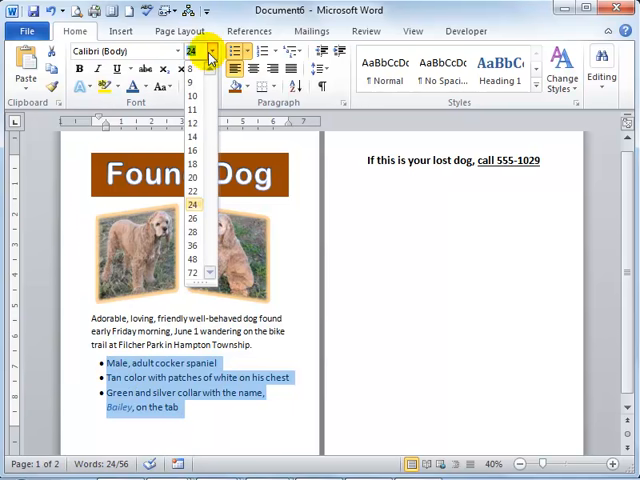
click(196, 192)
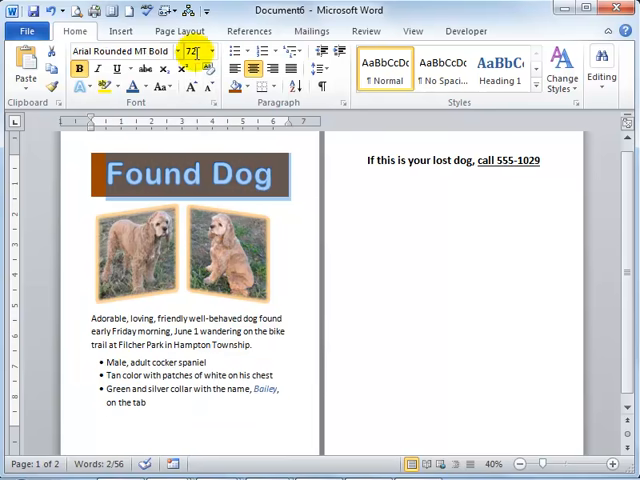
click(204, 52)
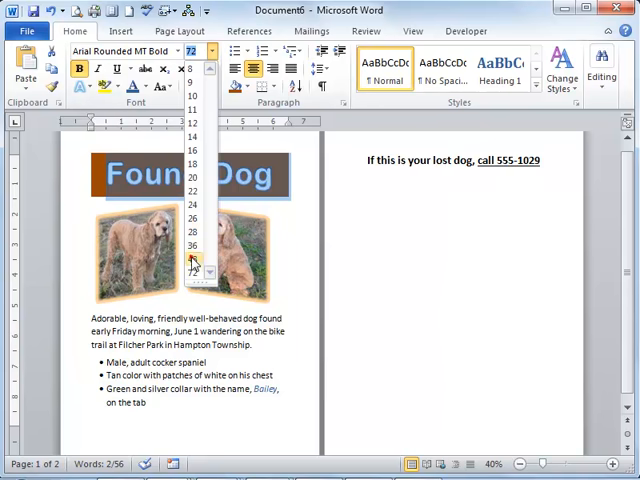
click(188, 244)
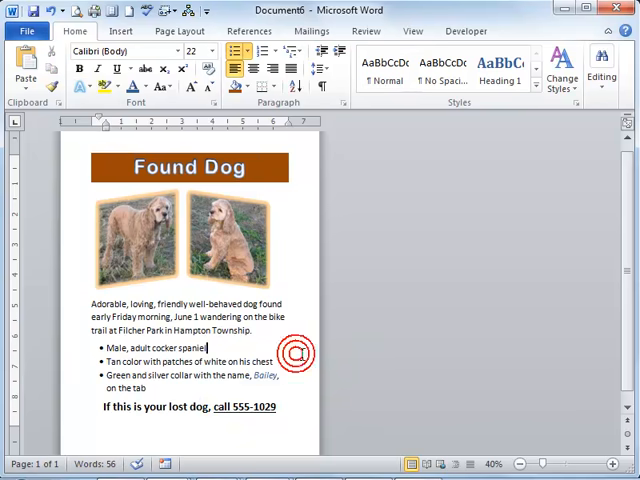
scroll(down, 3)
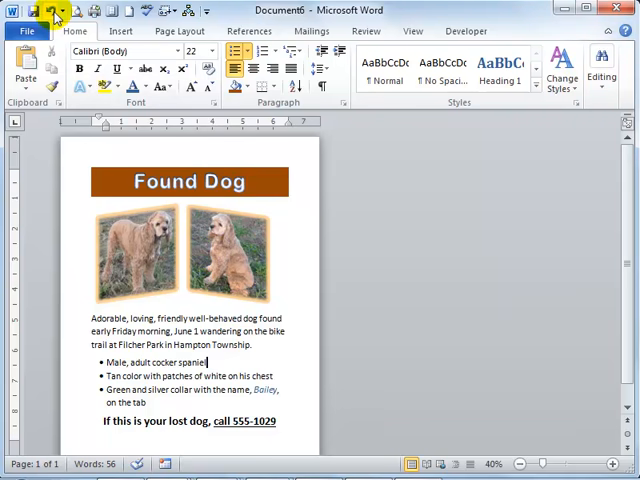
mouse_move(52, 10)
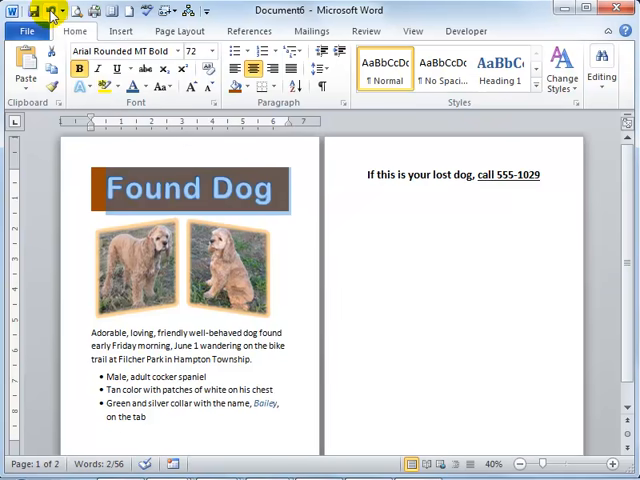
mouse_move(196, 180)
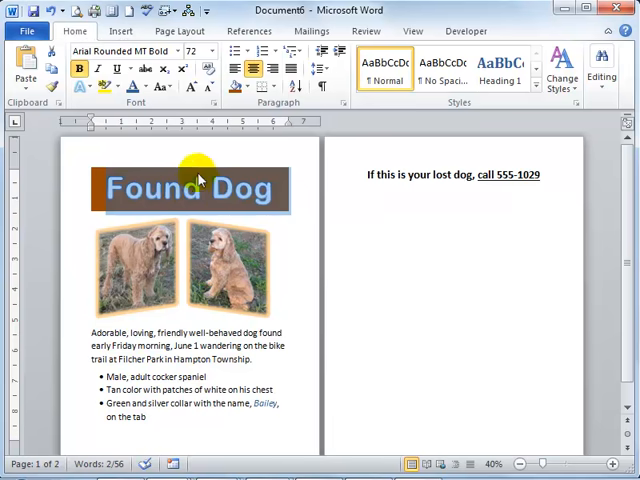
click(136, 268)
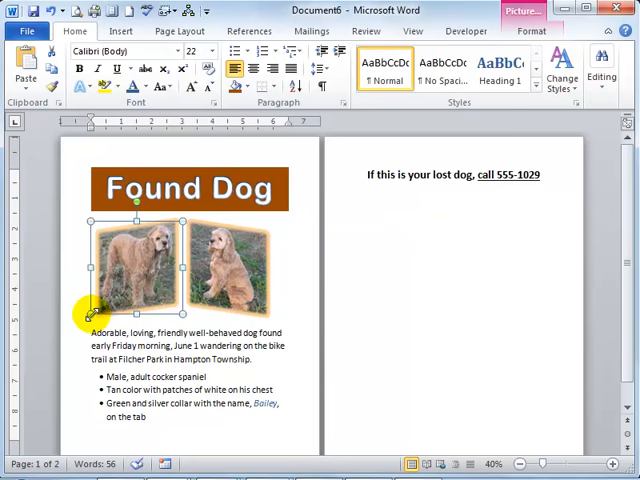
mouse_move(108, 232)
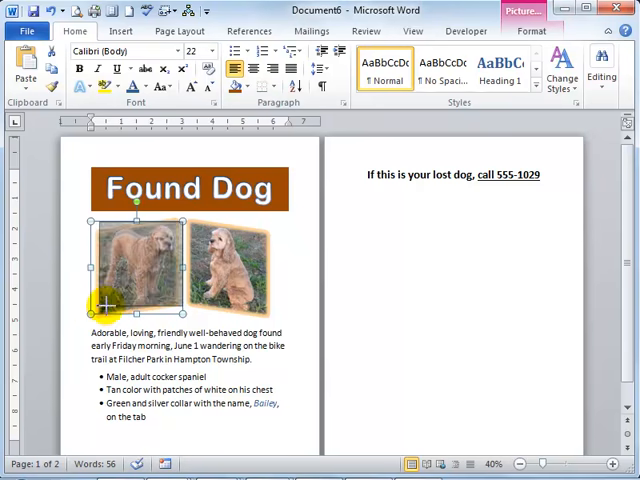
click(220, 270)
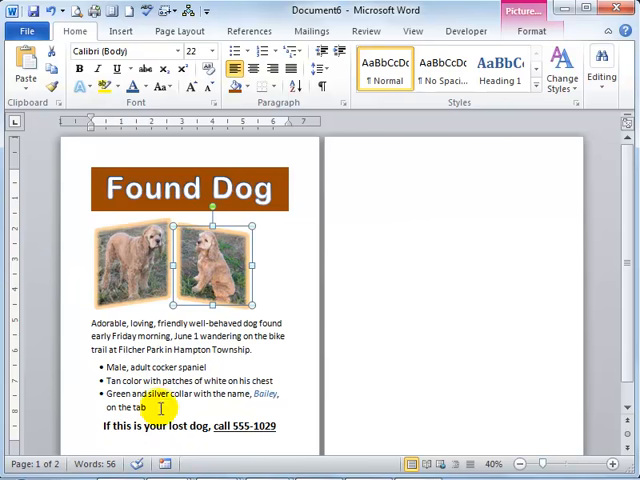
mouse_move(268, 444)
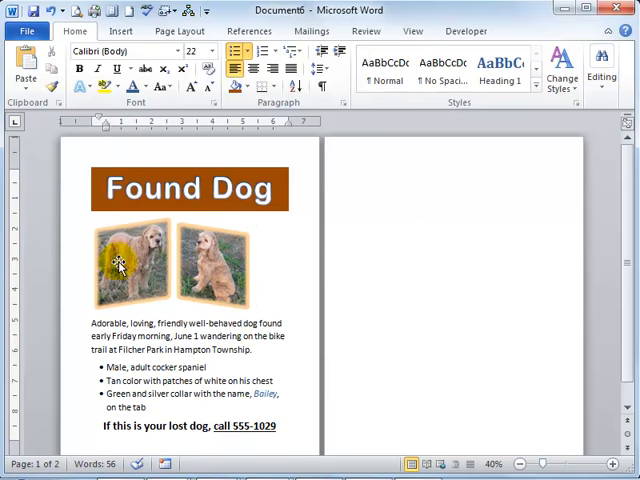
Adjust the picture effects on the left tilted dog photo
click(120, 262)
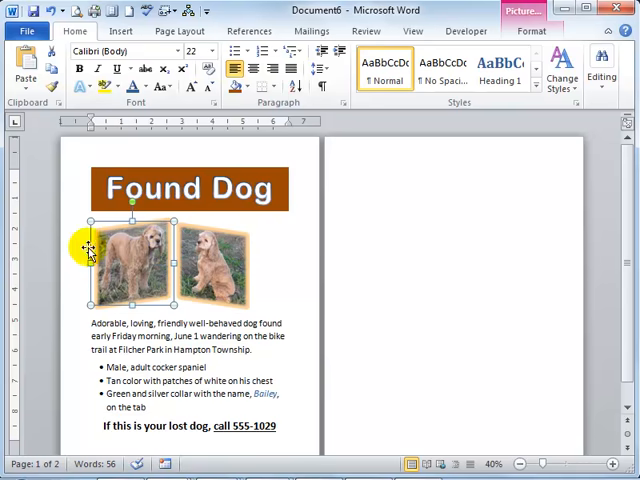
click(190, 188)
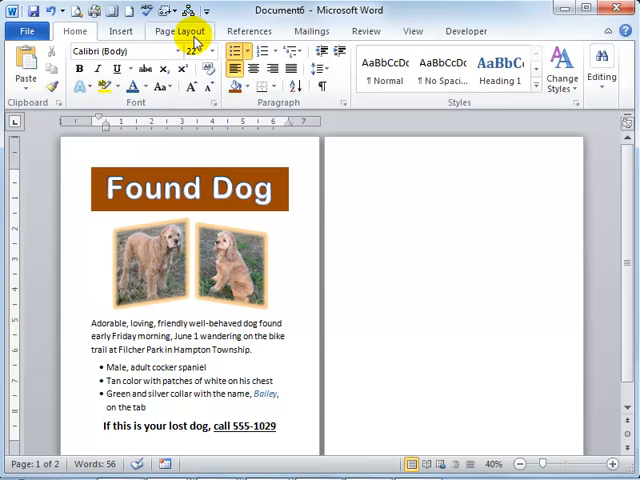
Choose a Box page border with a dashed line style in Page Borders
click(178, 28)
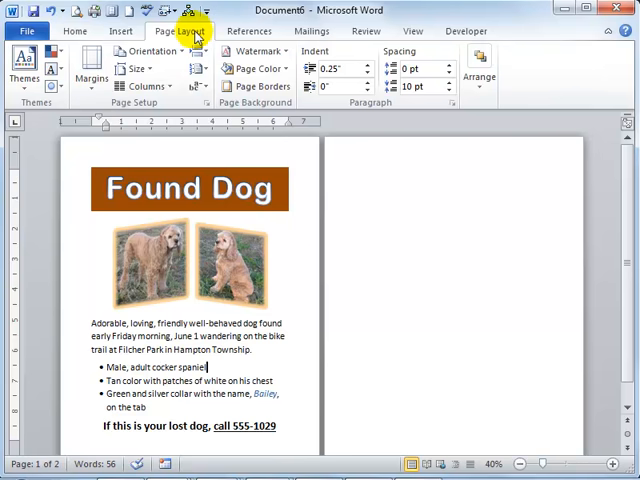
mouse_move(266, 86)
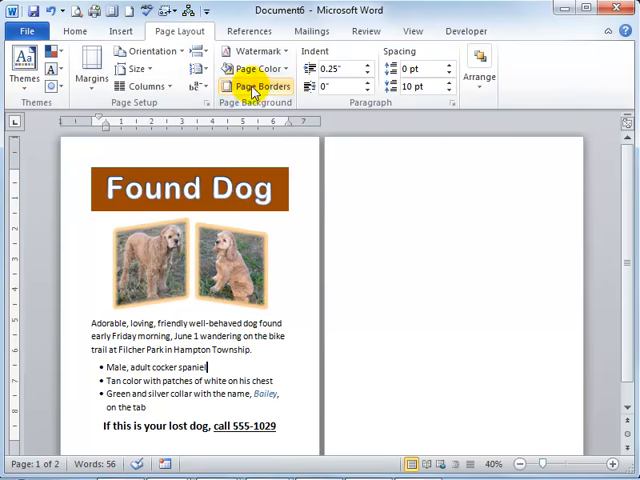
mouse_move(262, 88)
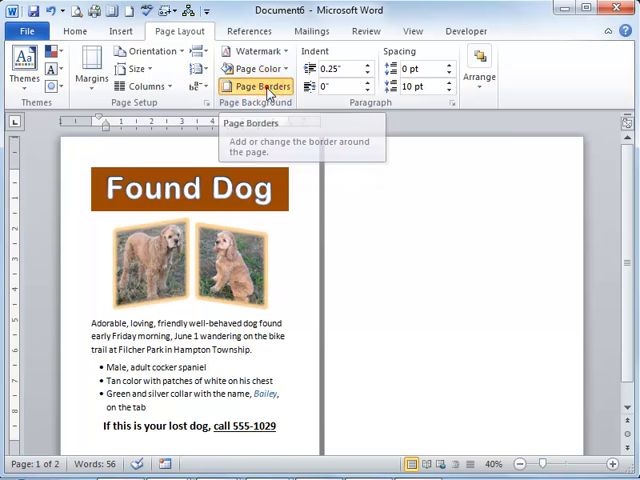
click(262, 84)
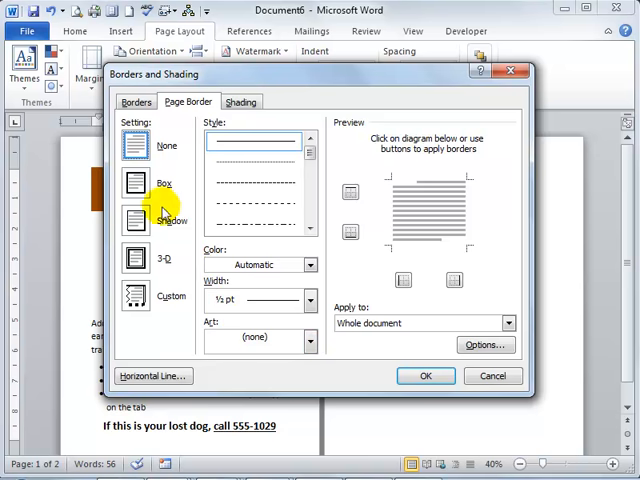
click(136, 184)
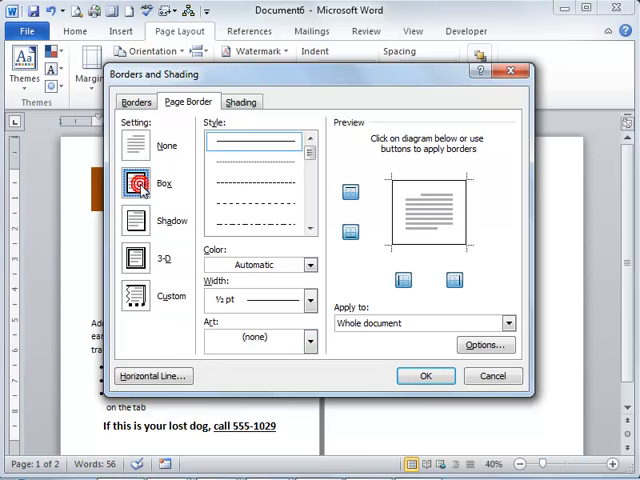
click(136, 184)
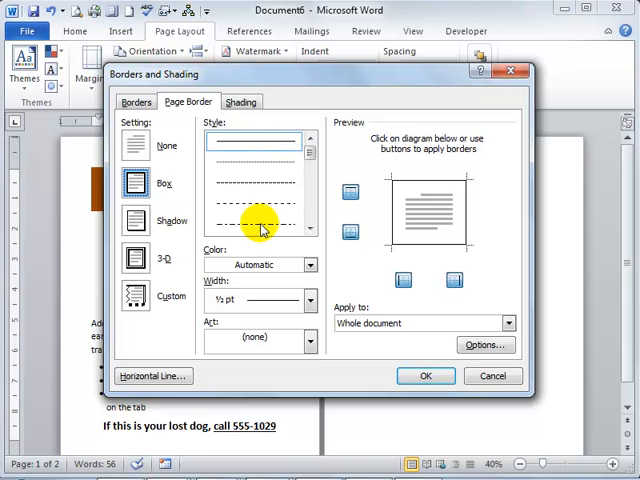
click(252, 222)
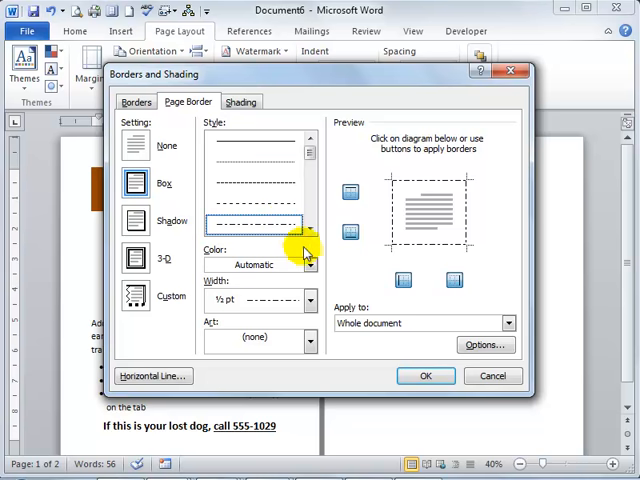
click(308, 264)
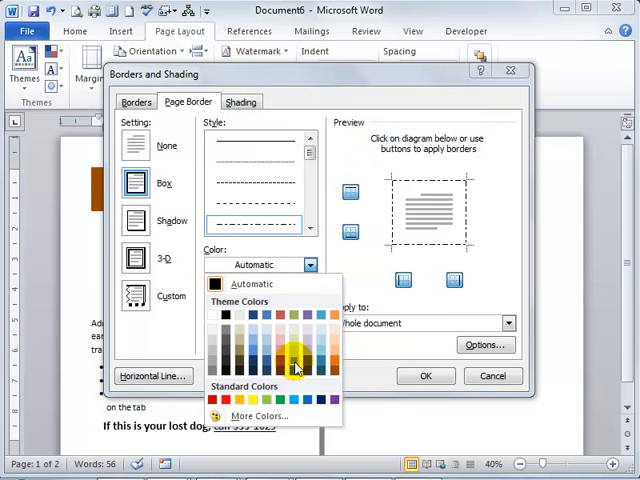
mouse_move(296, 364)
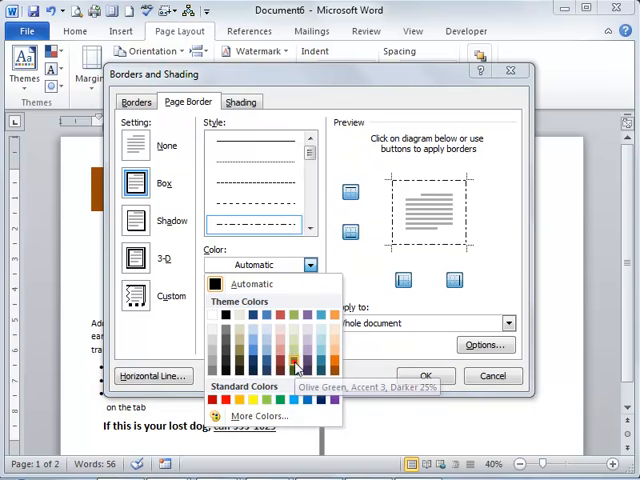
Make the border Olive Green Darker 25%, 1½ pt wide, and apply it to the page
click(296, 364)
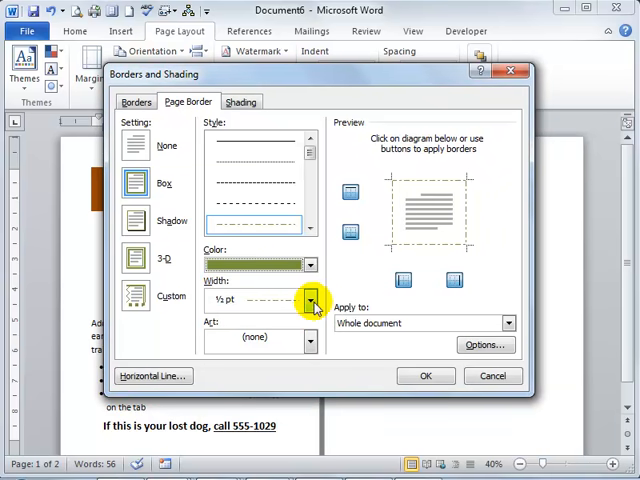
click(308, 300)
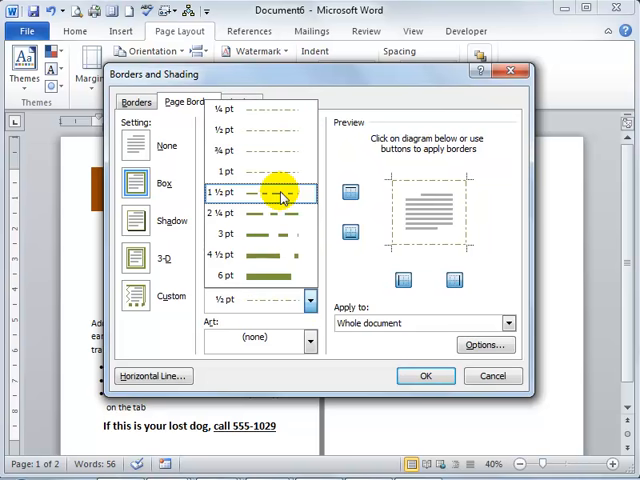
click(284, 192)
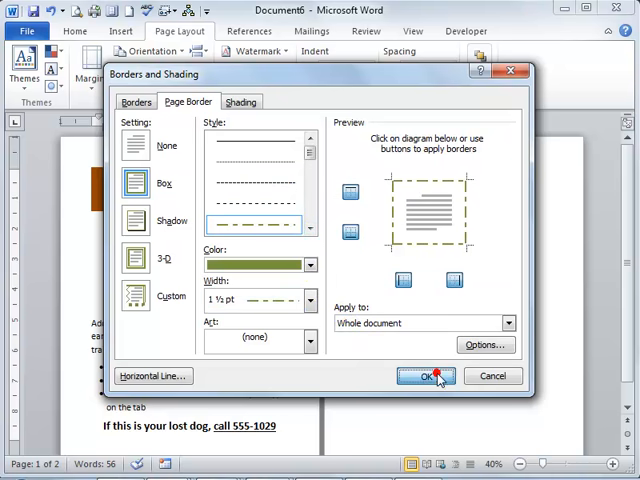
click(426, 376)
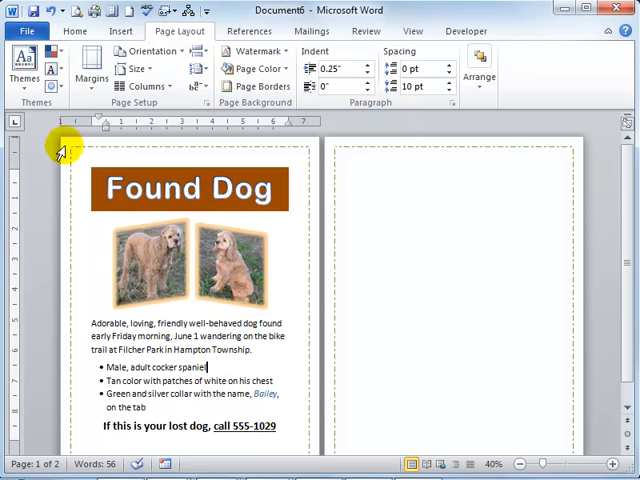
mouse_move(304, 320)
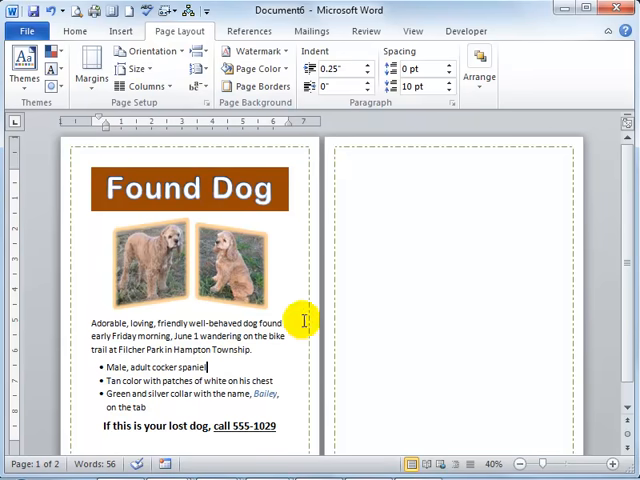
mouse_move(408, 364)
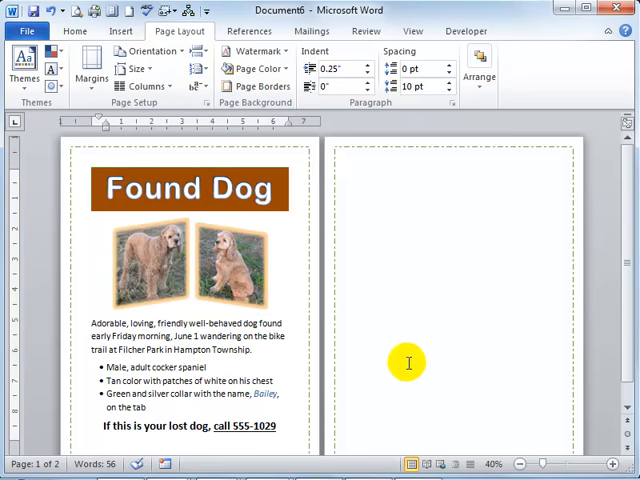
mouse_move(412, 196)
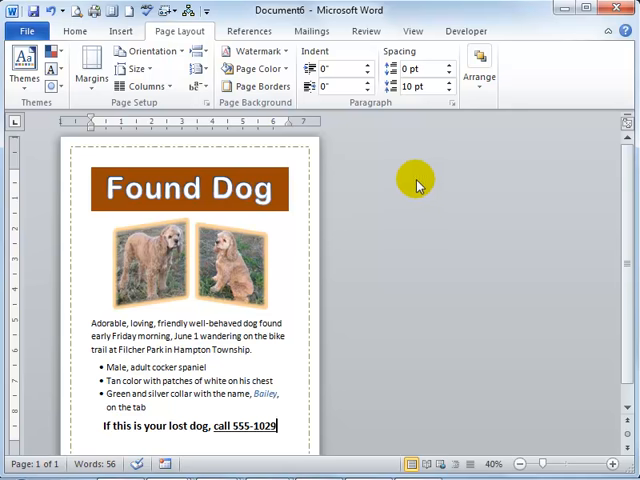
mouse_move(358, 242)
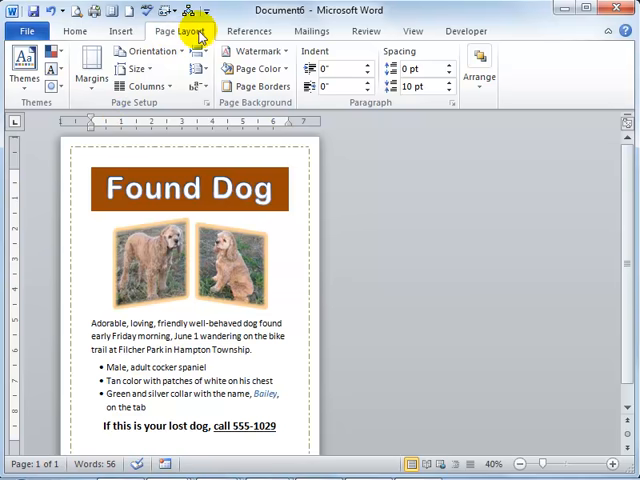
mouse_move(24, 76)
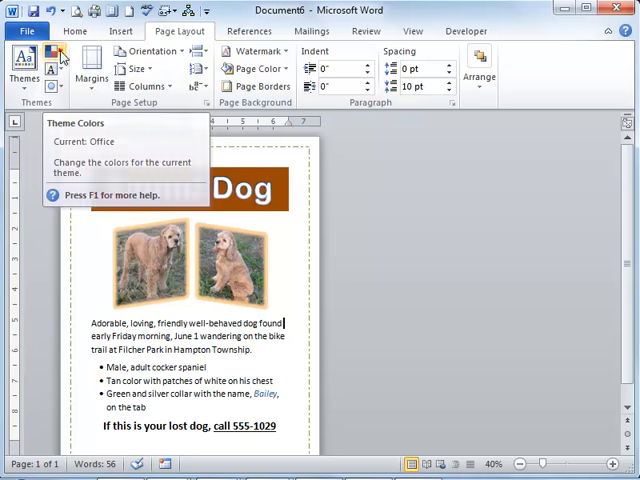
click(52, 62)
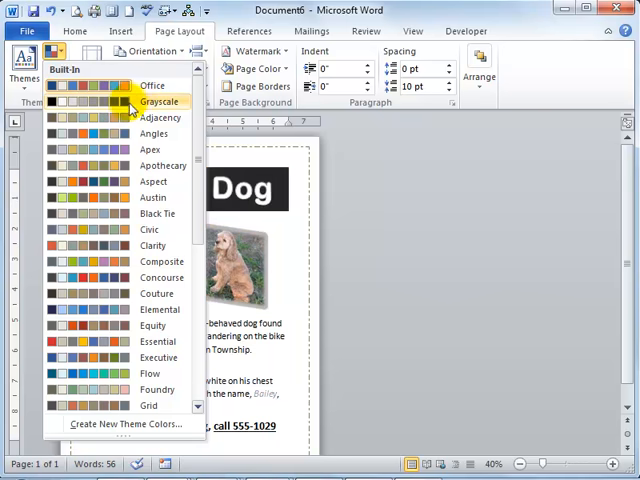
mouse_move(120, 132)
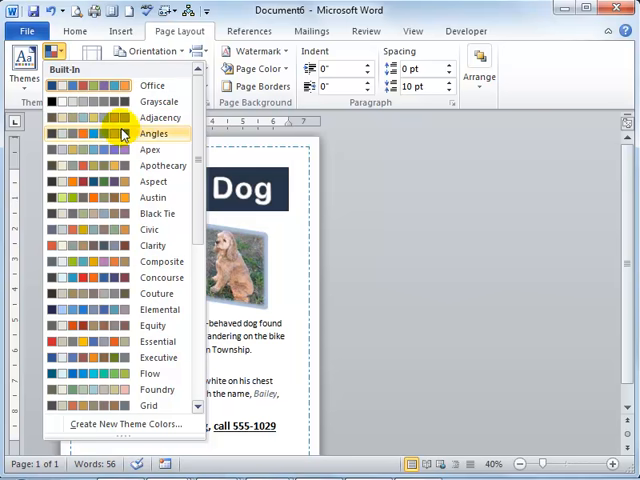
mouse_move(120, 148)
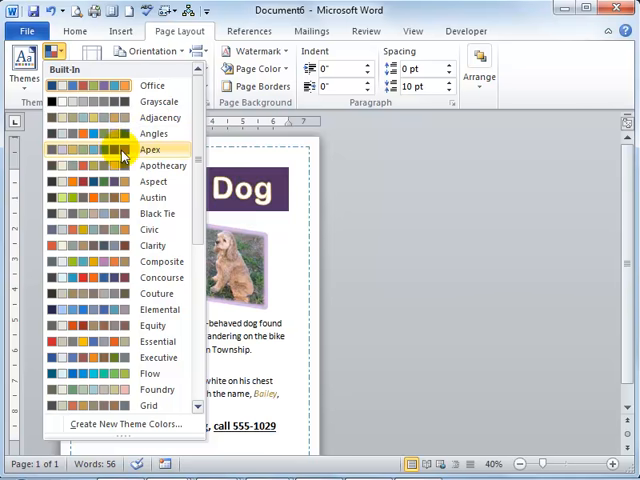
mouse_move(116, 180)
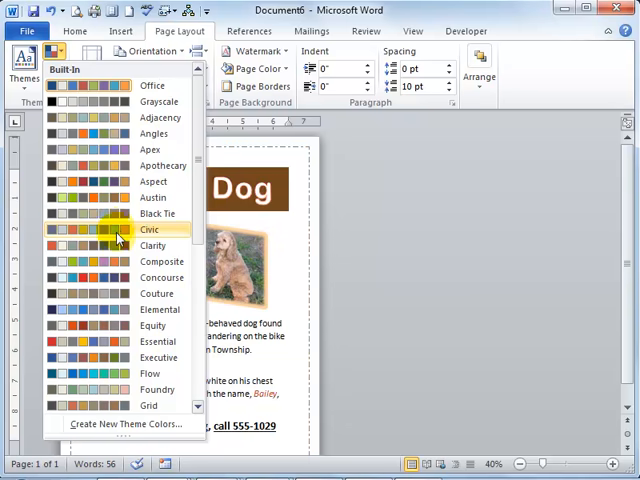
mouse_move(116, 260)
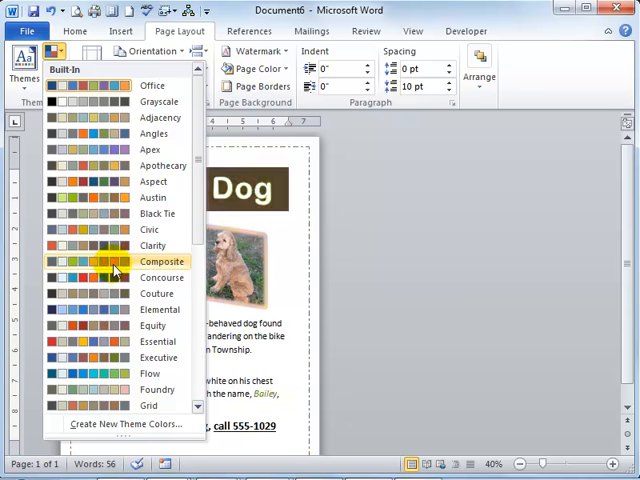
mouse_move(112, 292)
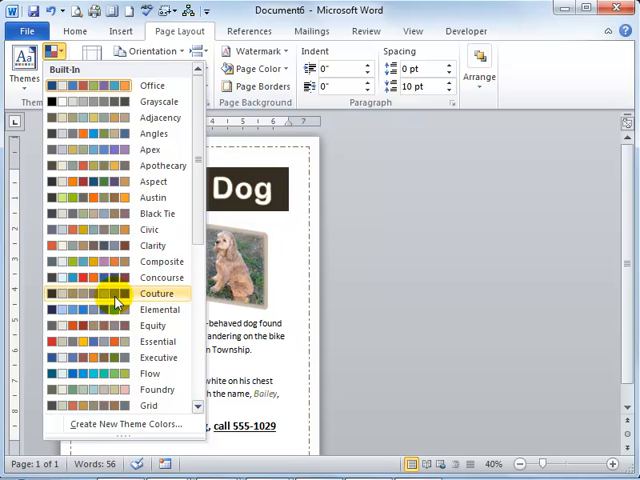
mouse_move(116, 308)
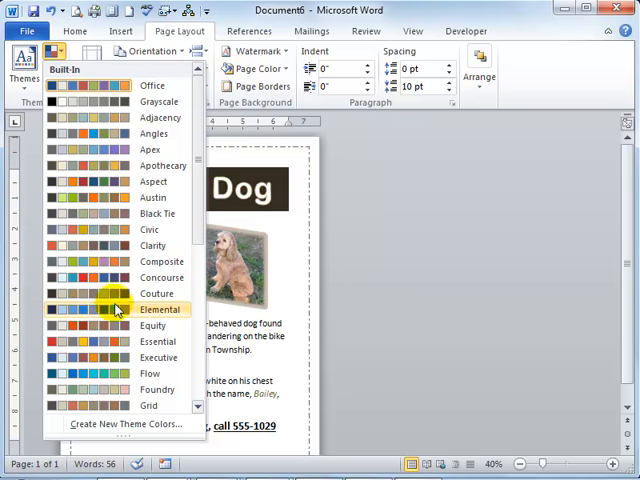
mouse_move(112, 338)
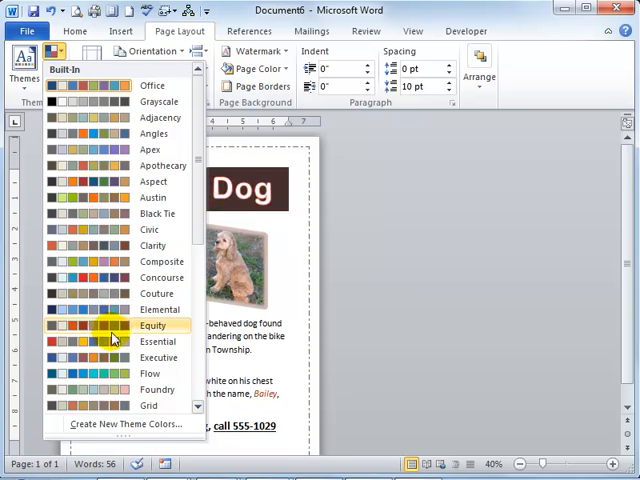
mouse_move(112, 376)
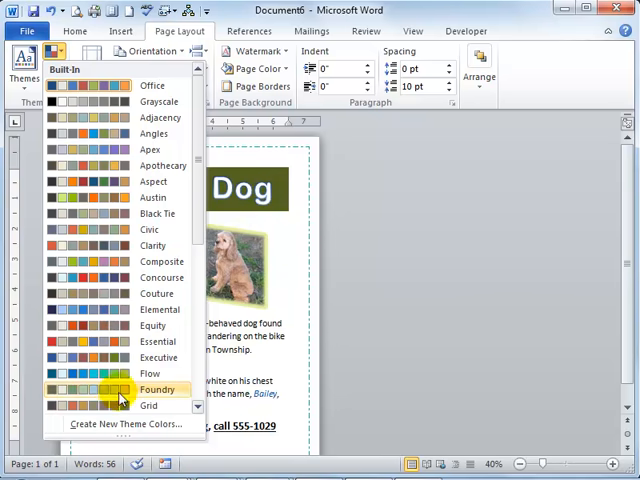
scroll(down, 3)
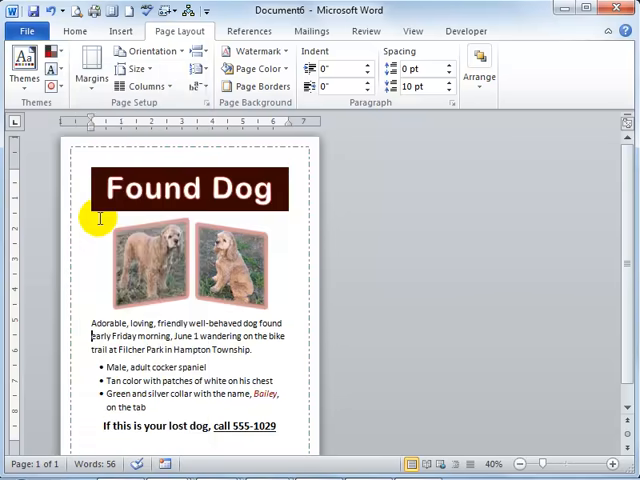
mouse_move(208, 290)
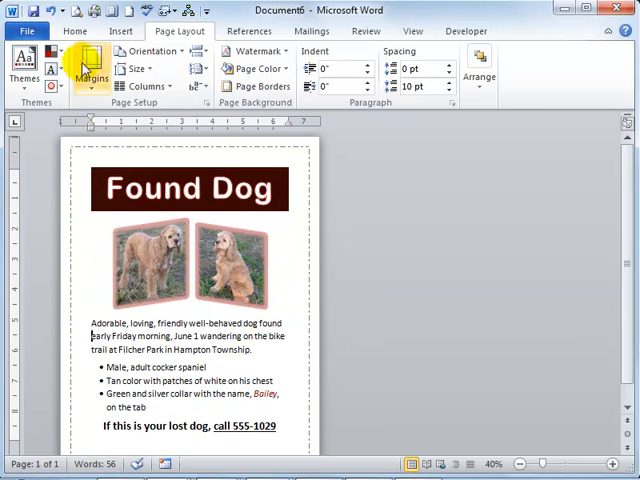
click(52, 52)
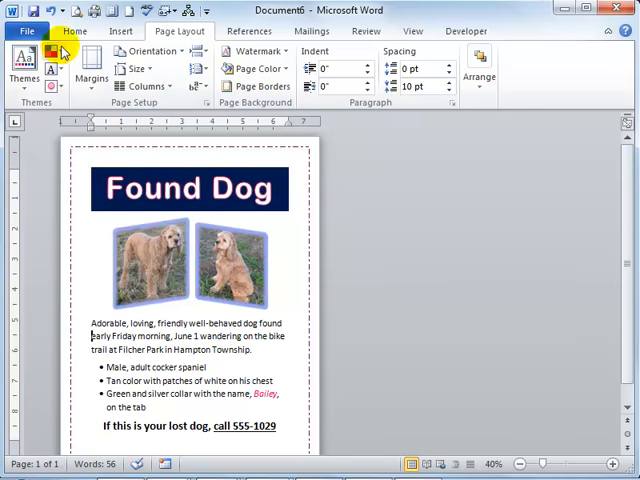
click(74, 52)
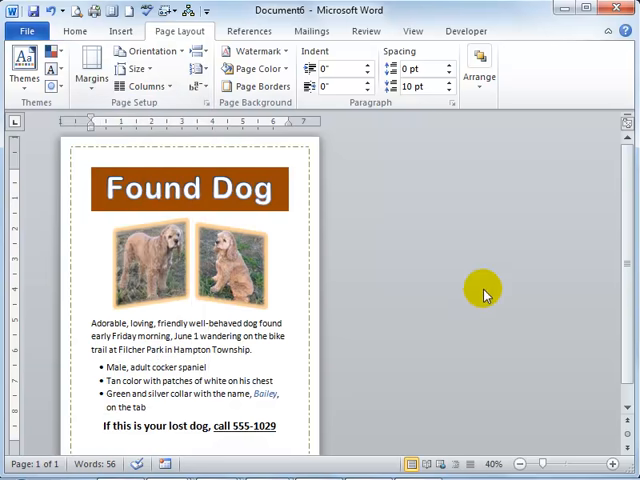
mouse_move(398, 260)
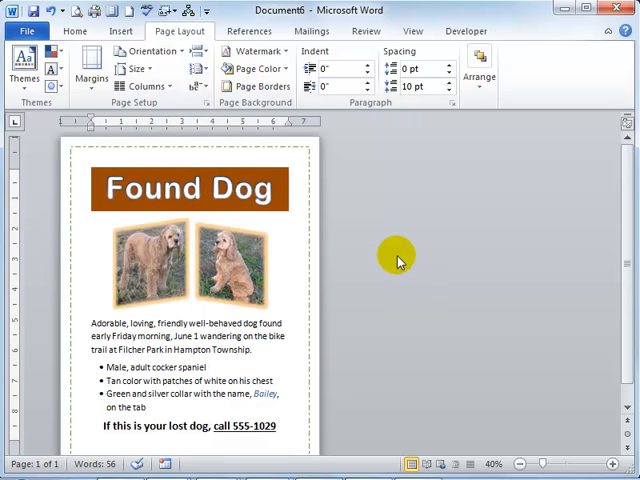
mouse_move(390, 238)
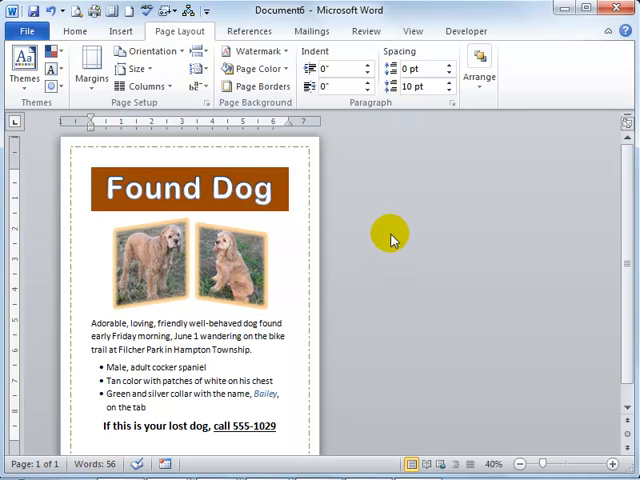
mouse_move(172, 100)
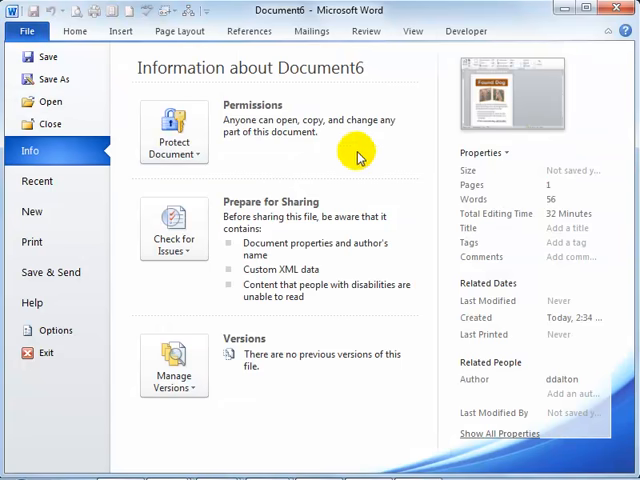
mouse_move(484, 124)
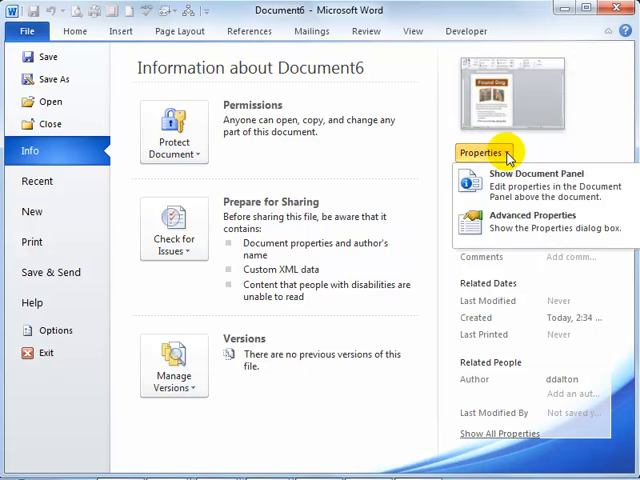
mouse_move(520, 182)
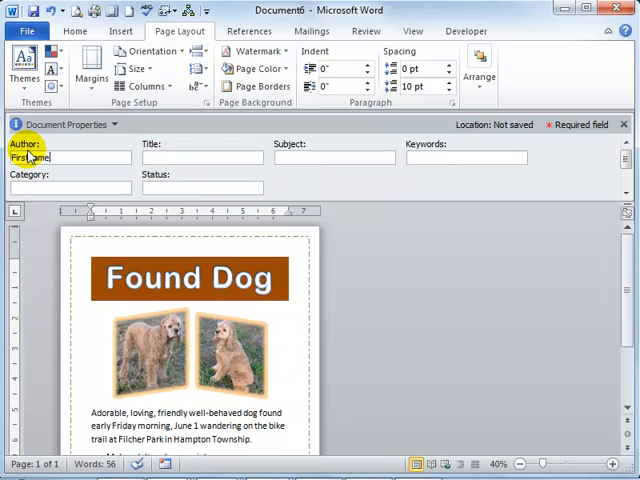
Enter author Firstname Lastname and keywords 'found dog cocker spaniel', then close Document Properties
text(Lastname)
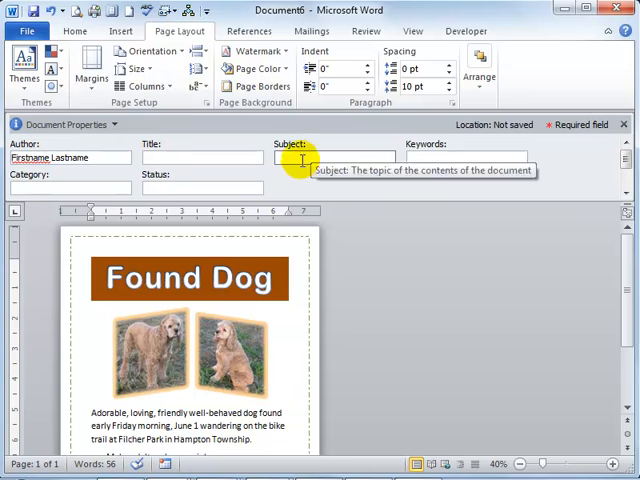
click(464, 158)
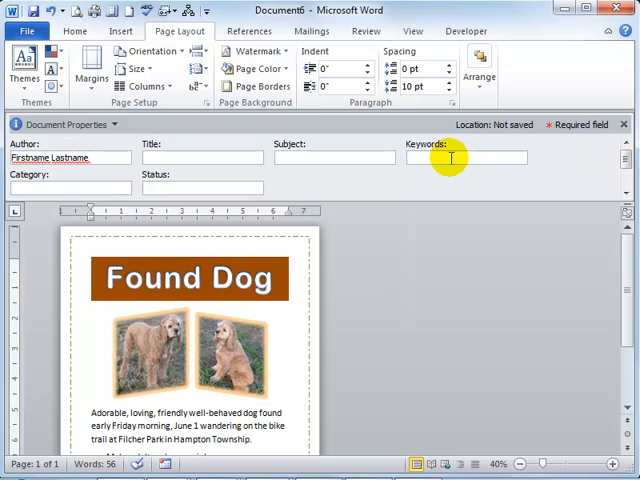
text(found dog)
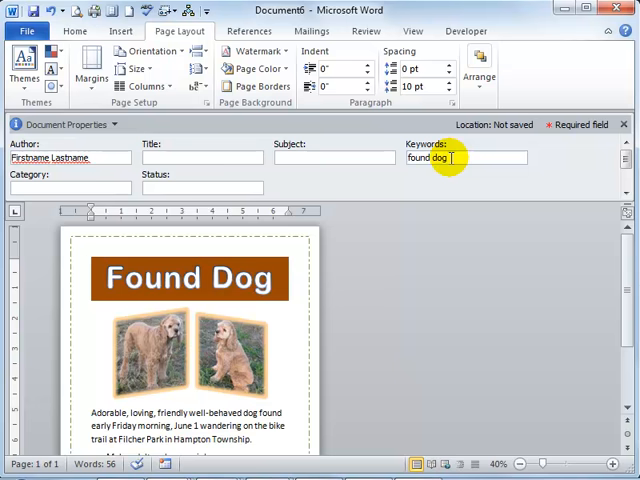
text(cocker spaniel)
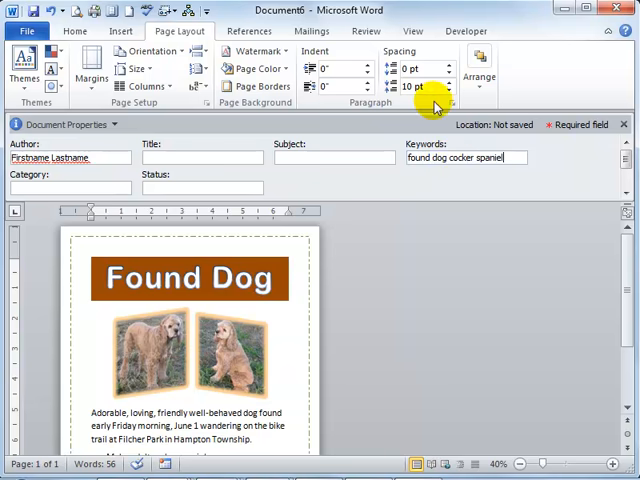
mouse_move(388, 140)
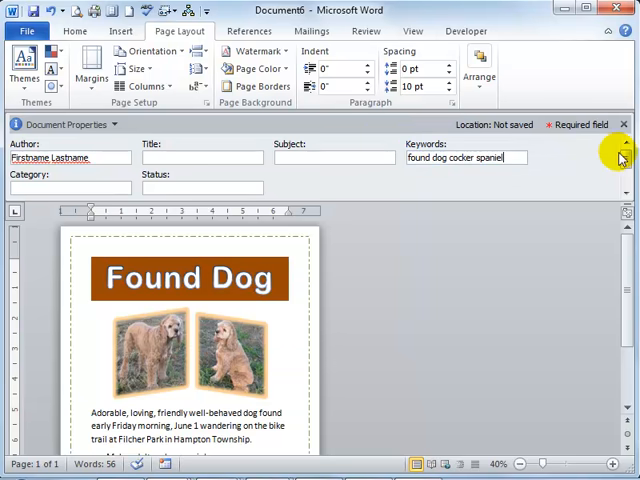
mouse_move(360, 180)
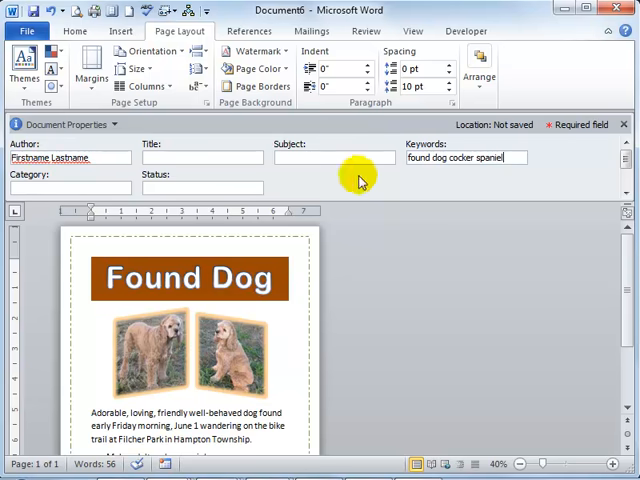
mouse_move(624, 124)
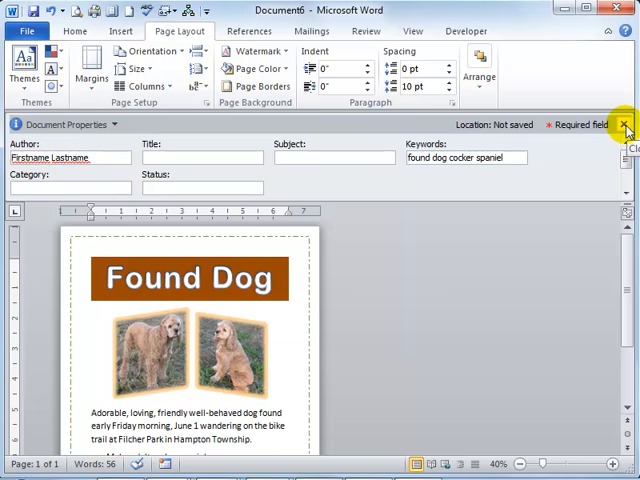
click(626, 124)
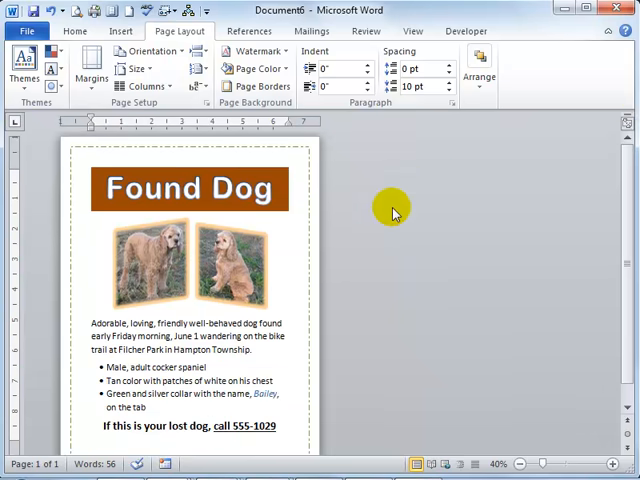
mouse_move(448, 220)
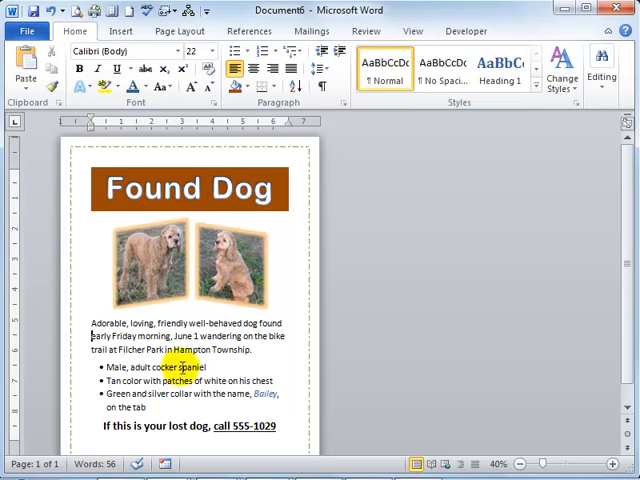
Enlarge the flyer view to about 80% so the heading and dog photos fill the window
click(616, 464)
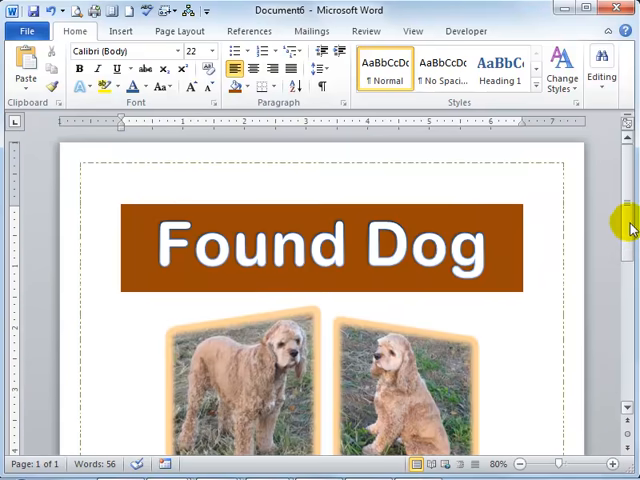
scroll(down, 3)
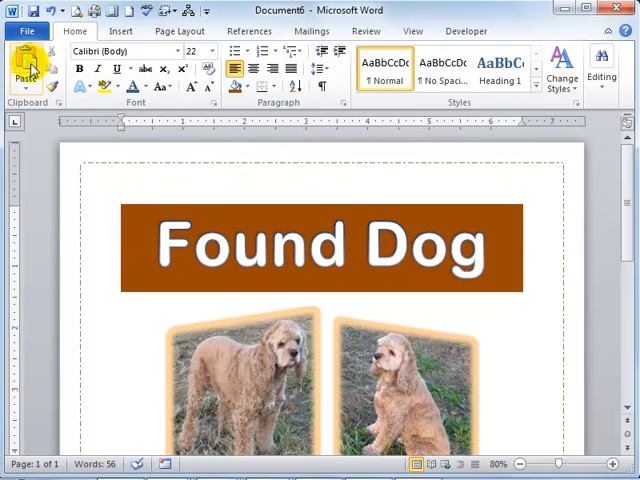
click(28, 32)
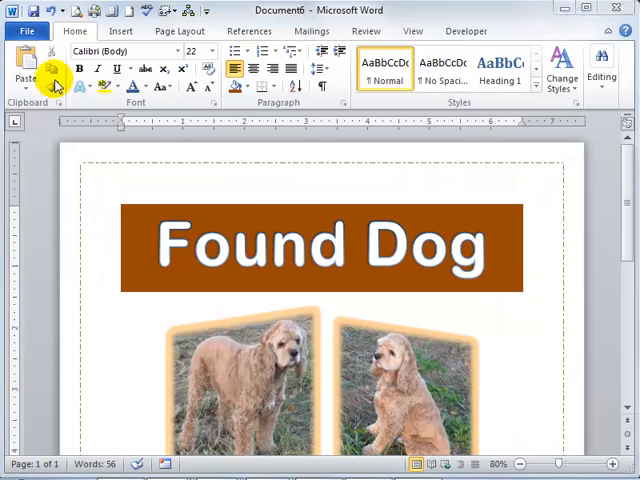
In Save As, navigate into the Word folder and then the Chapter_01 folder
click(36, 12)
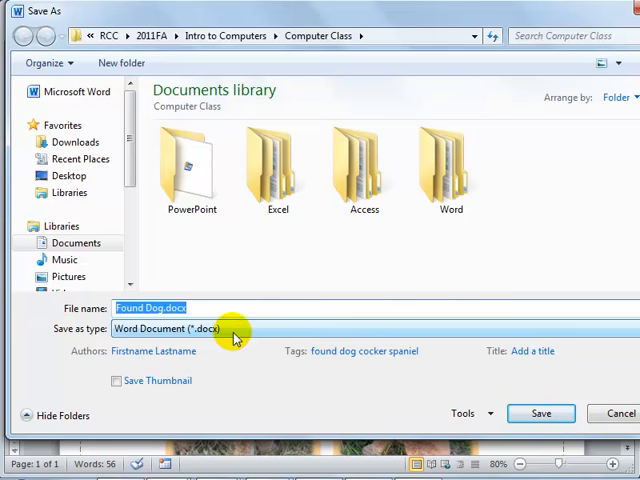
double_click(452, 160)
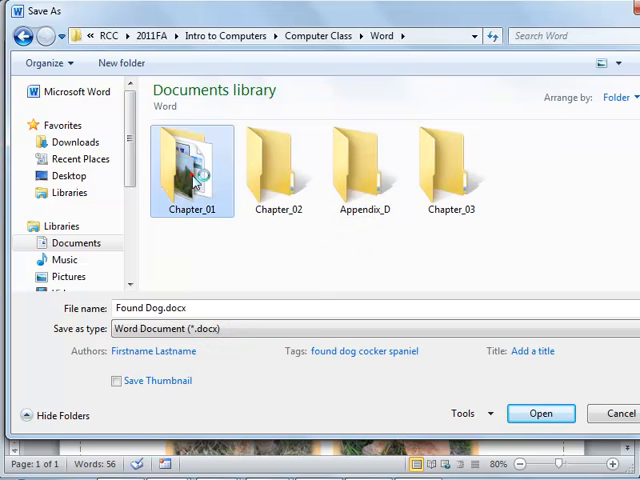
double_click(192, 168)
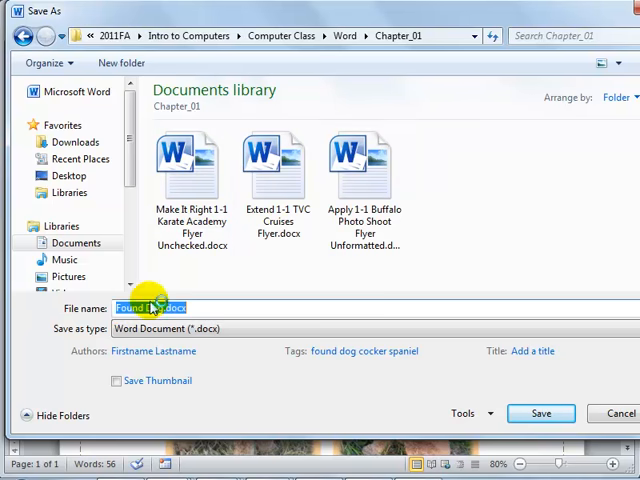
Name the file 'Dalton Found Dog' and save the flyer into Chapter_01
click(124, 308)
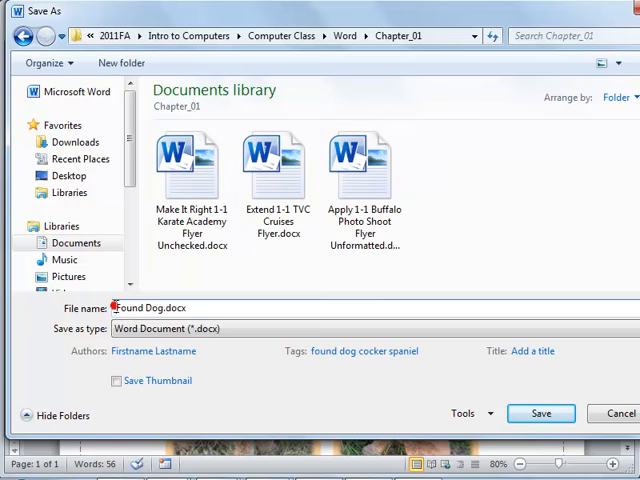
text(Dalton)
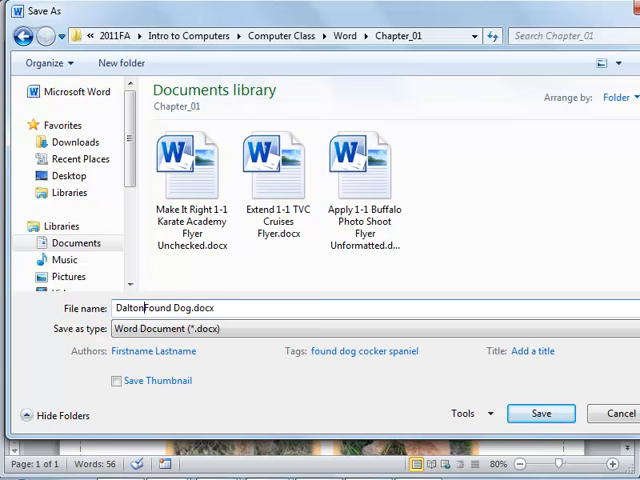
double_click(188, 308)
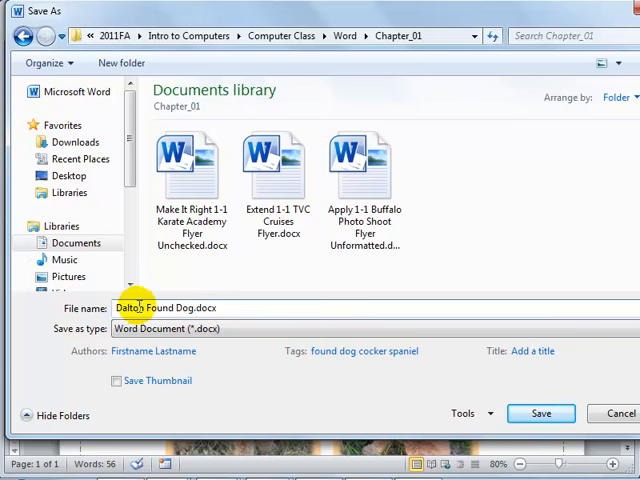
click(244, 308)
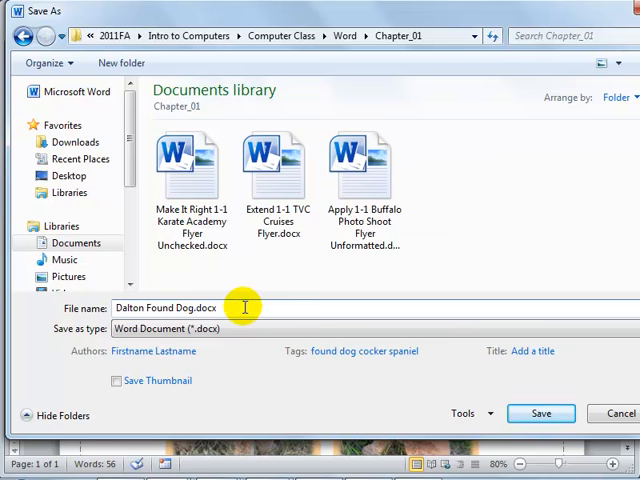
mouse_move(248, 74)
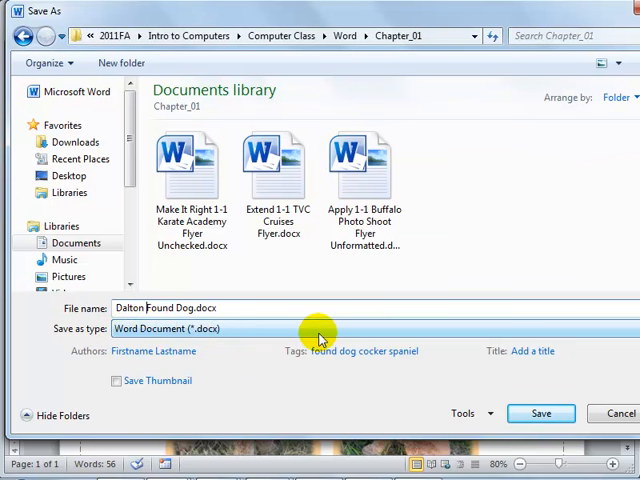
click(556, 412)
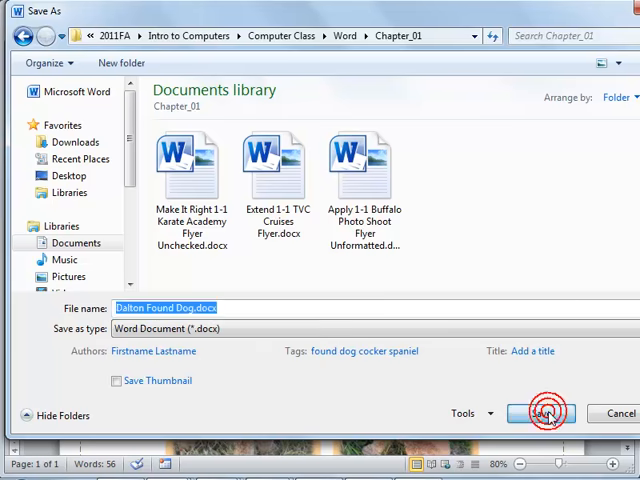
click(542, 412)
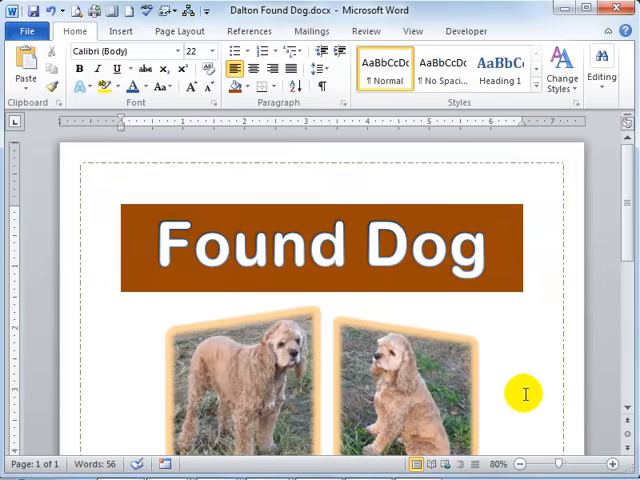
mouse_move(484, 320)
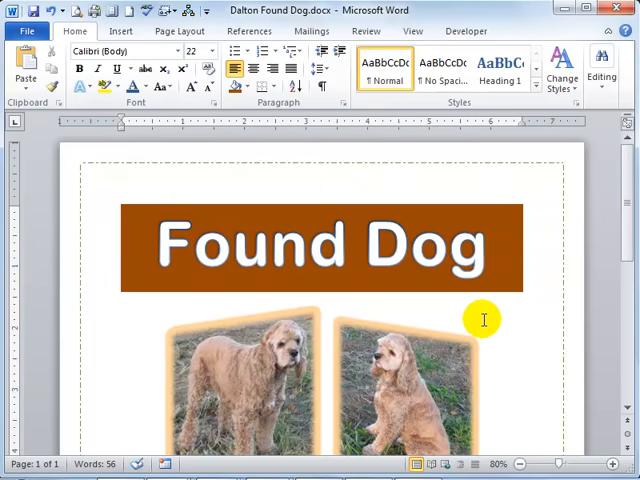